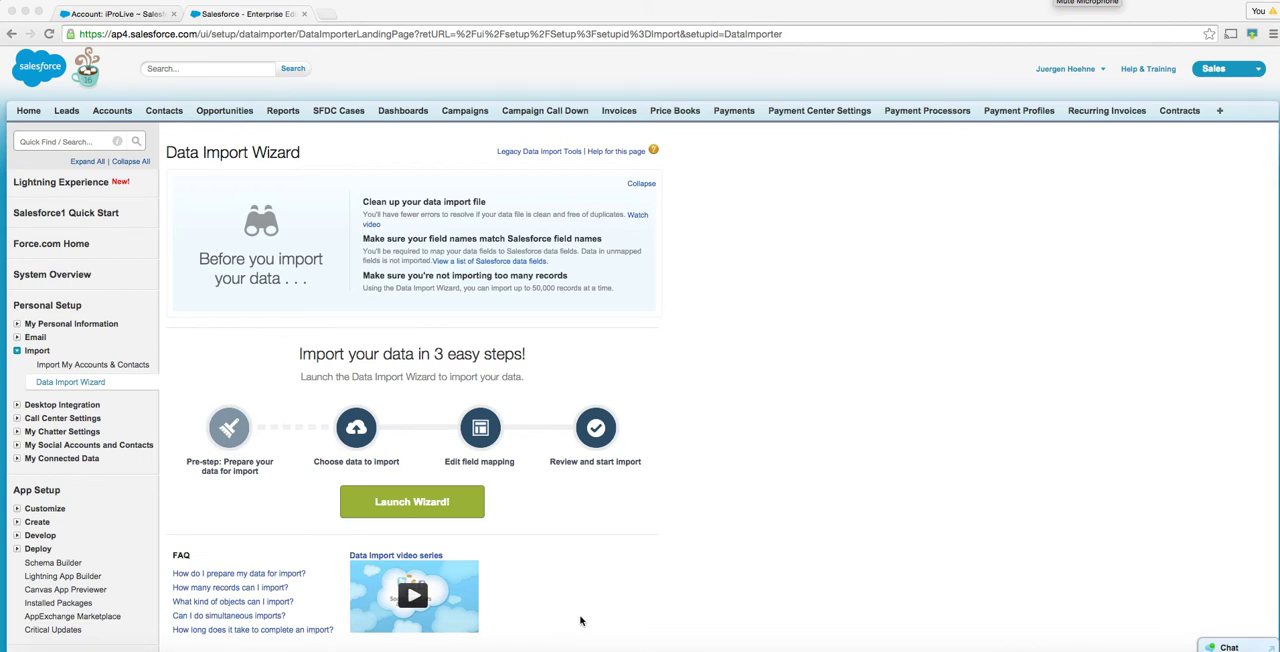
mouse_move(540, 290)
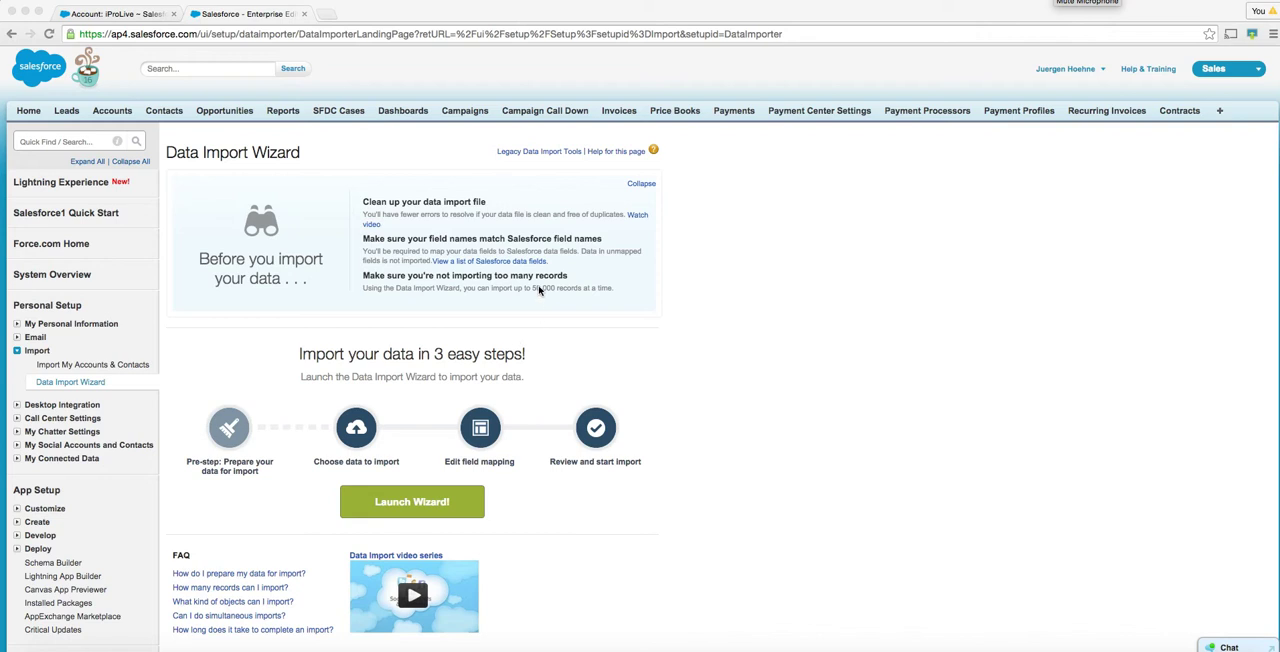
mouse_move(1084, 154)
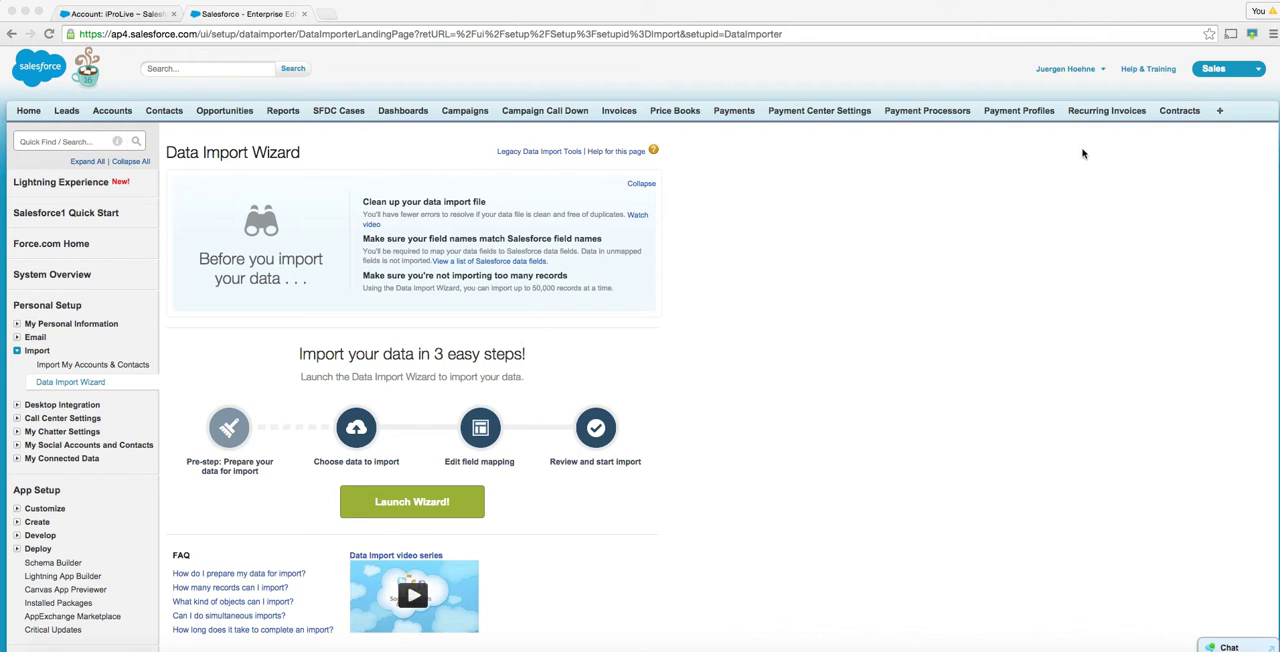
mouse_move(1072, 70)
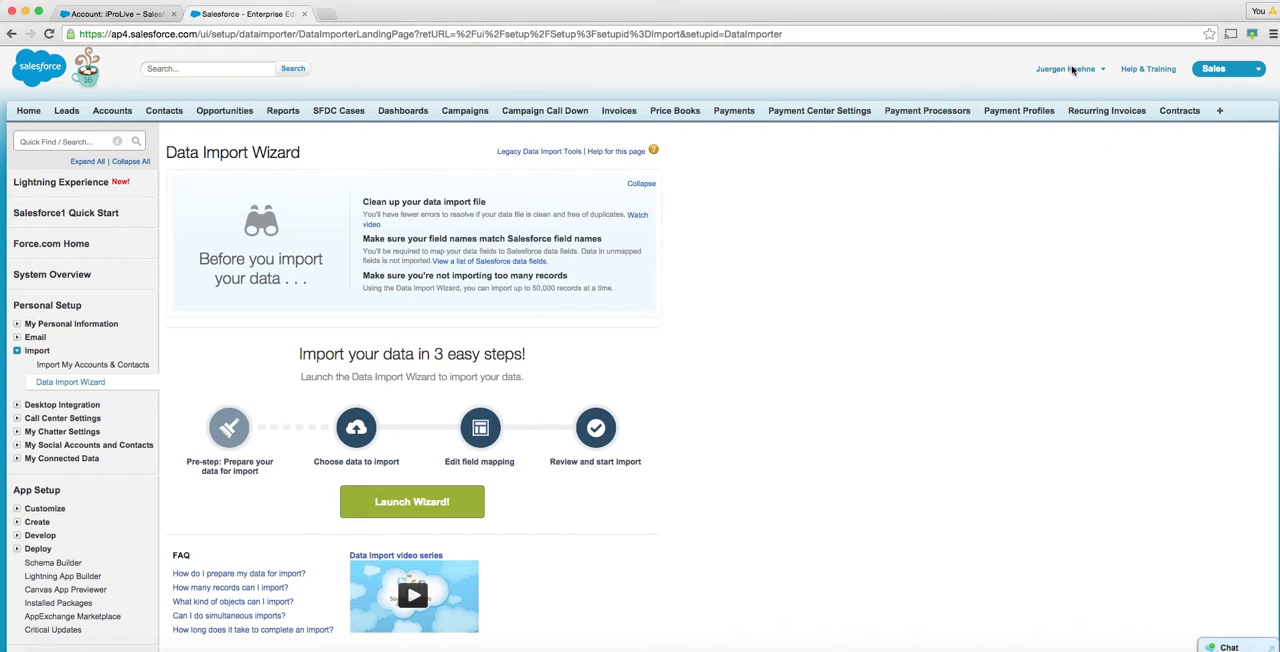
mouse_move(820, 72)
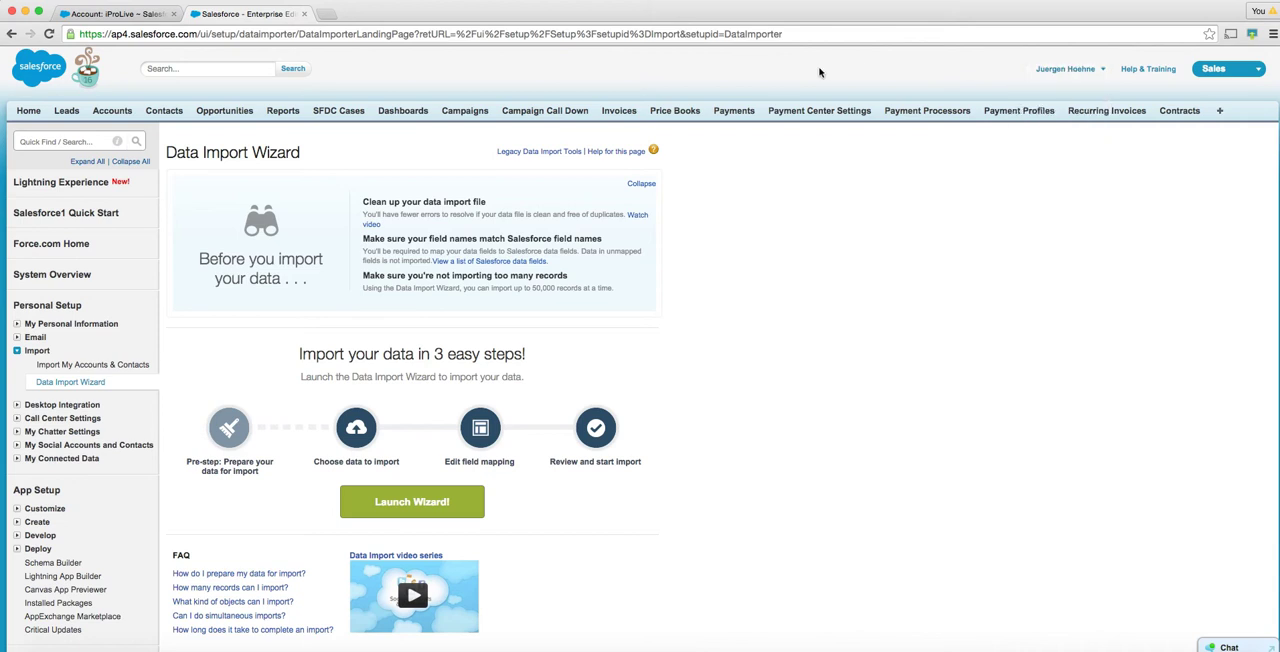
mouse_move(56, 380)
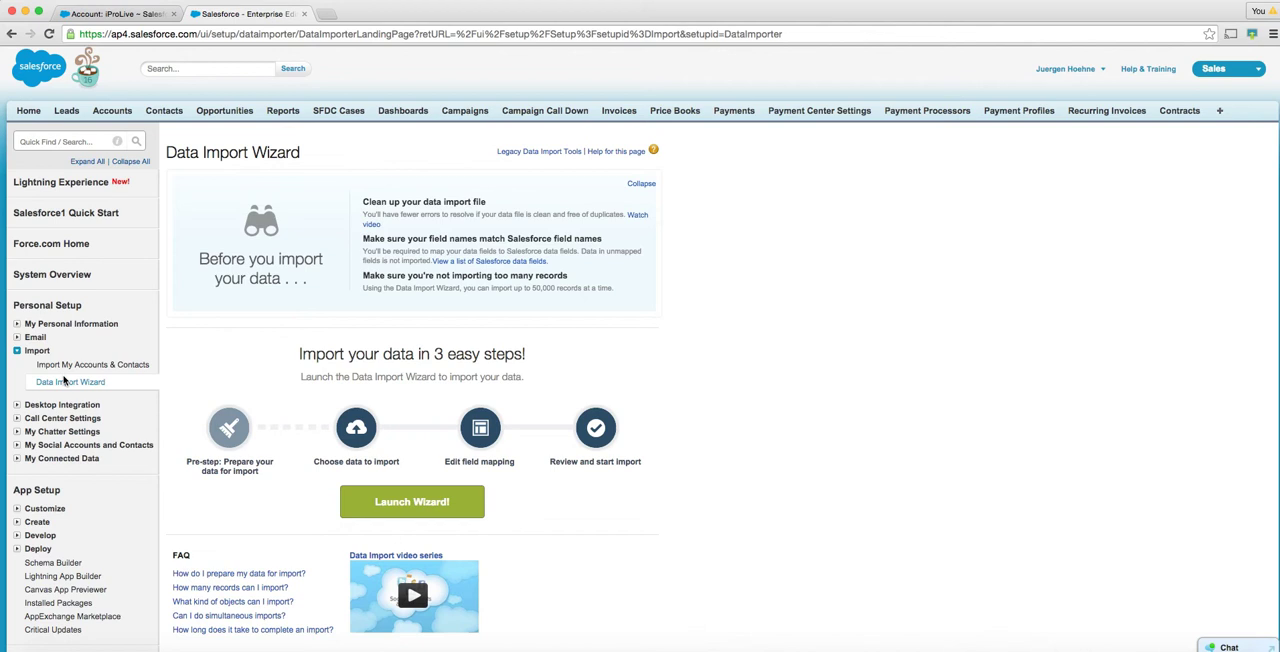
mouse_move(240, 436)
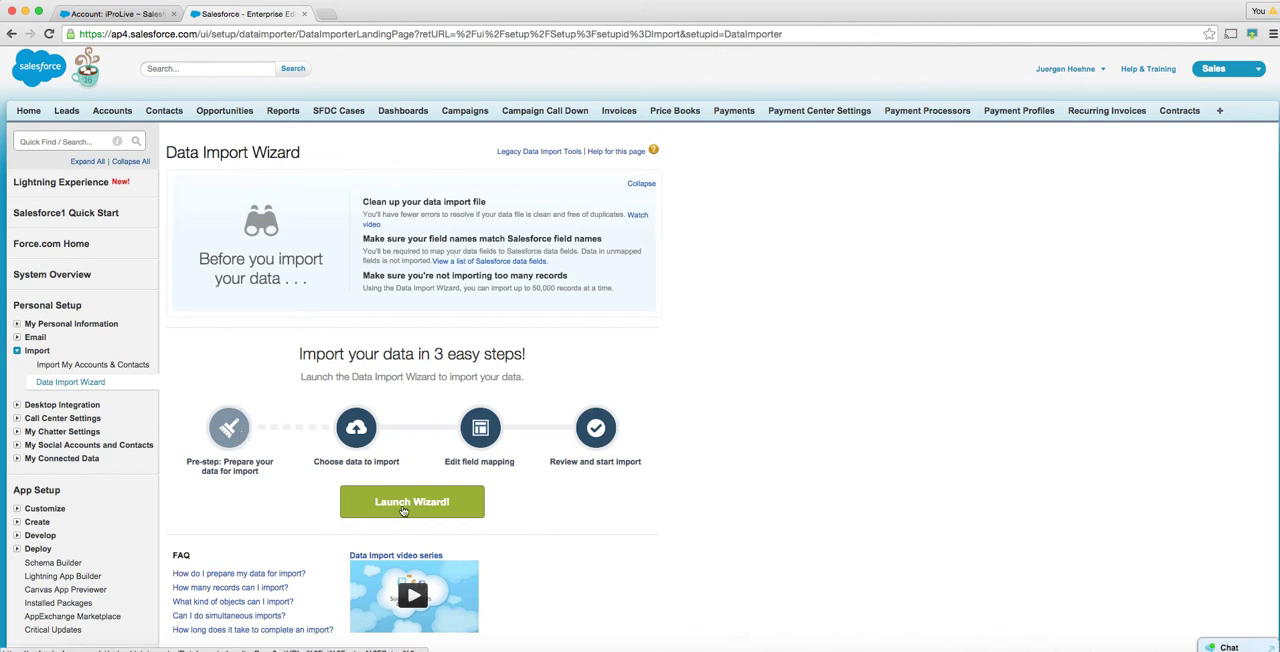
mouse_move(888, 564)
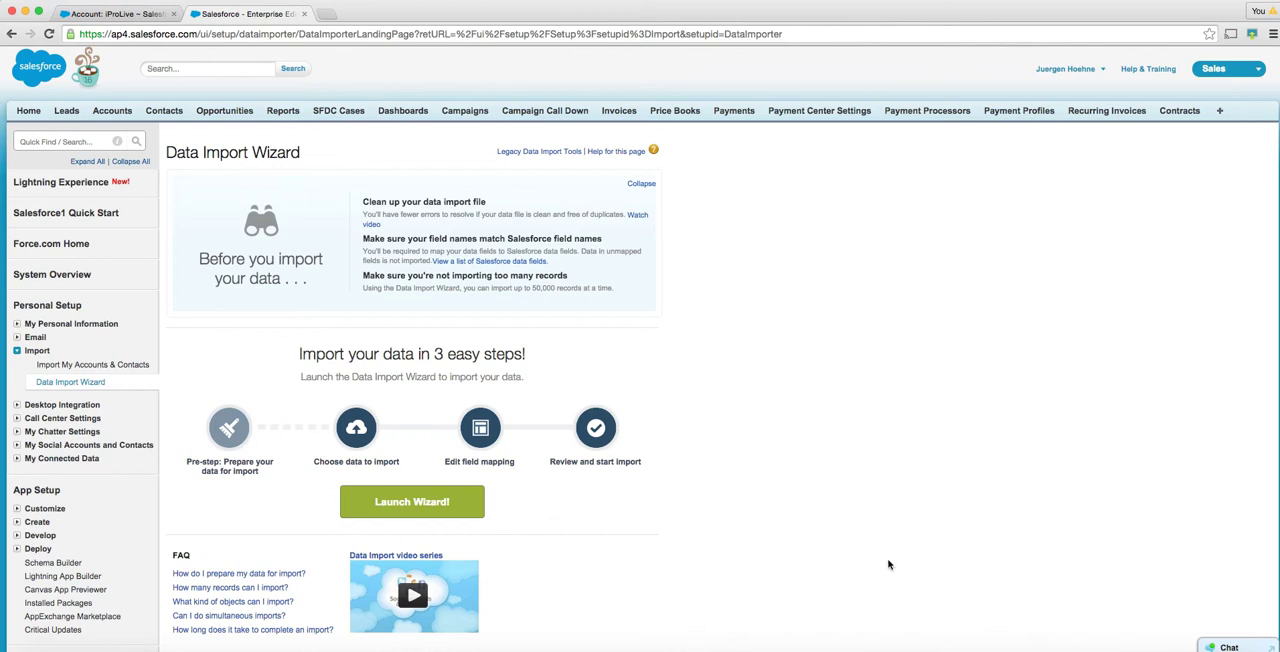
Show the Leads home page with recent leads, reports and lead tools.
scroll("down", 3)
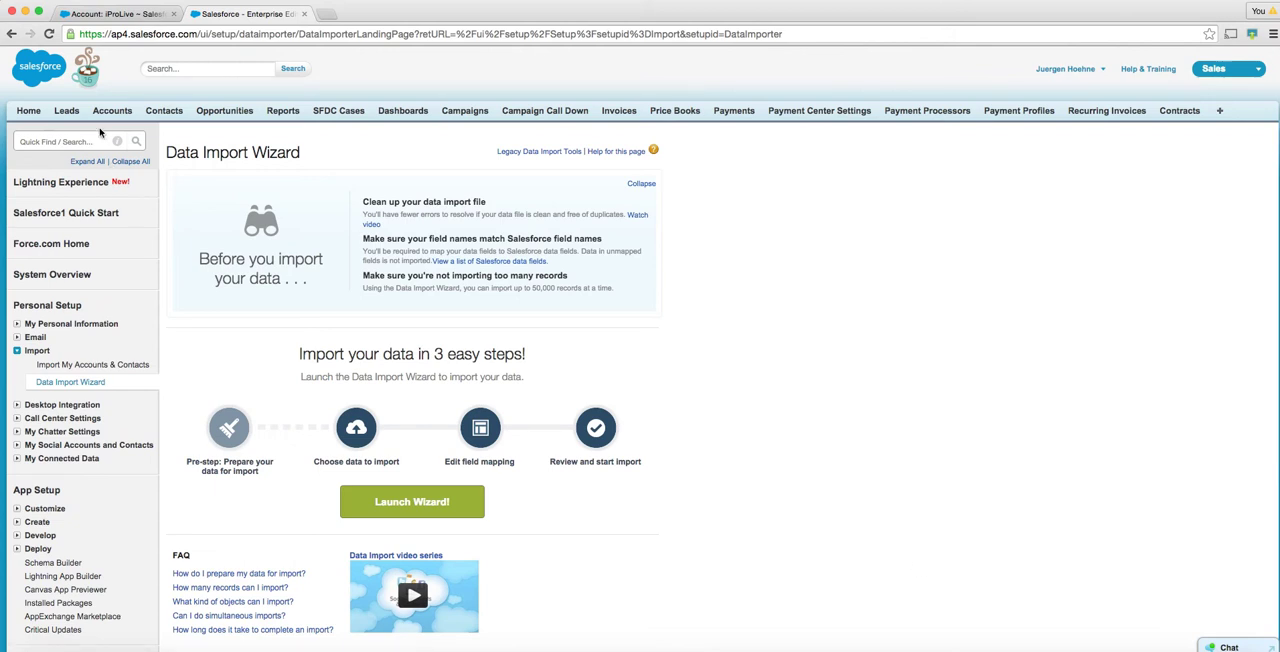
left_click(66, 110)
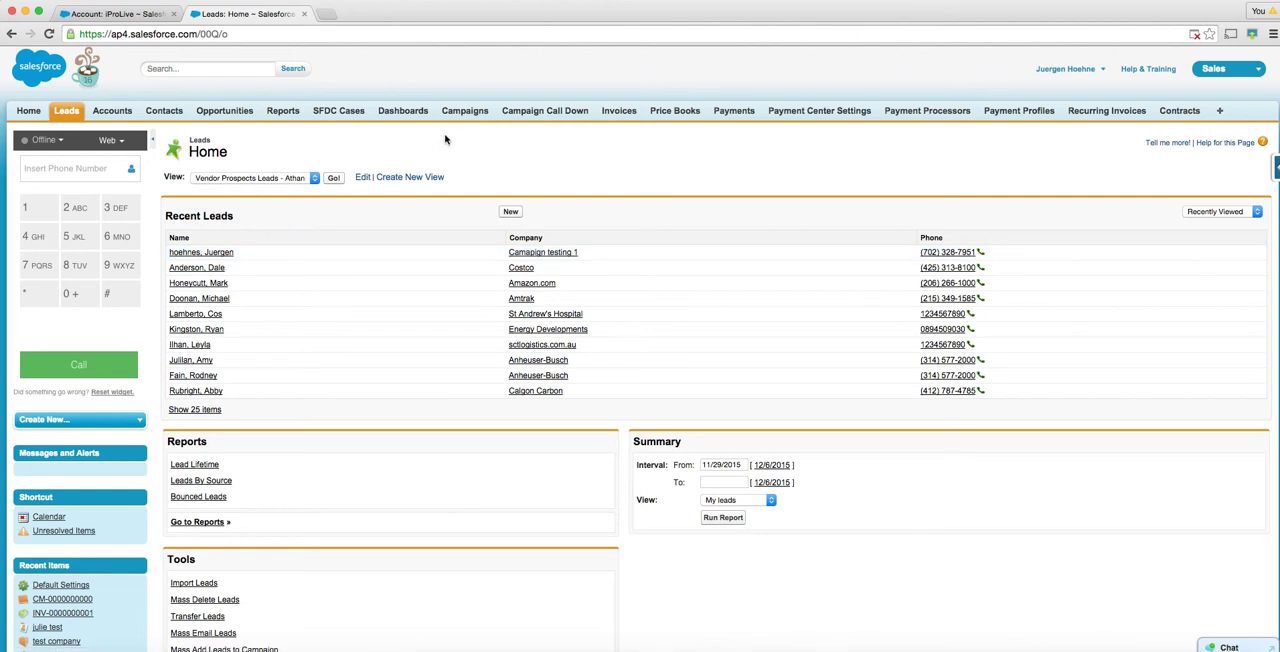
mouse_move(532, 250)
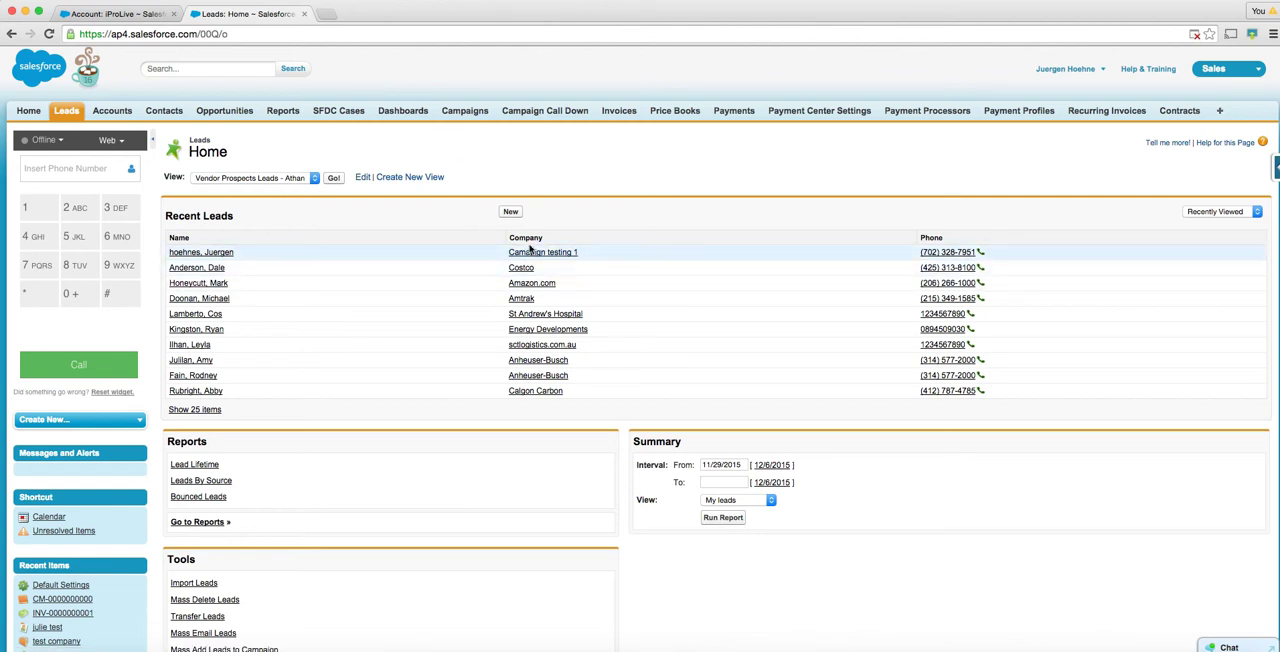
left_click(464, 110)
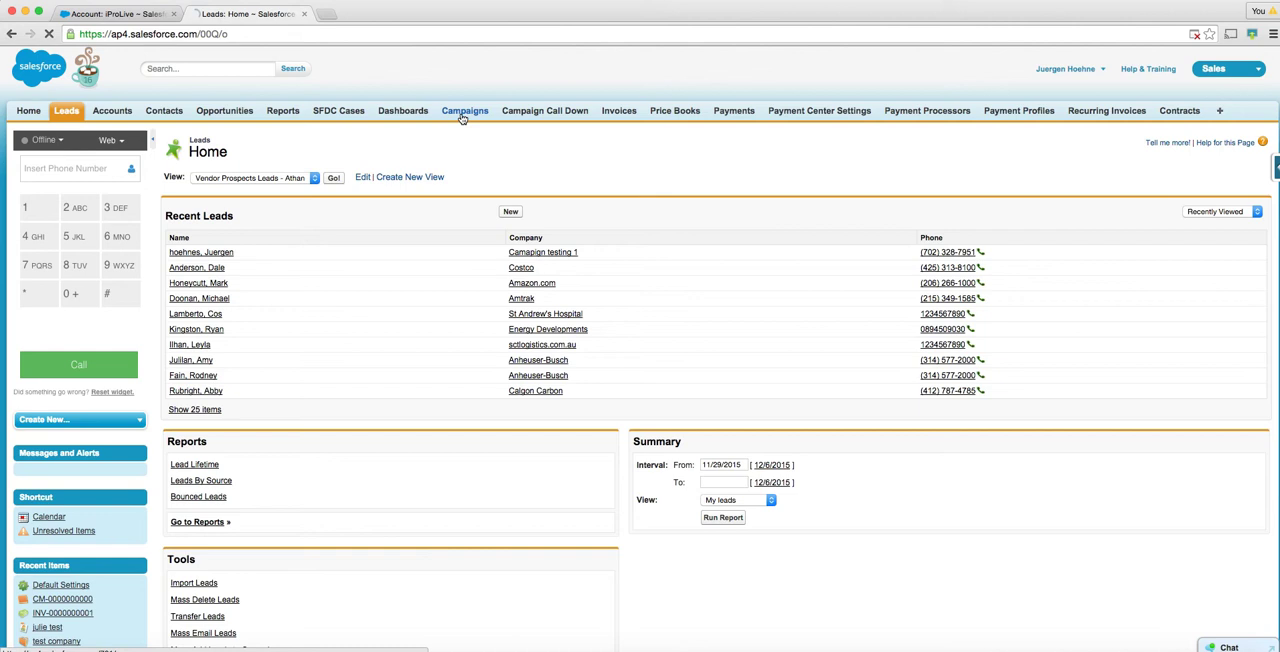
From Campaigns, view the Test Campaign to Amigos record and its Campaign Members section.
left_click(464, 110)
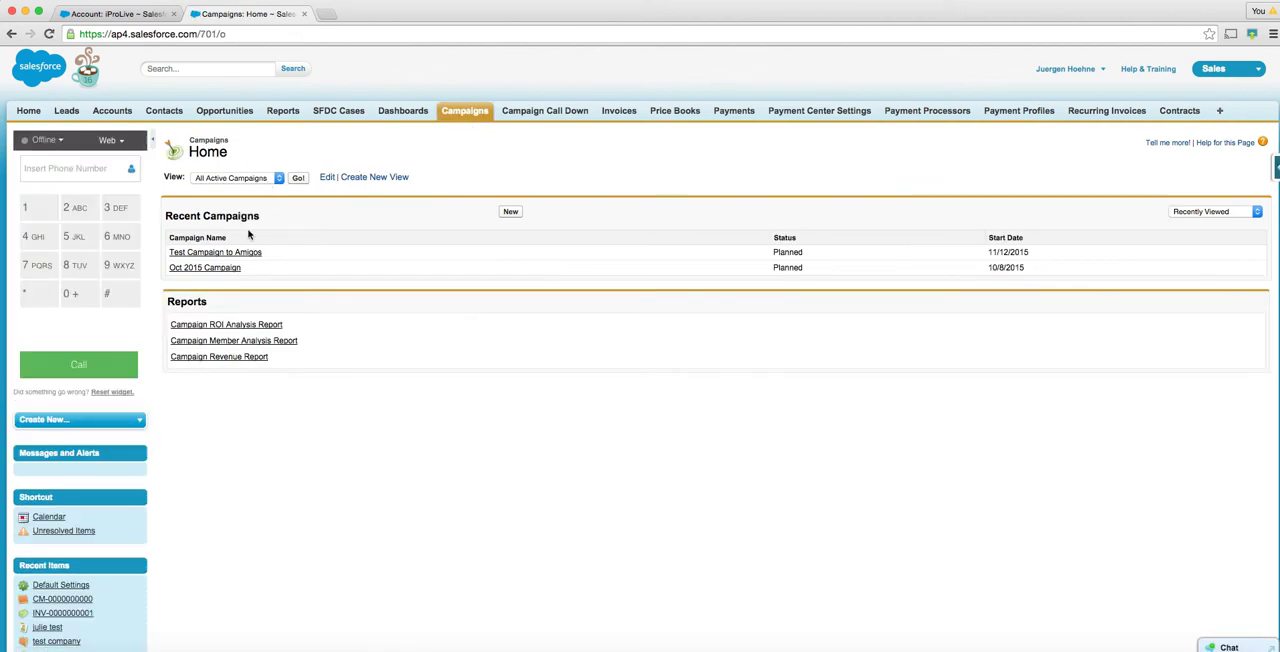
left_click(216, 252)
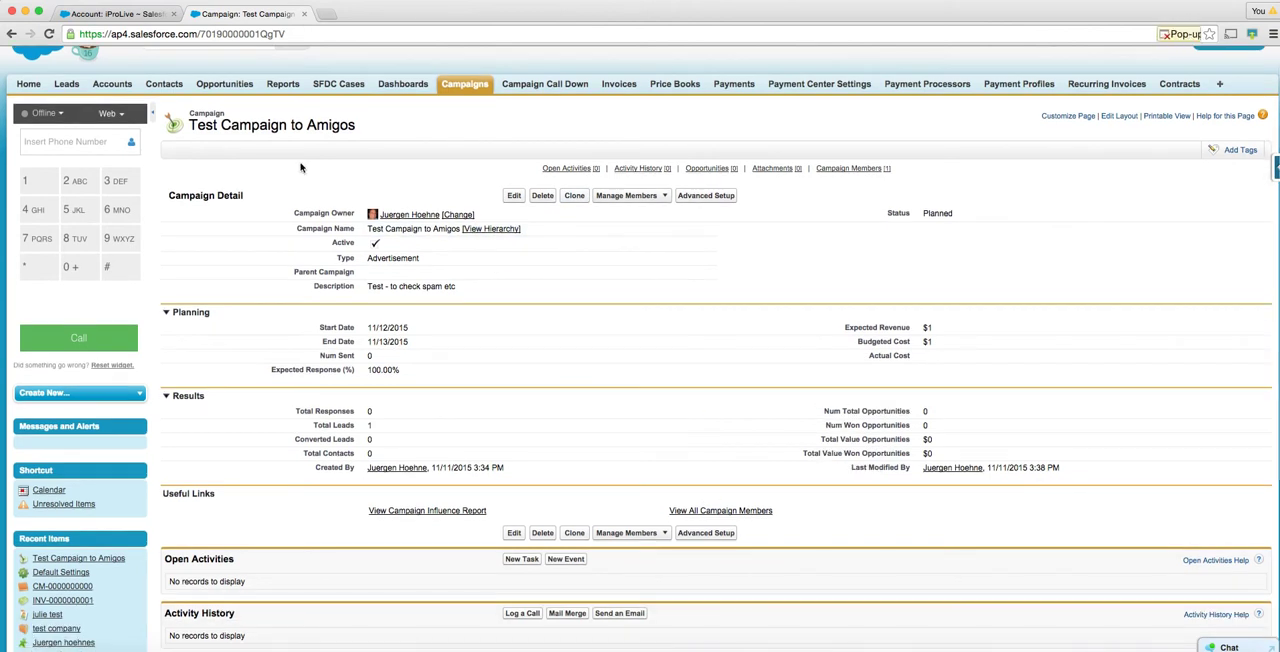
scroll("down", 3)
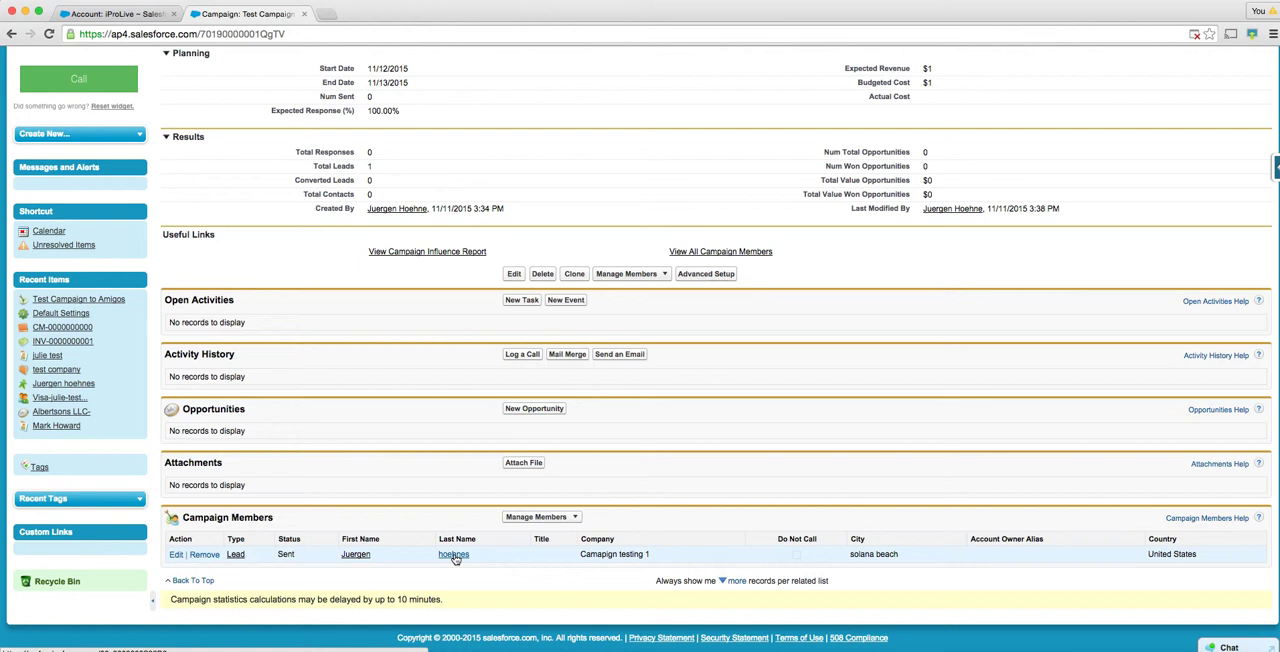
mouse_move(748, 520)
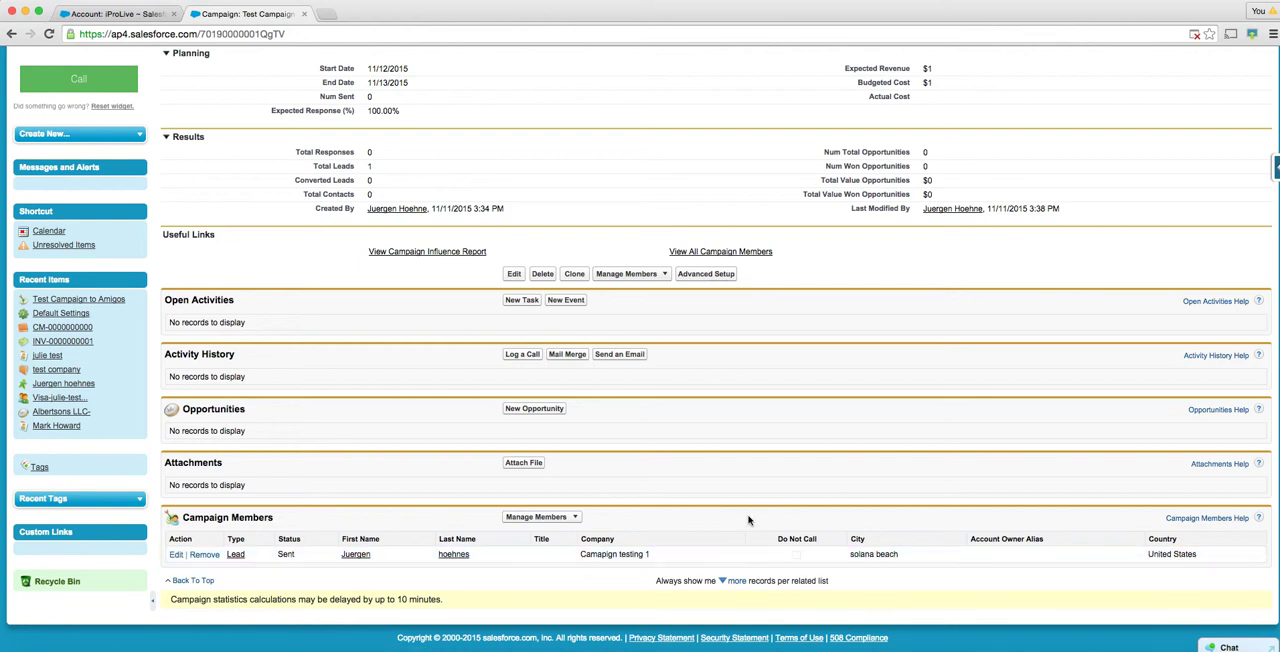
scroll("up", 3)
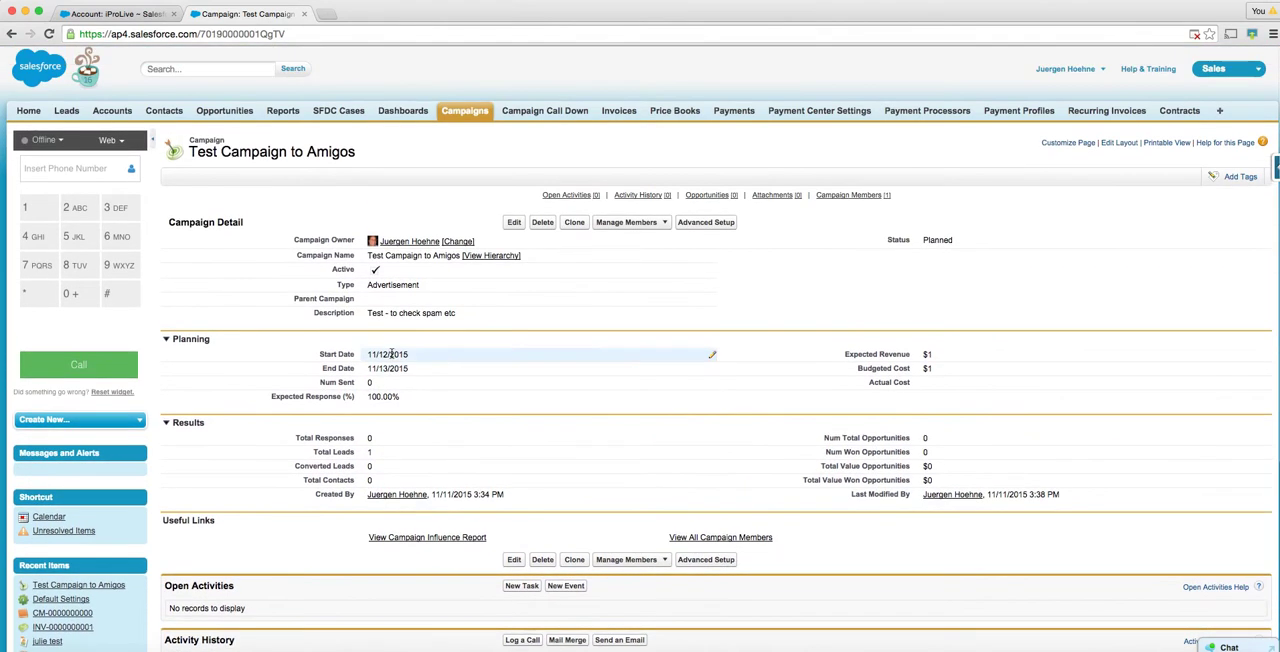
mouse_move(188, 296)
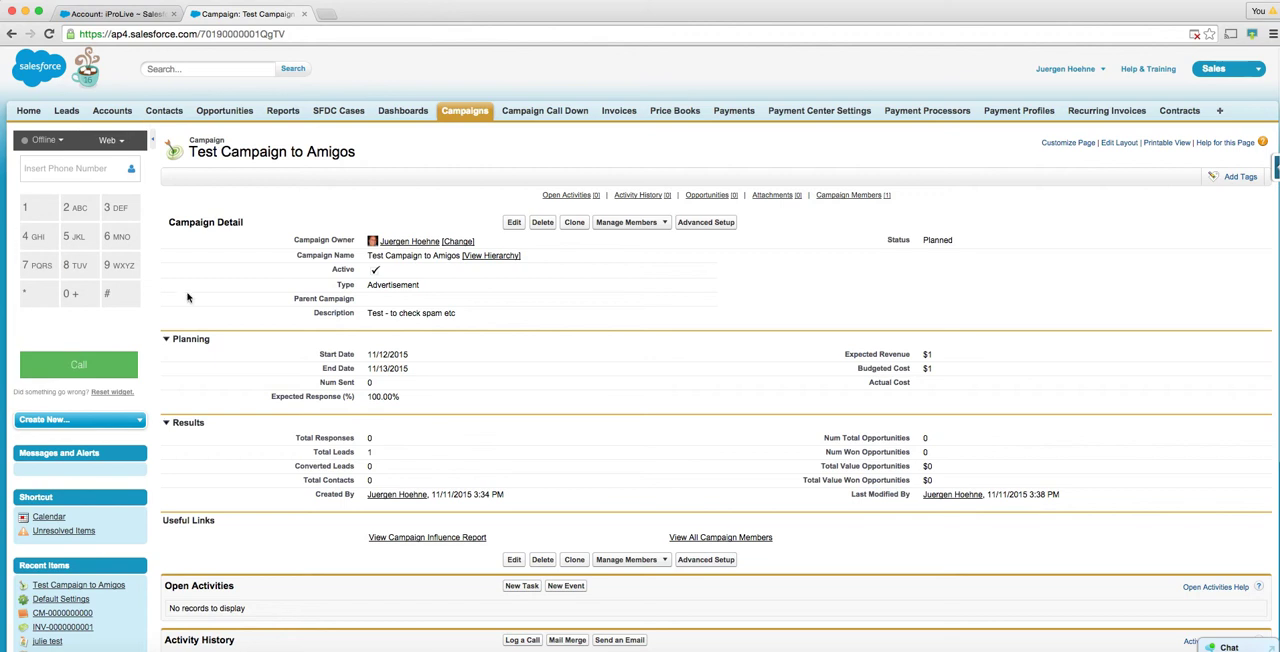
mouse_move(192, 322)
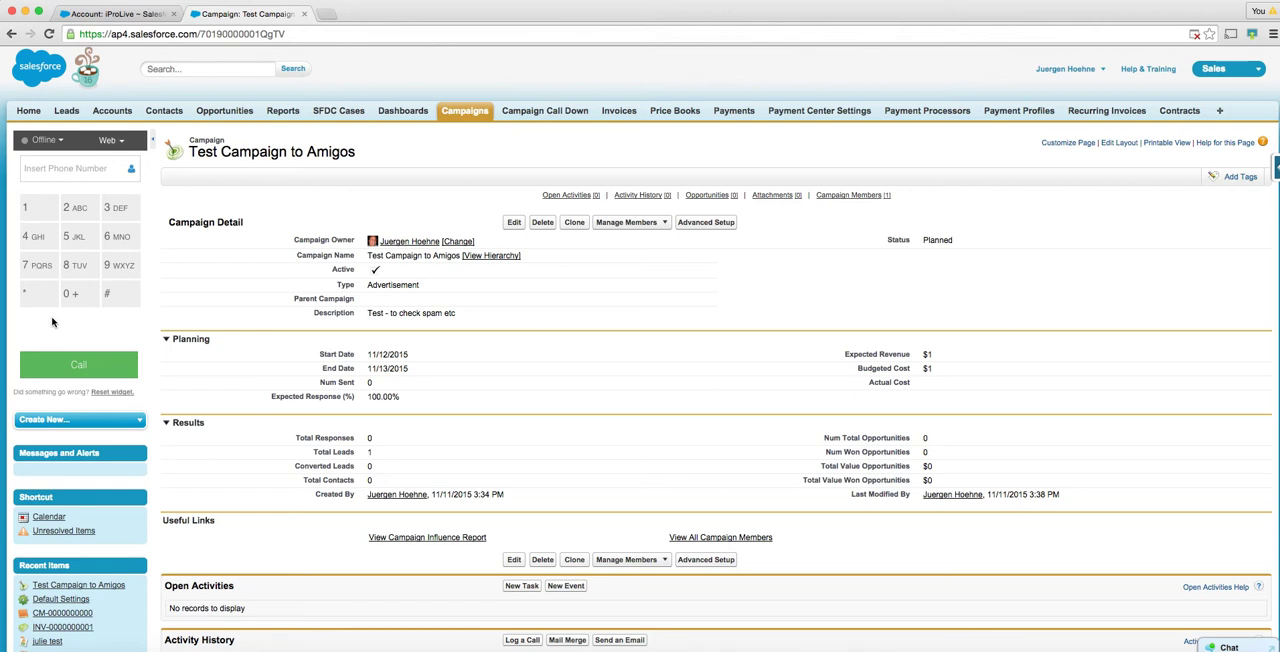
mouse_move(116, 384)
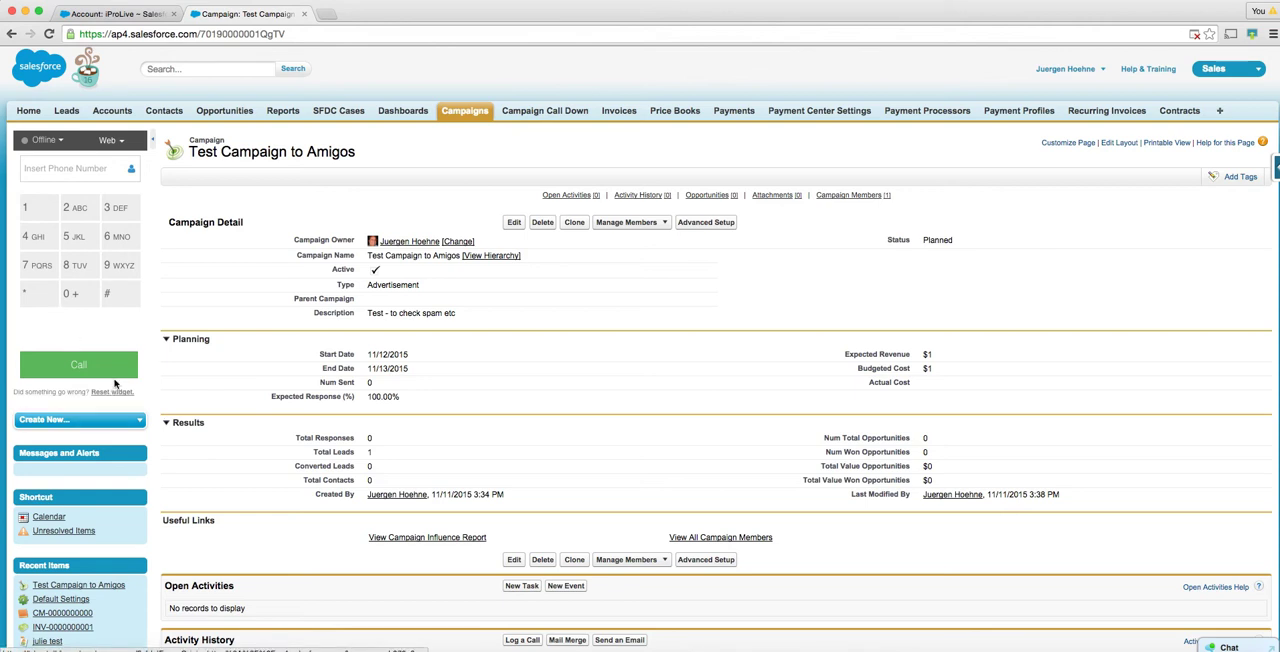
mouse_move(494, 150)
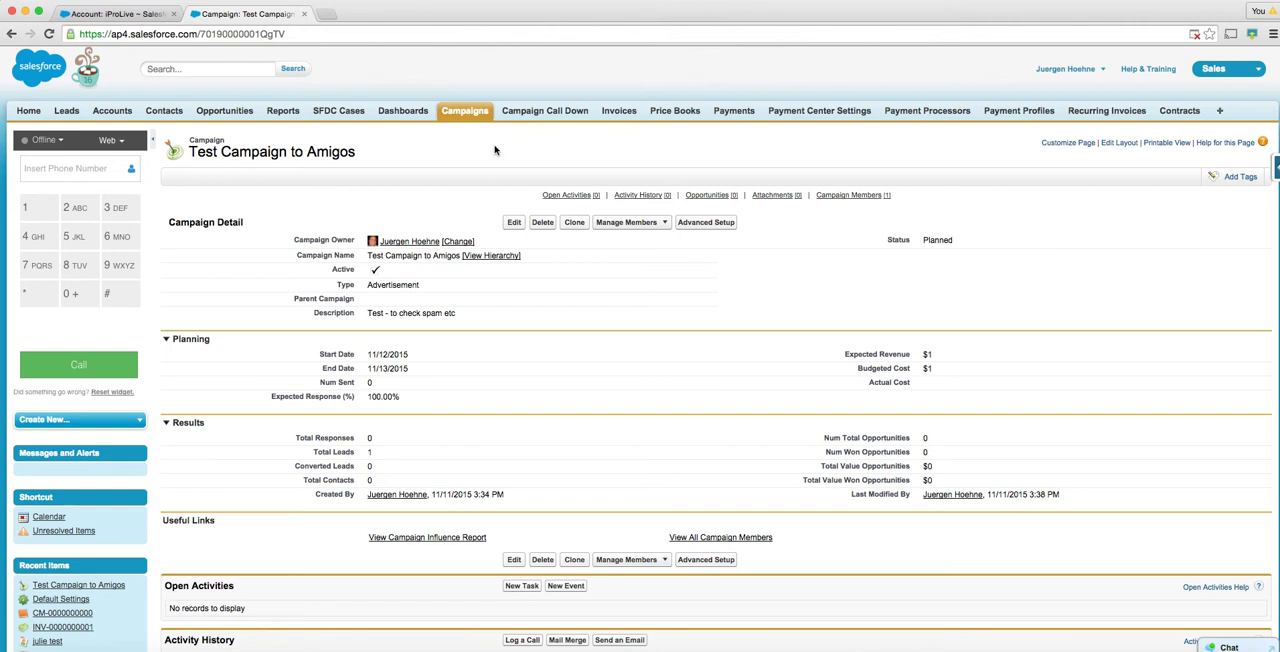
mouse_move(544, 110)
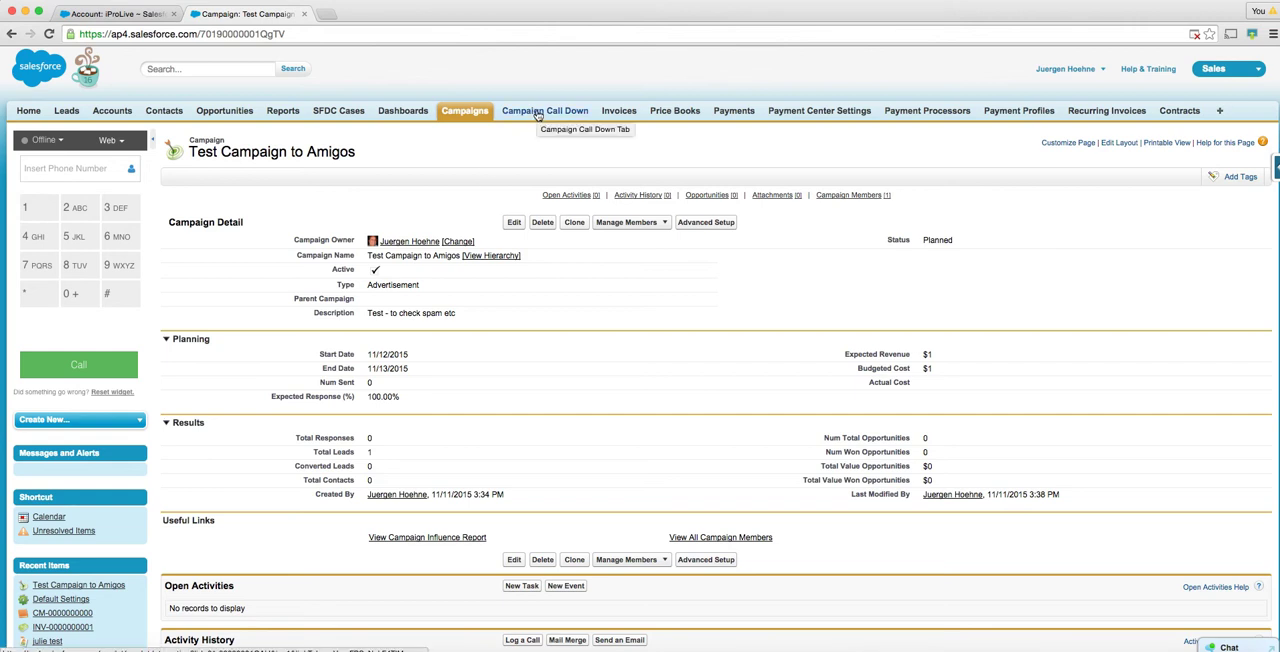
Review the campaign call down list: member status options, call logging and owner filter.
left_click(544, 110)
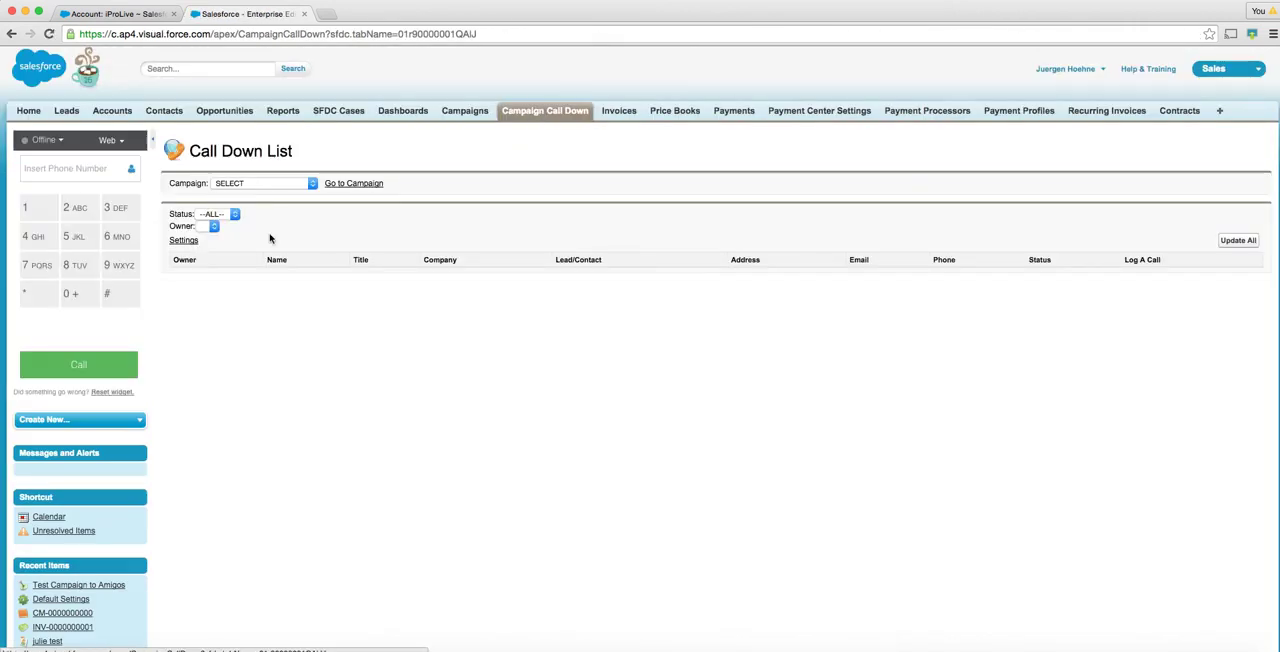
left_click(262, 184)
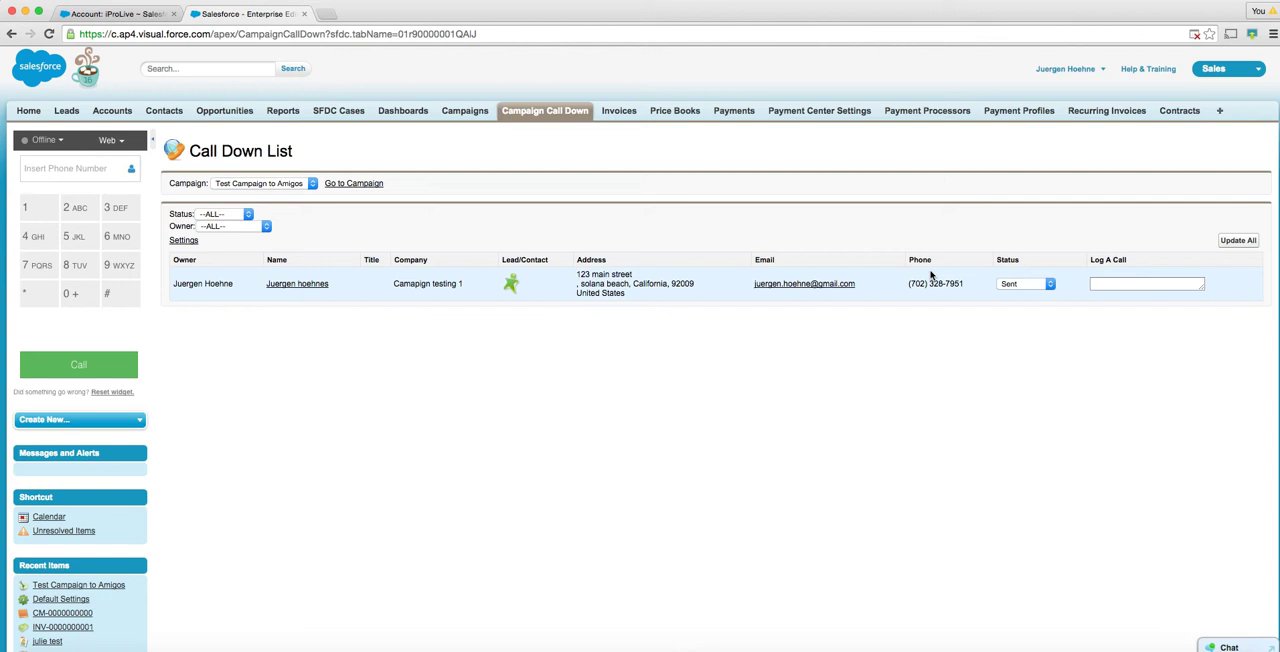
mouse_move(884, 210)
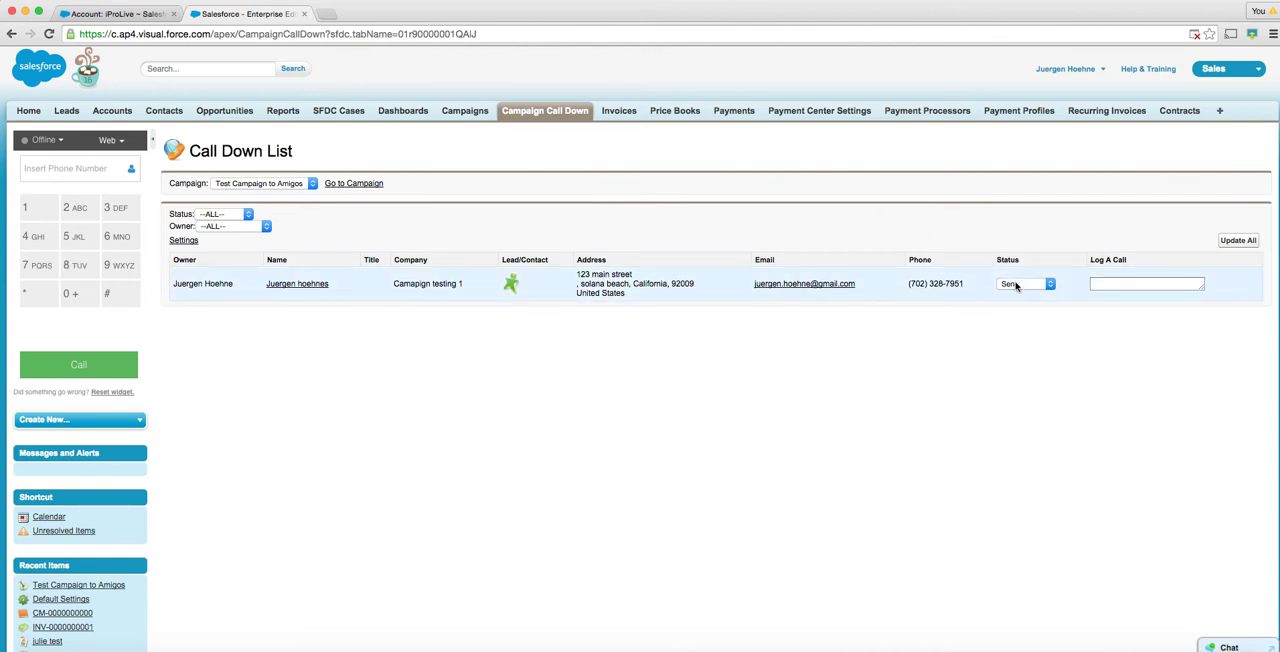
left_click(1148, 284)
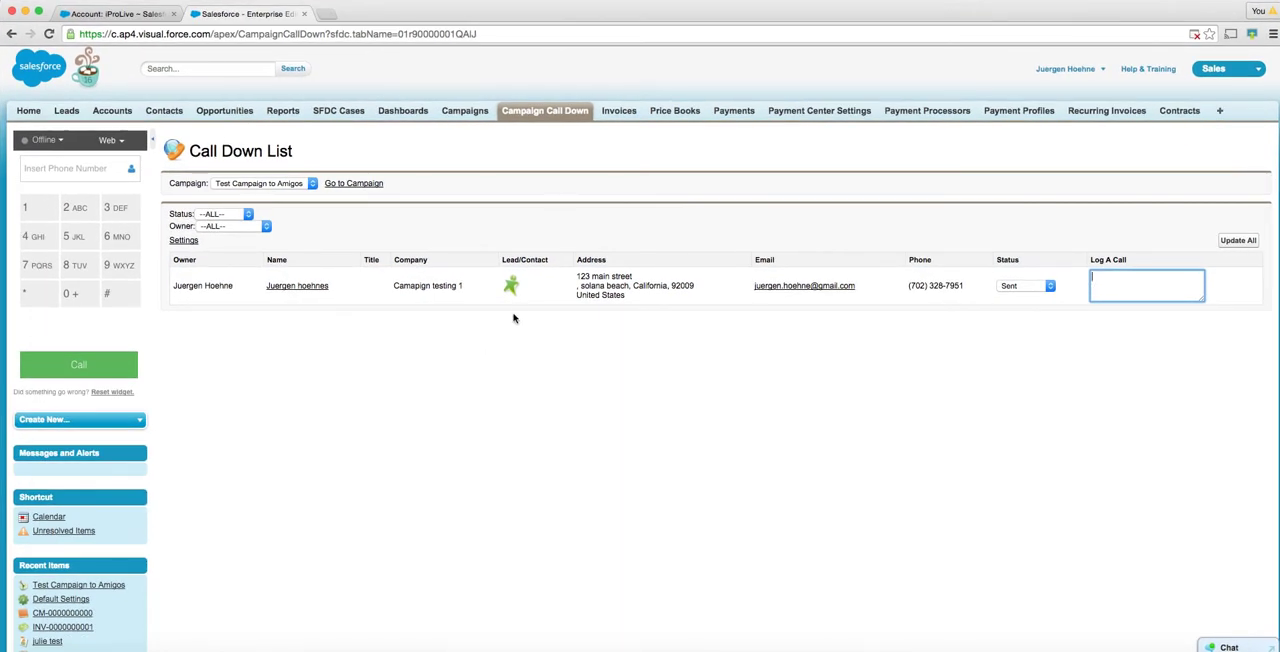
left_click(224, 214)
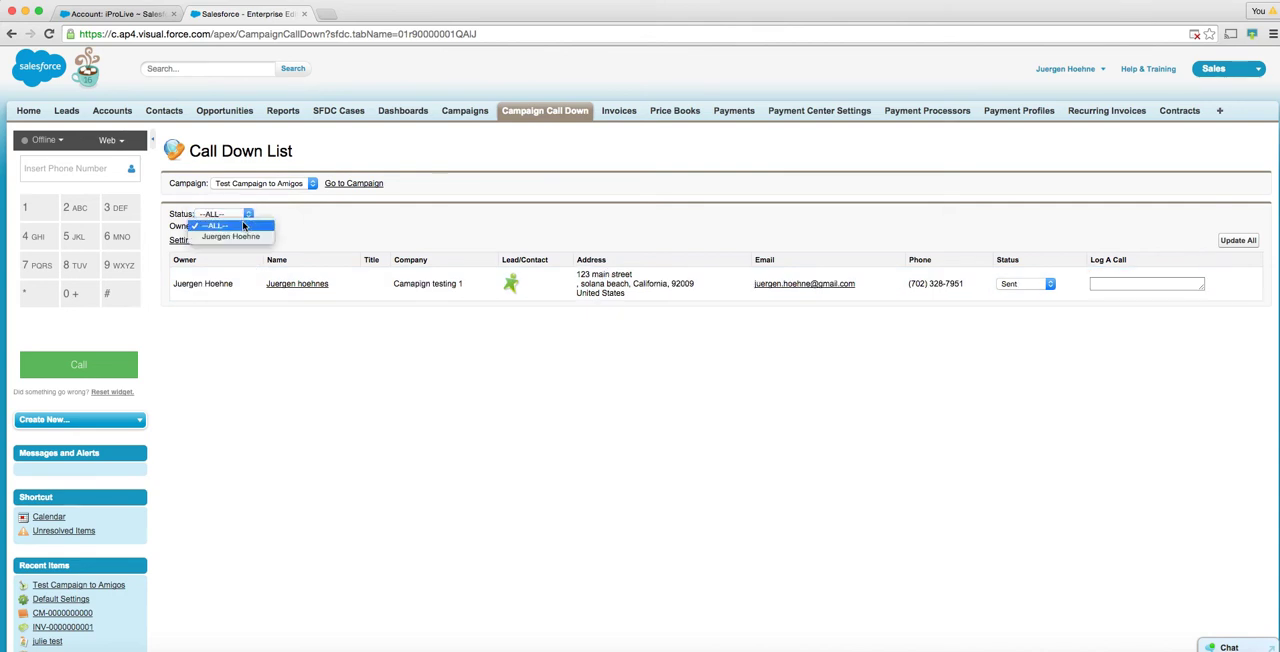
mouse_move(230, 236)
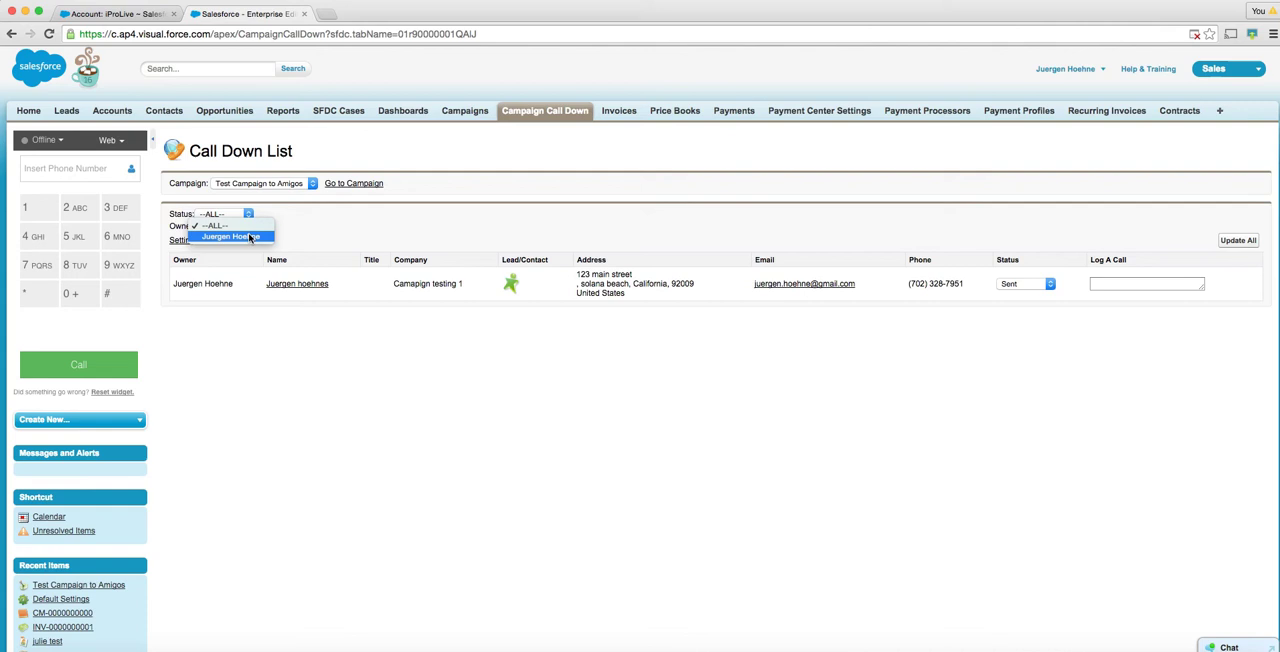
left_click(224, 236)
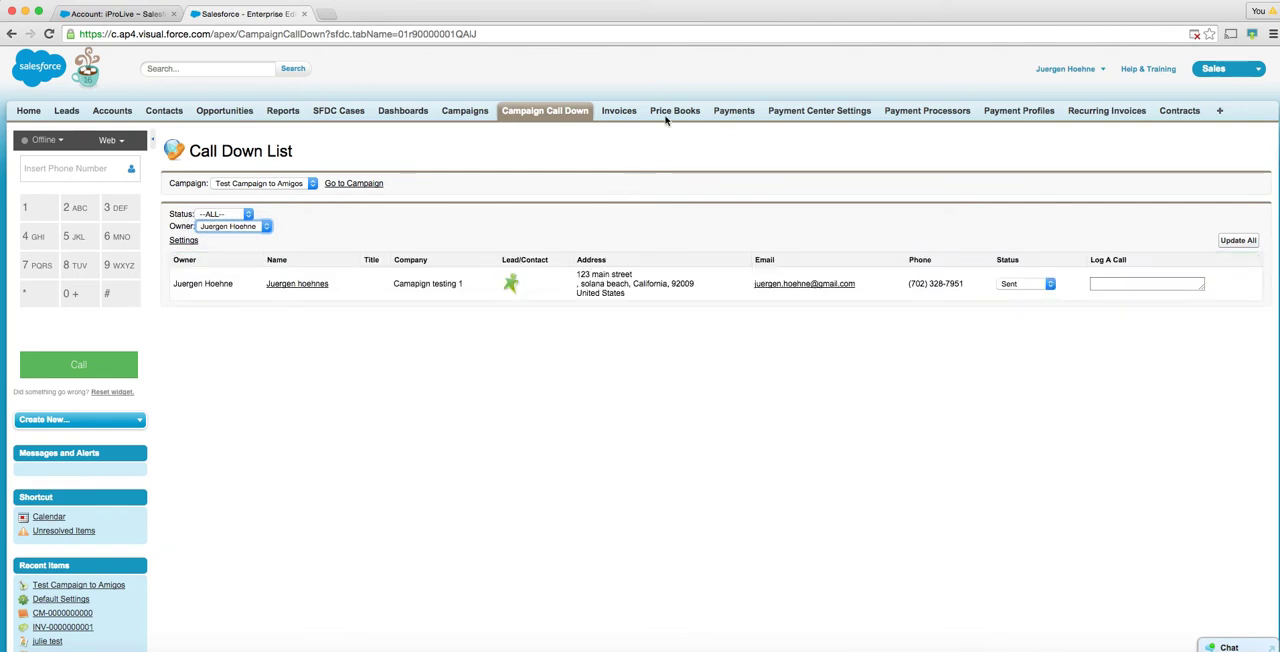
Go to the Invoices home page listing the recent invoices.
left_click(620, 110)
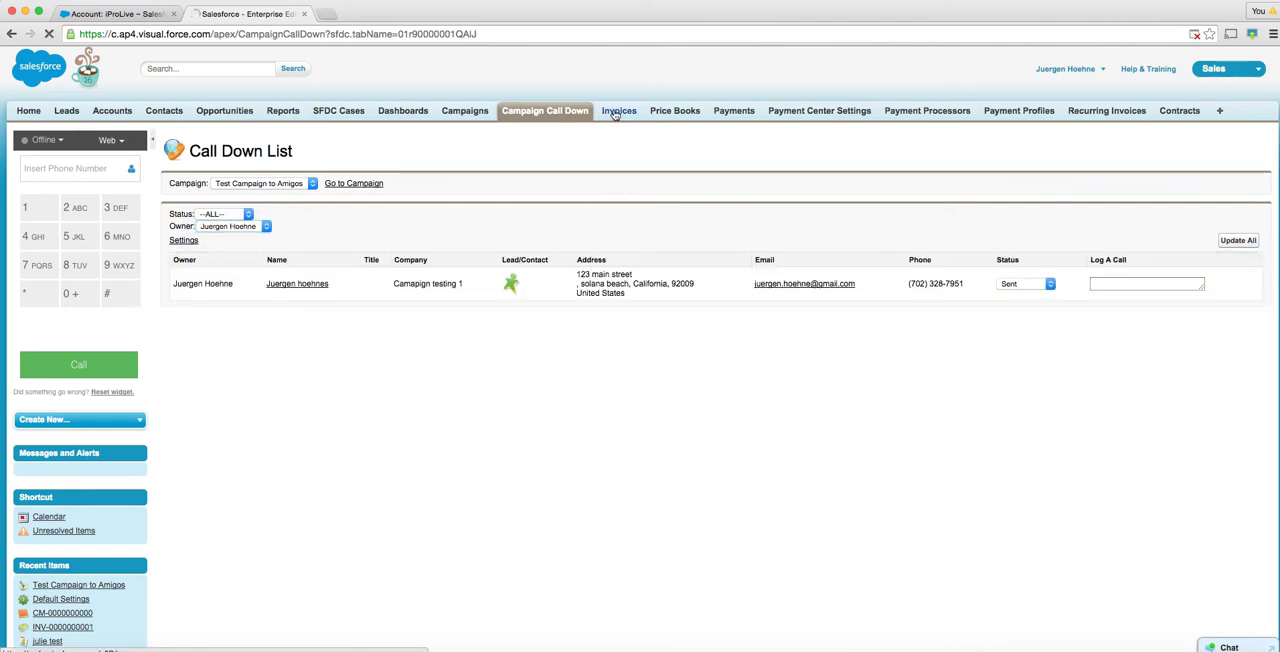
left_click(620, 110)
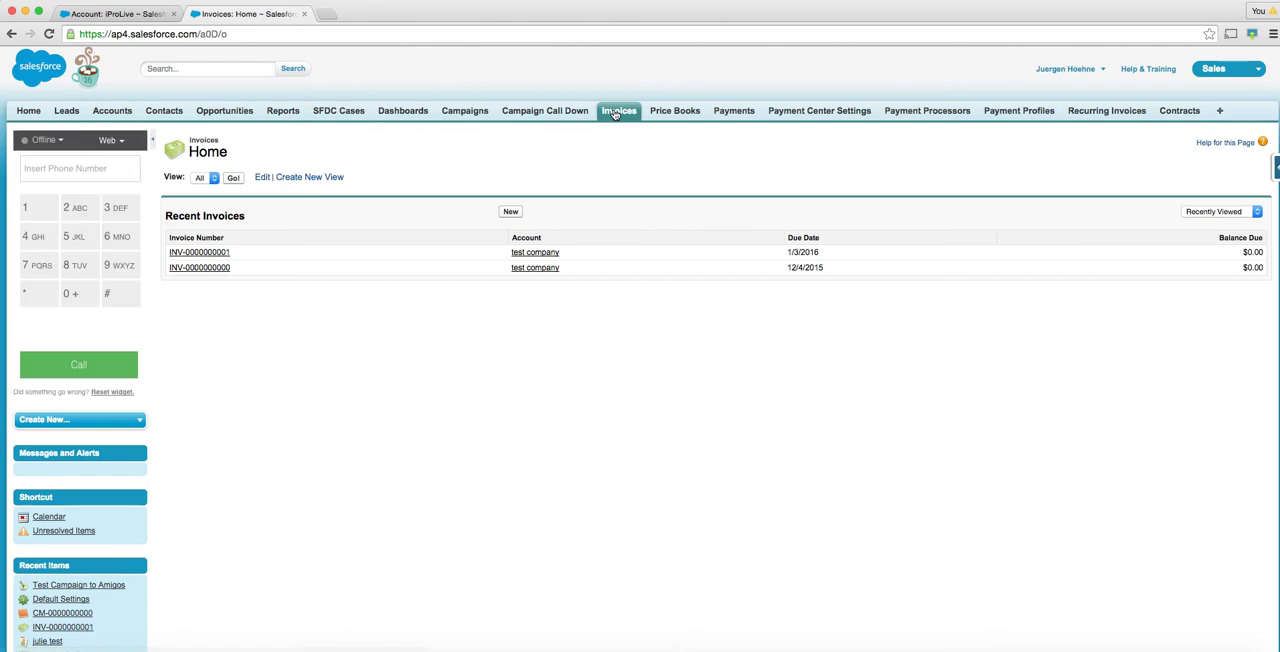
mouse_move(514, 212)
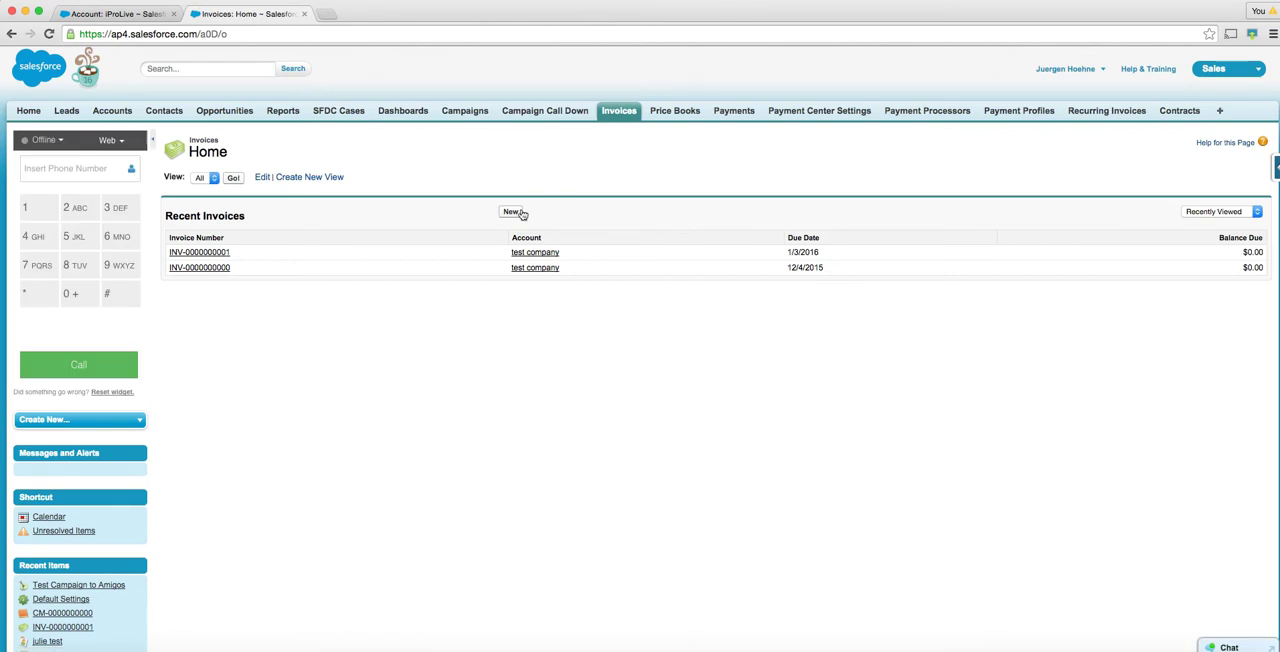
Start a new invoice billed to test company and attempt to save it, hitting an invalid contact error.
left_click(512, 212)
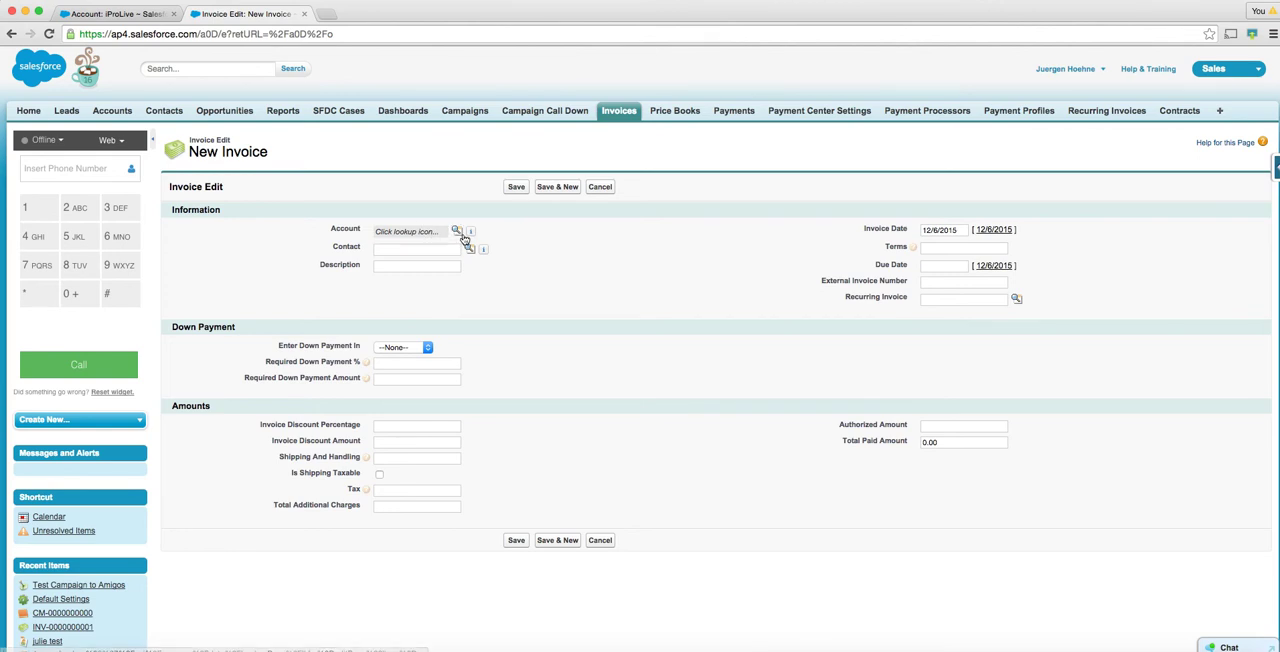
left_click(456, 232)
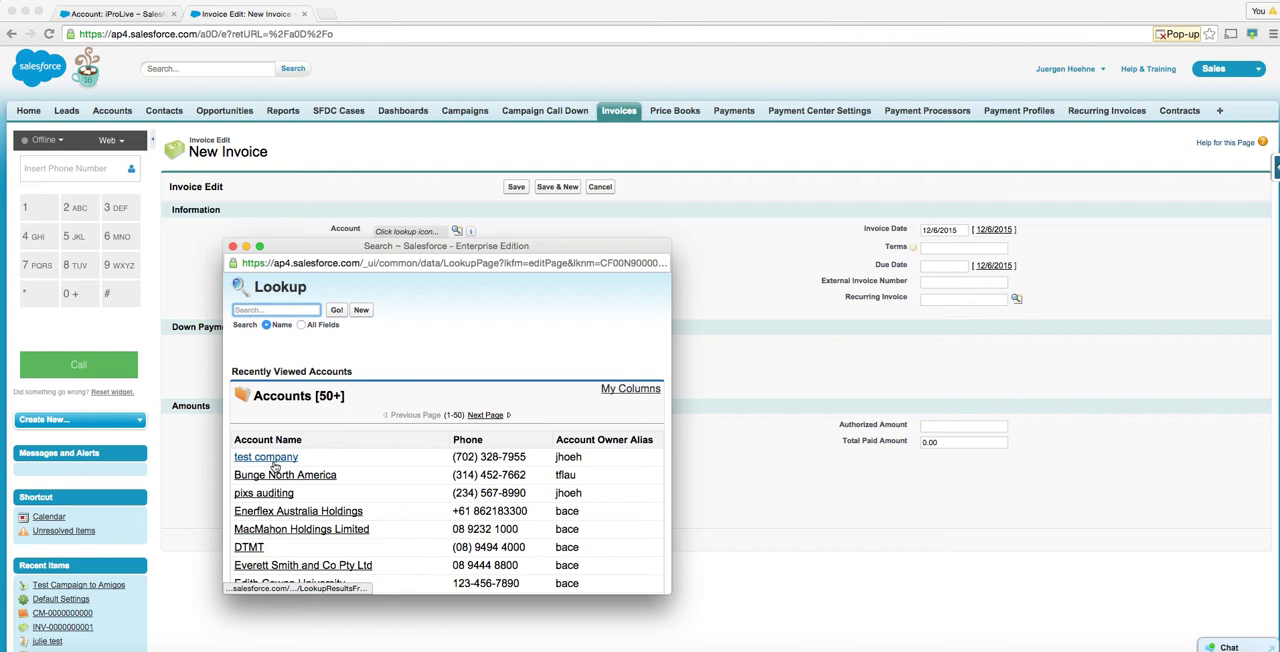
left_click(264, 456)
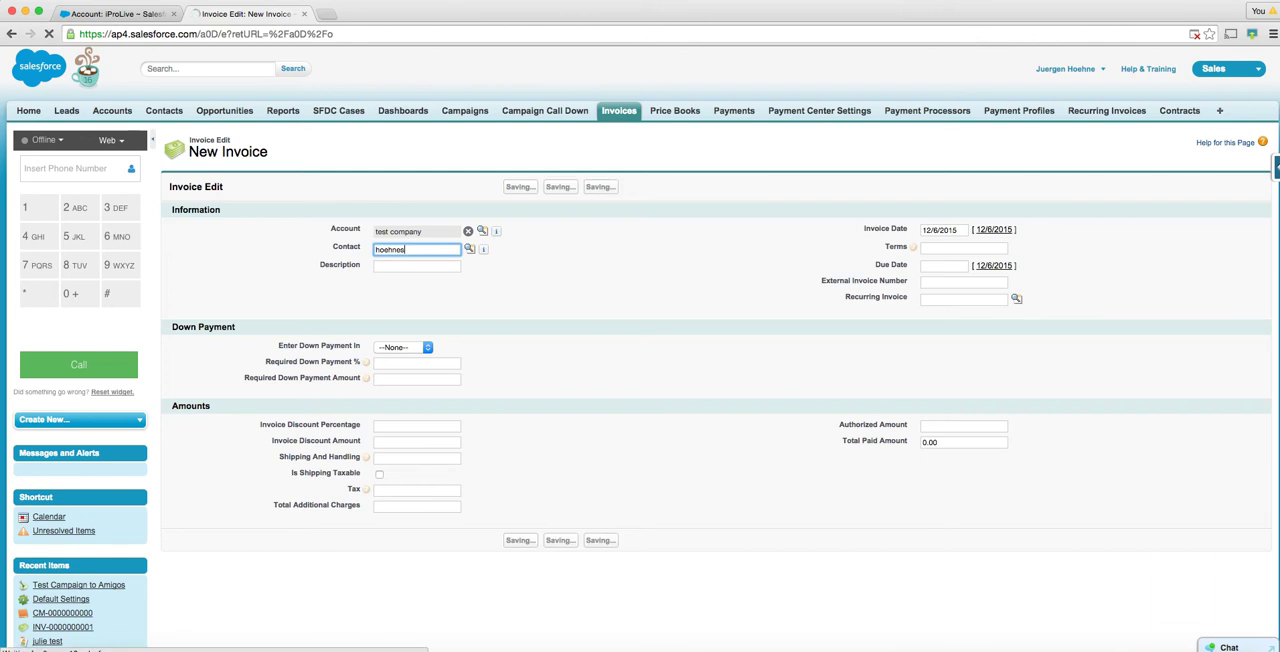
left_click(520, 186)
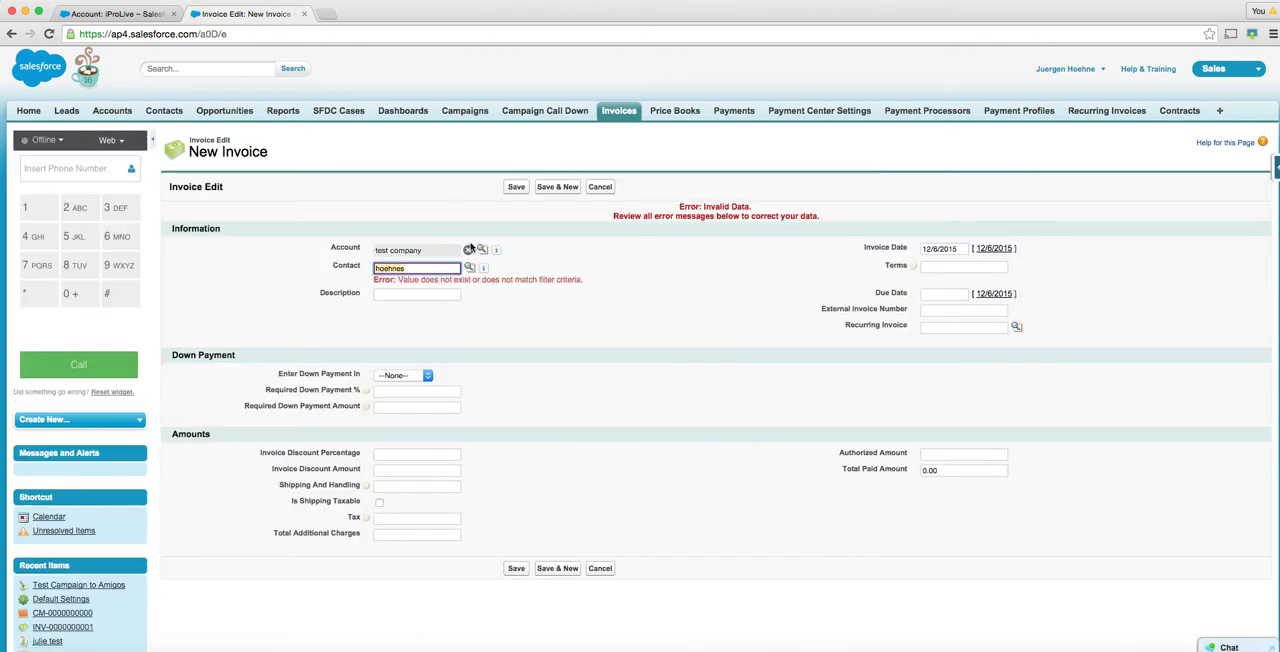
Set the invoice contact to julie test from test company and choose a due date.
left_click(468, 268)
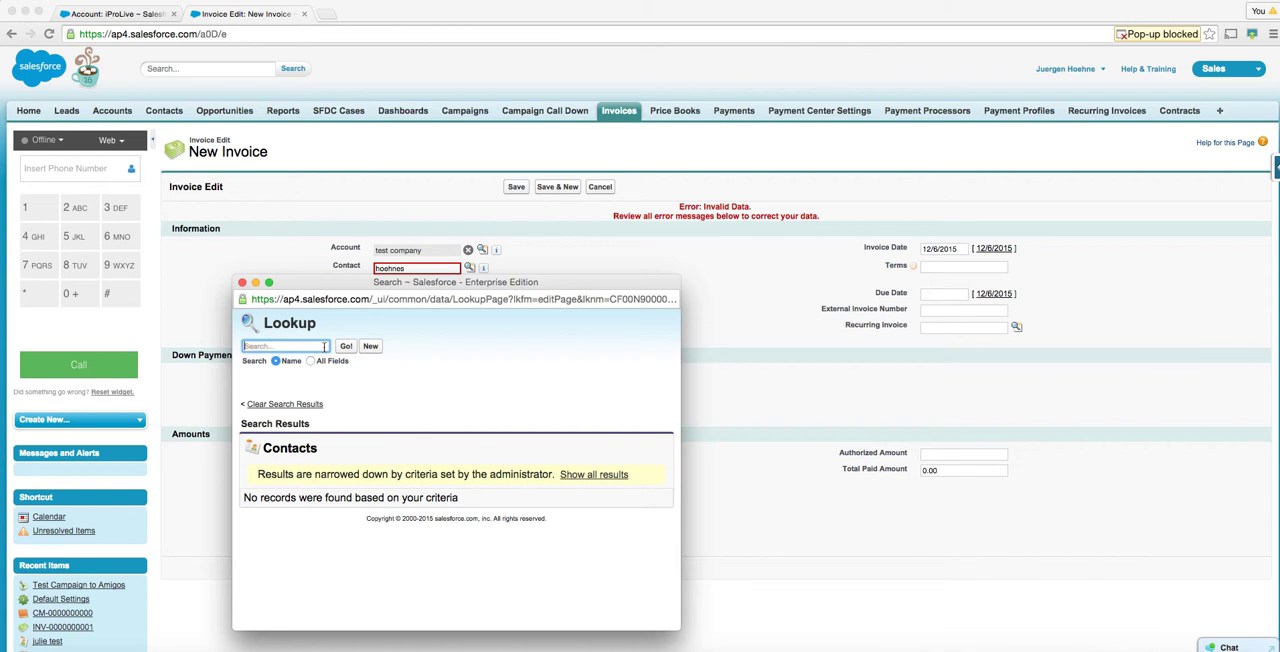
left_click(344, 346)
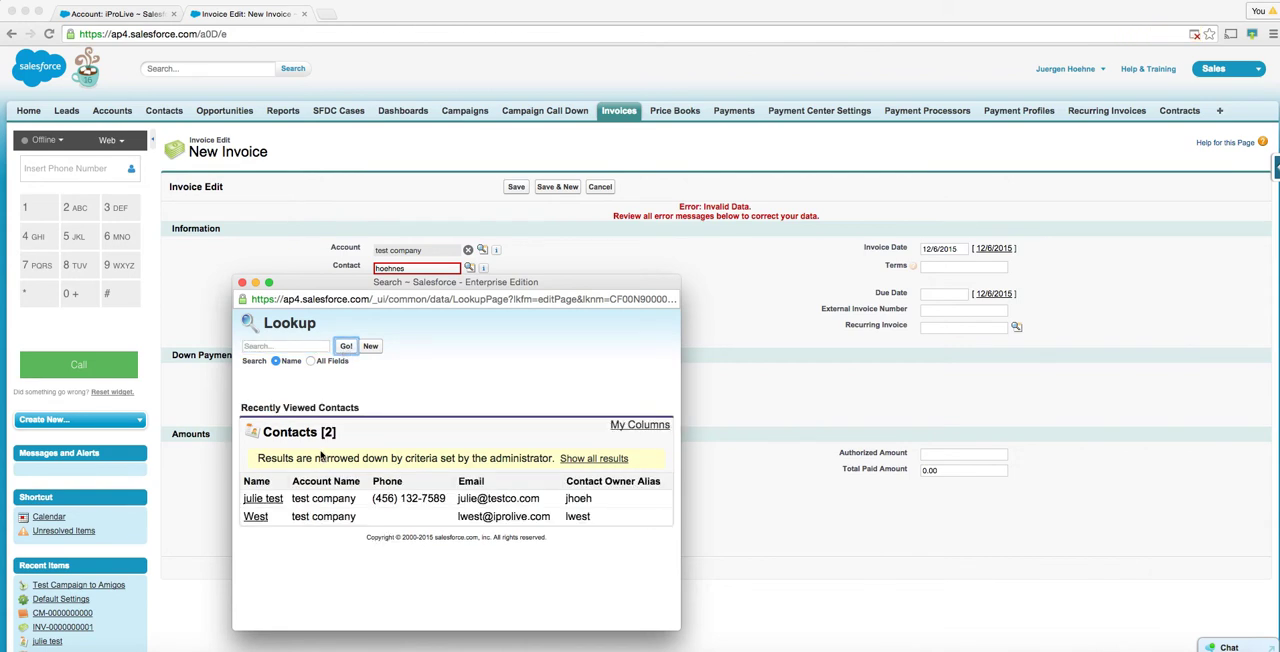
left_click(264, 498)
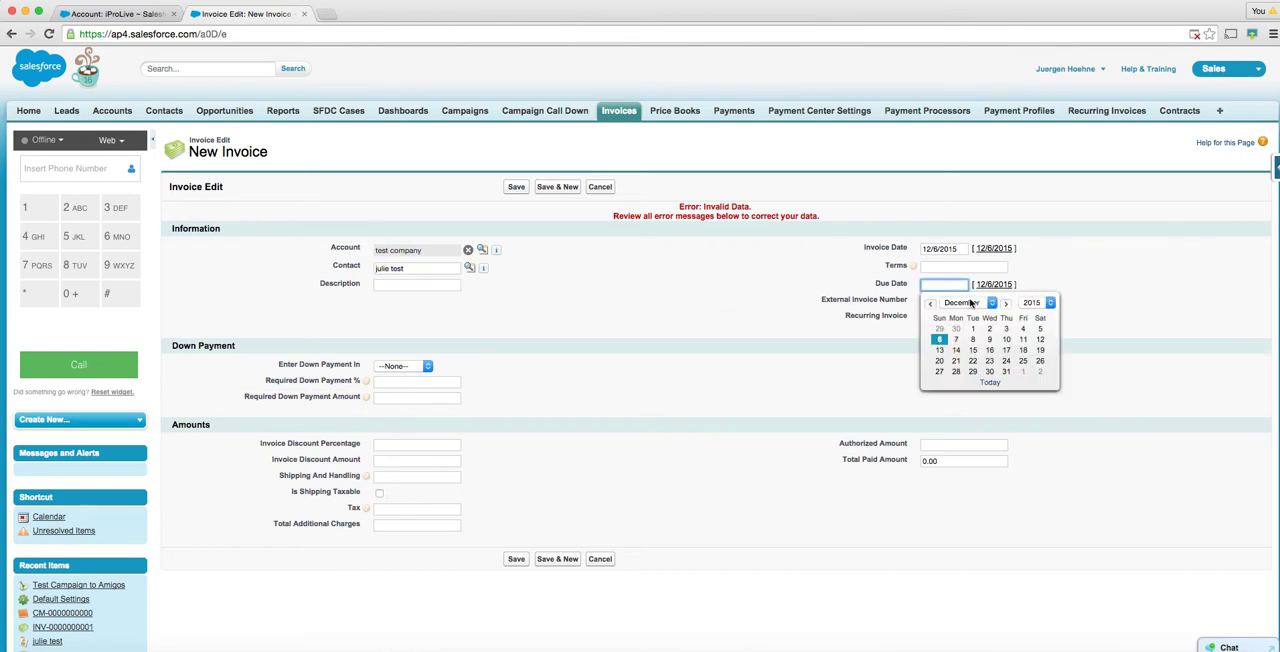
left_click(1004, 360)
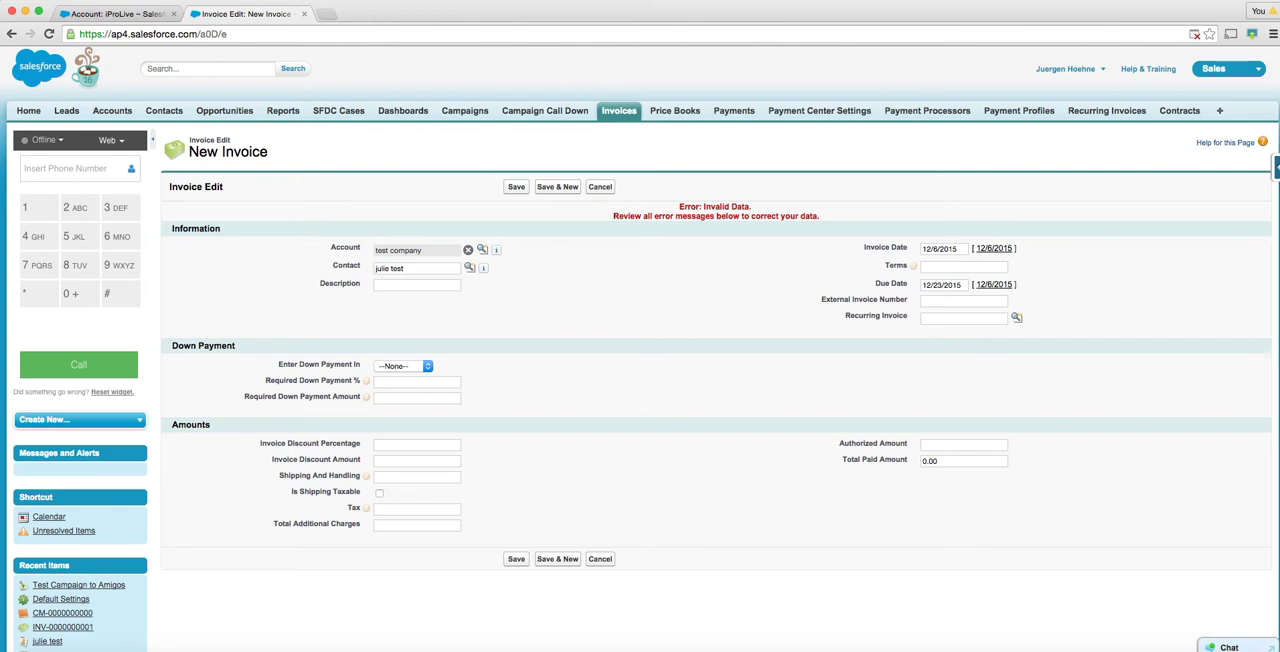
Enter Terms of 30, check the down payment and recurring fields, and save the invoice.
left_click(964, 264)
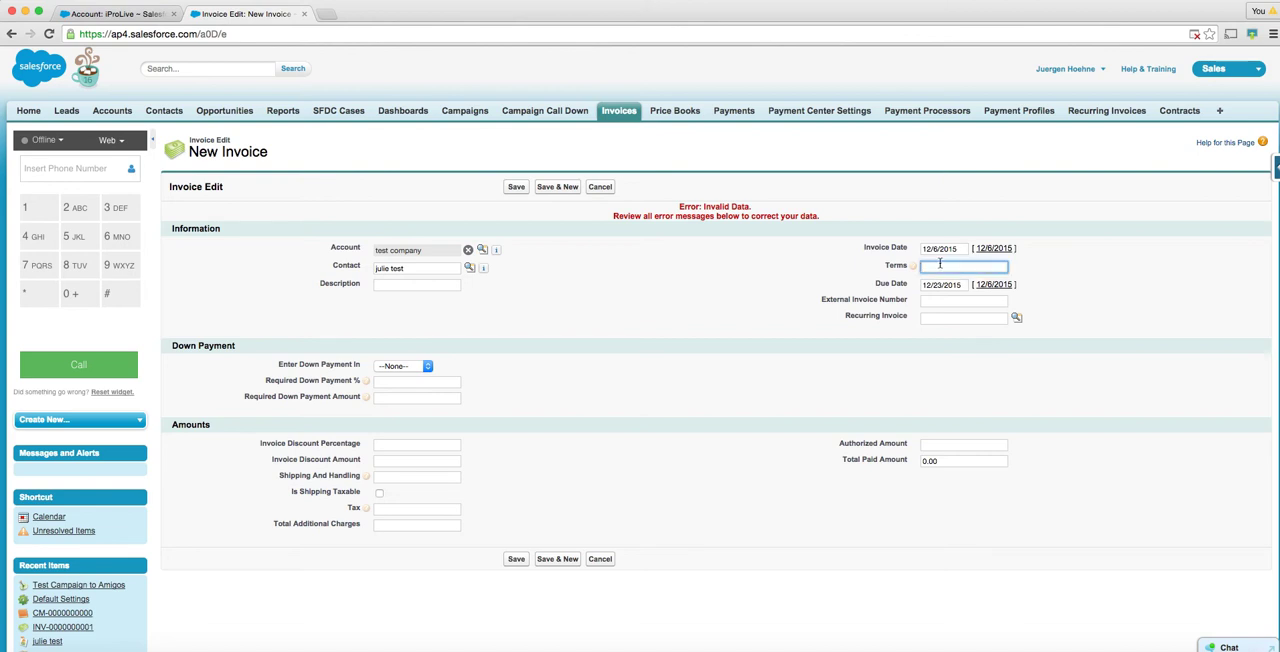
type("30")
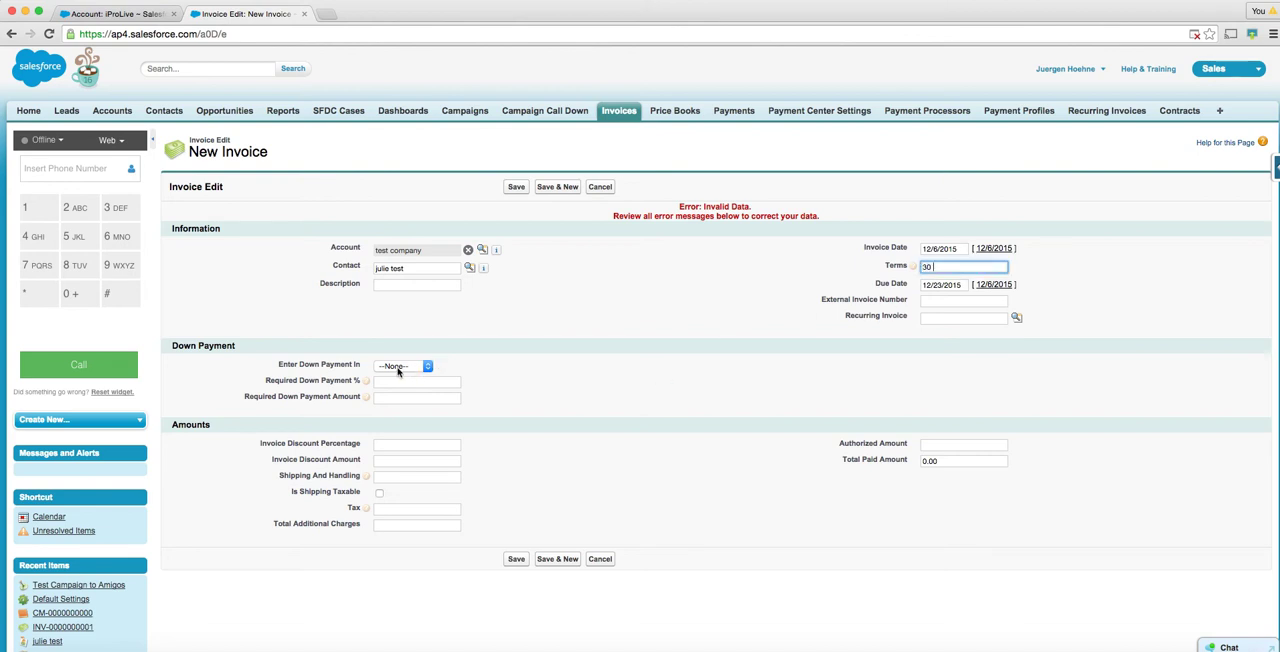
left_click(416, 380)
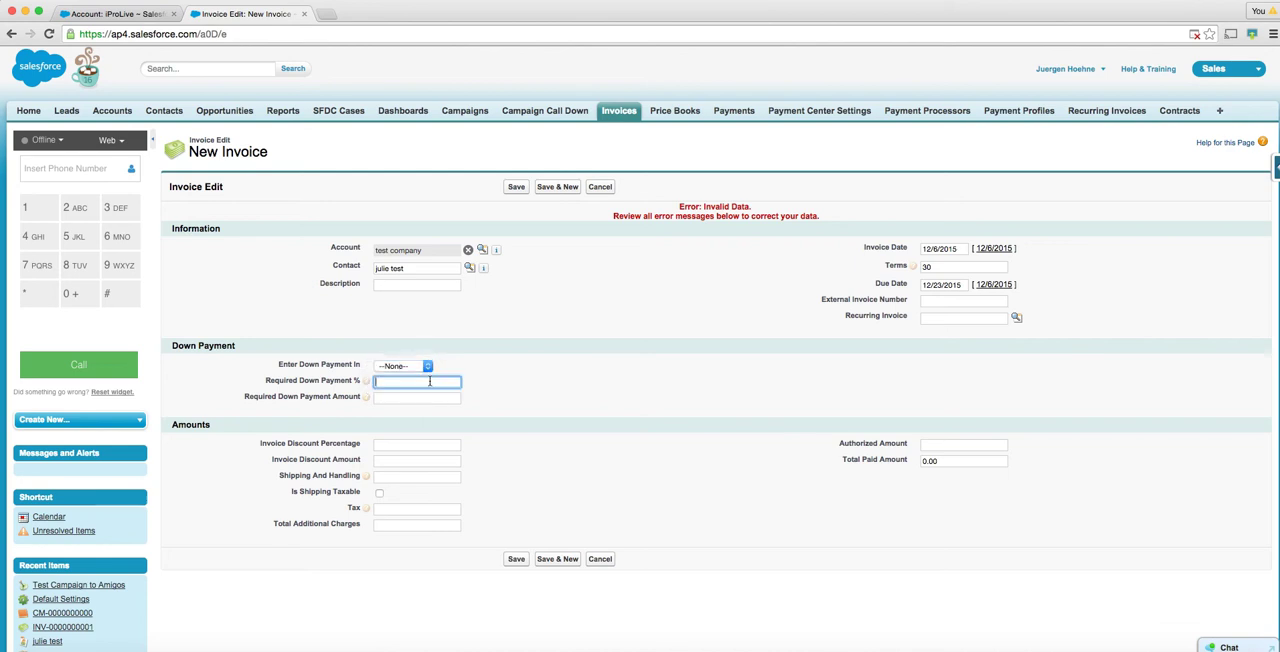
mouse_move(404, 438)
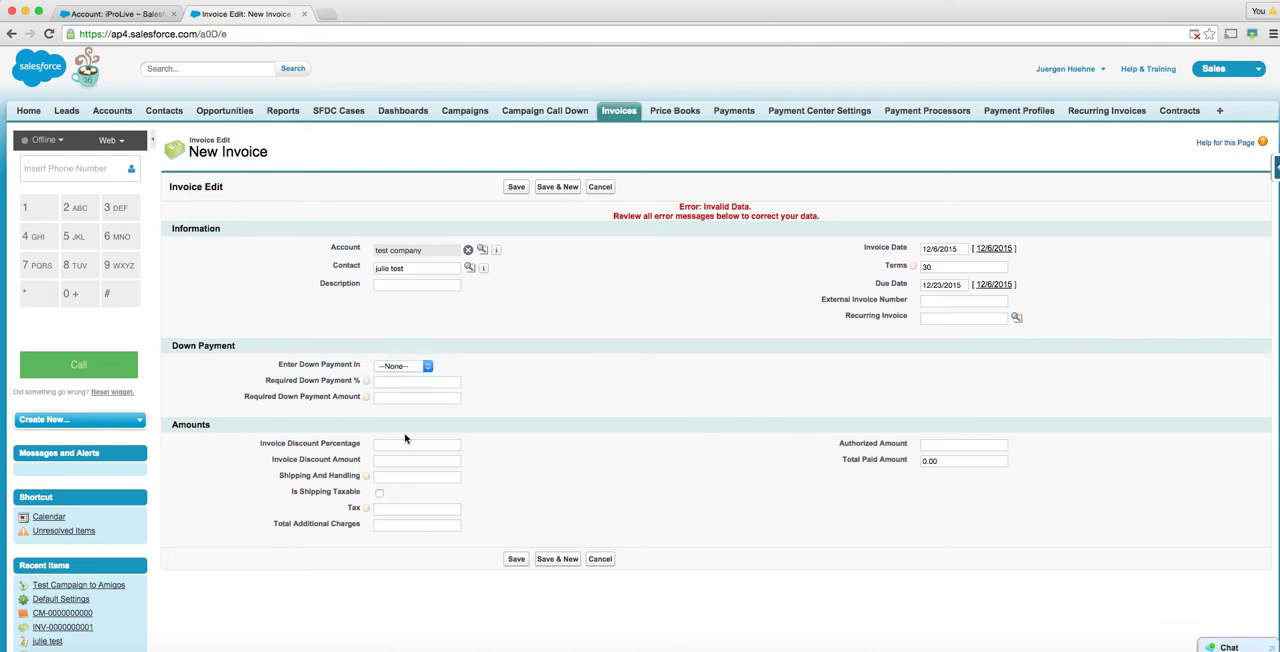
mouse_move(538, 576)
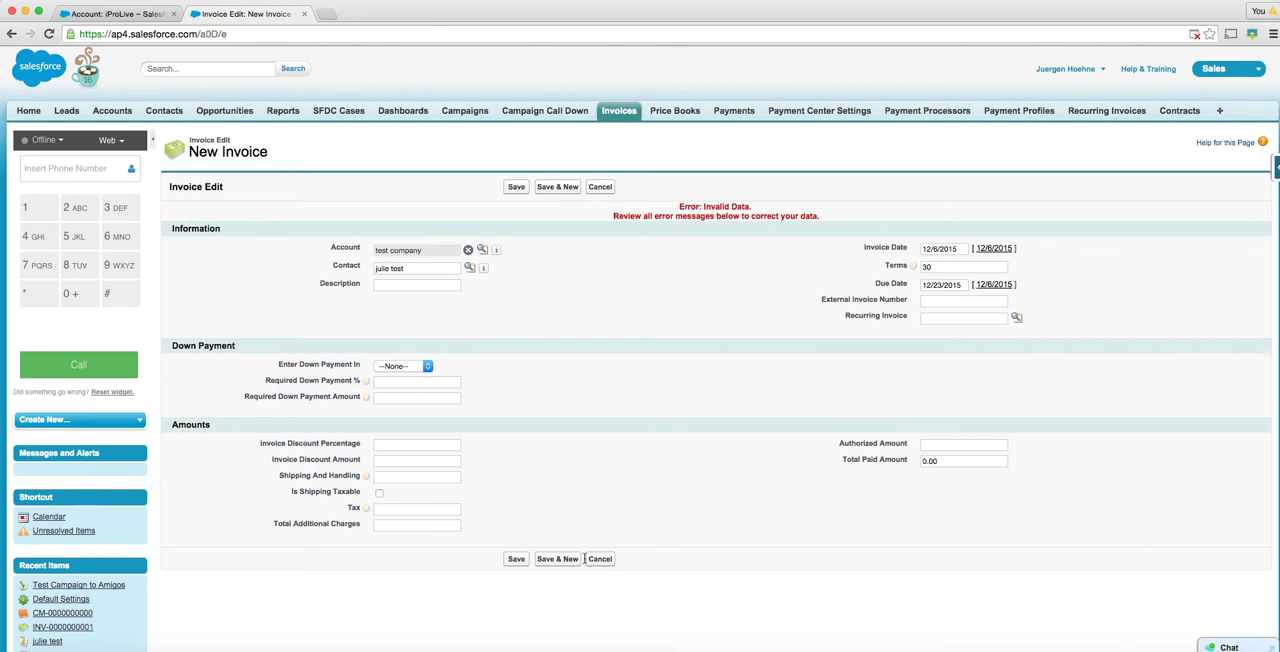
mouse_move(500, 544)
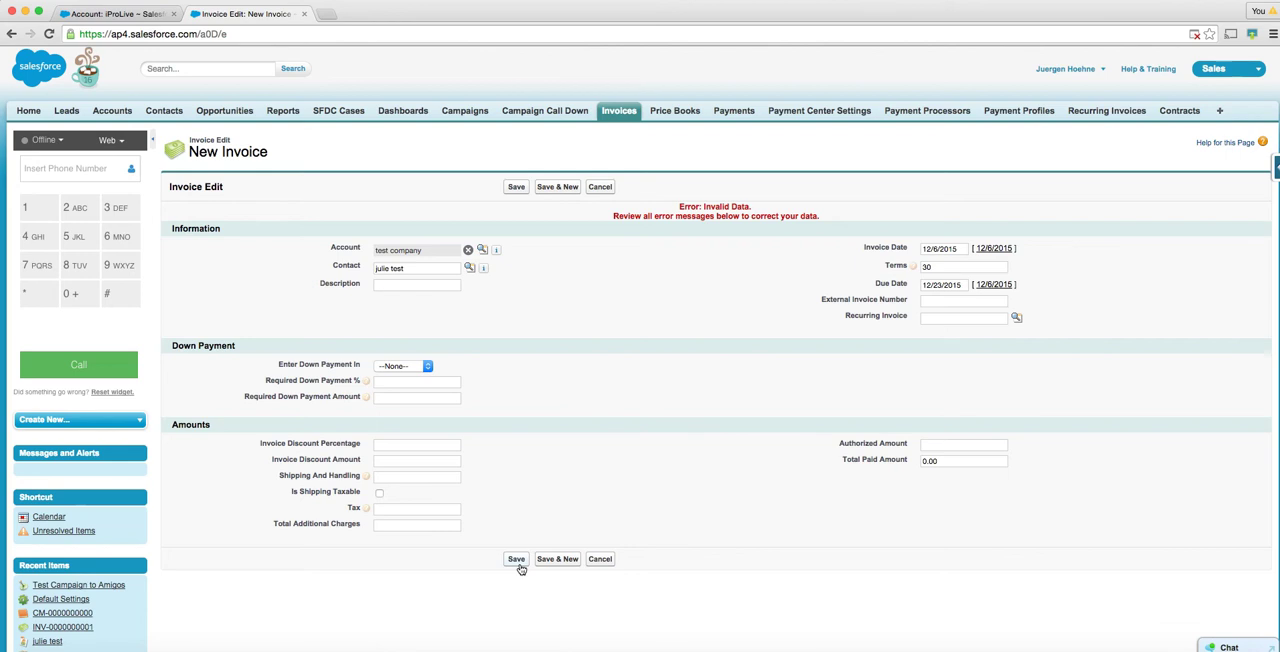
mouse_move(530, 488)
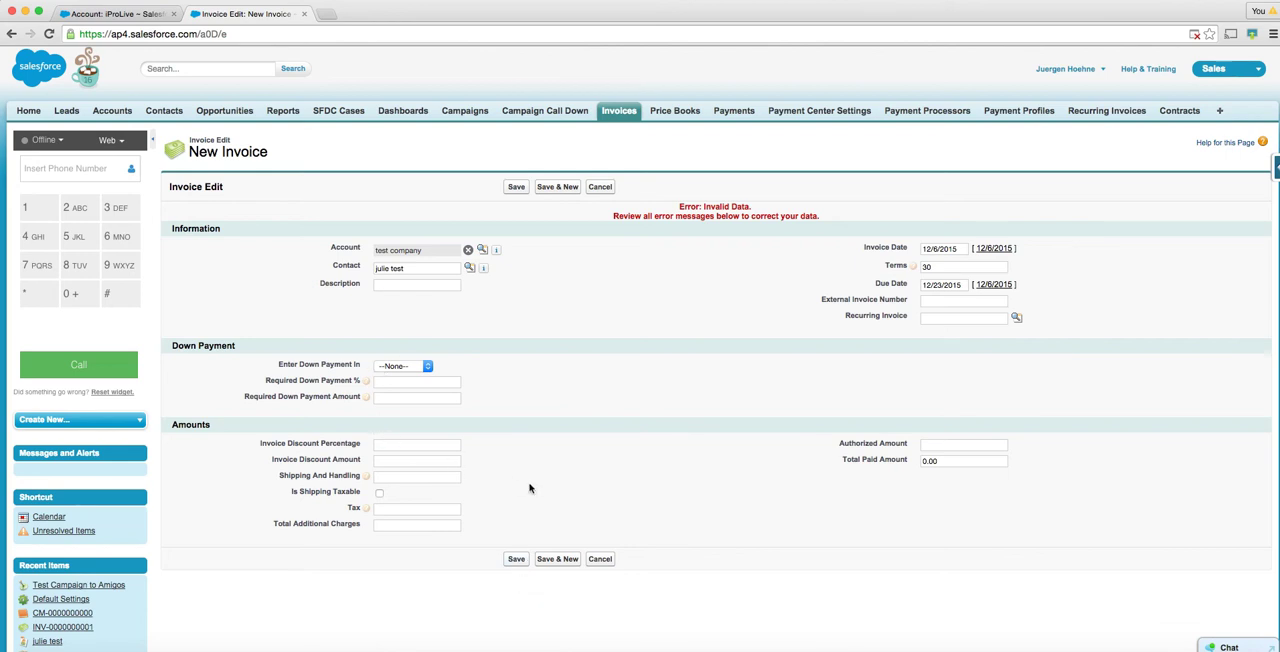
mouse_move(548, 392)
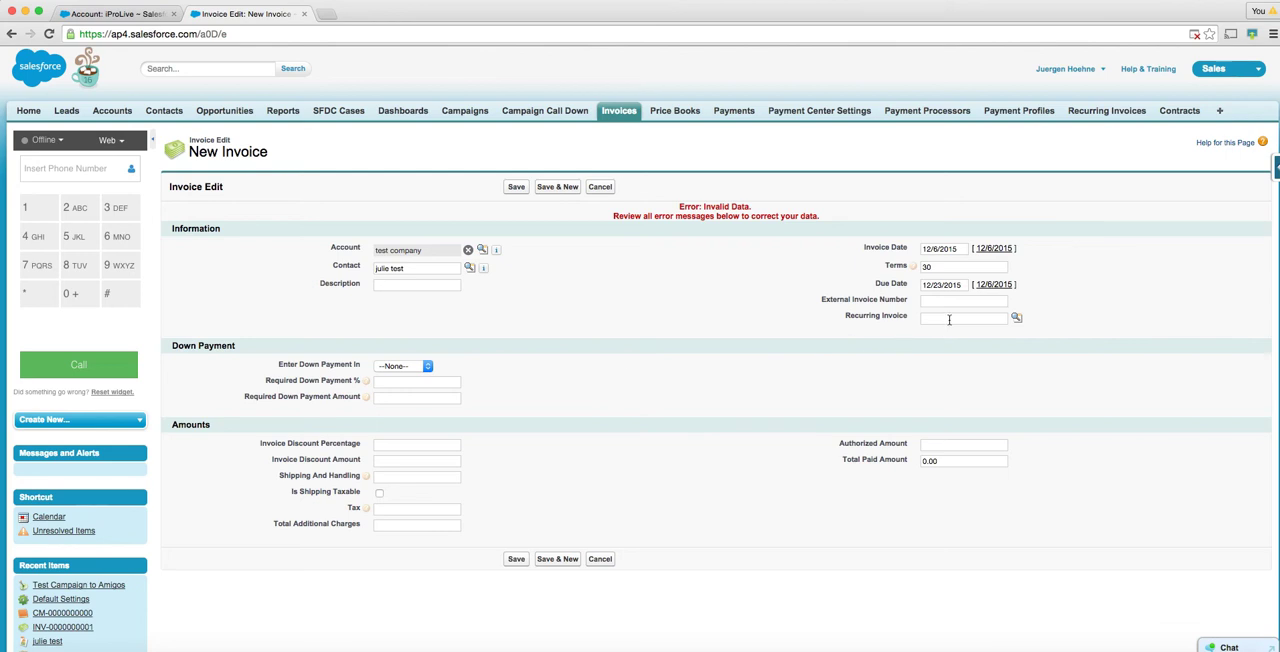
left_click(962, 316)
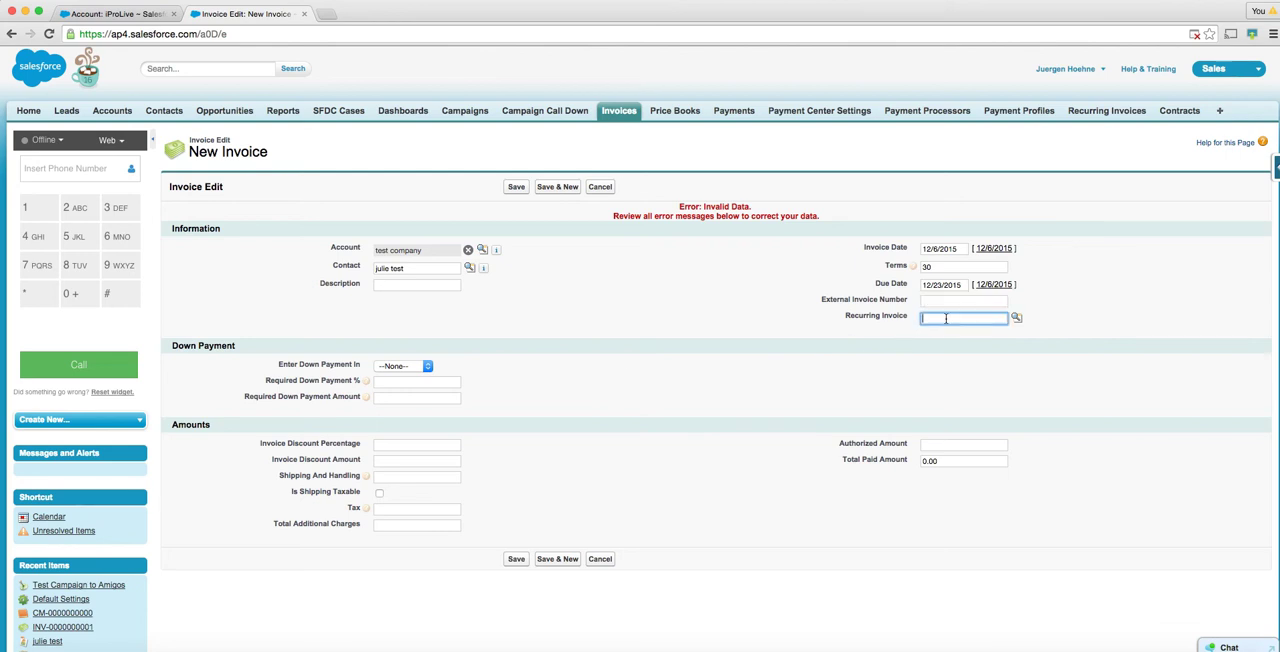
left_click(416, 380)
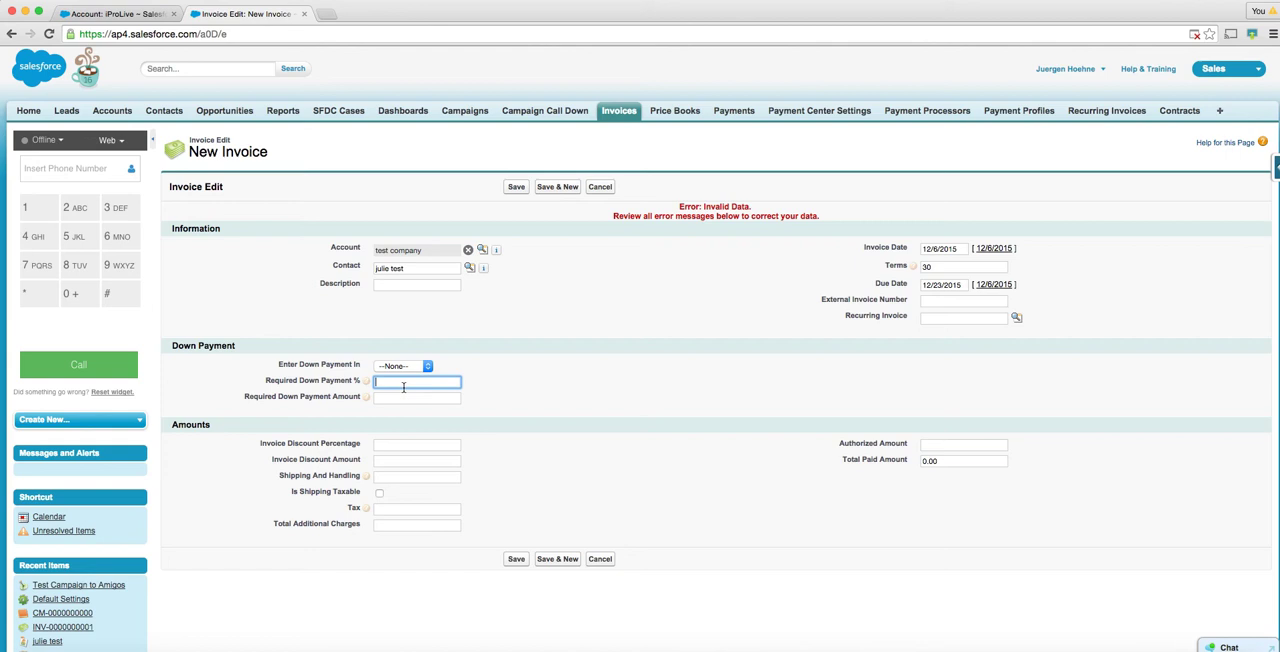
mouse_move(616, 560)
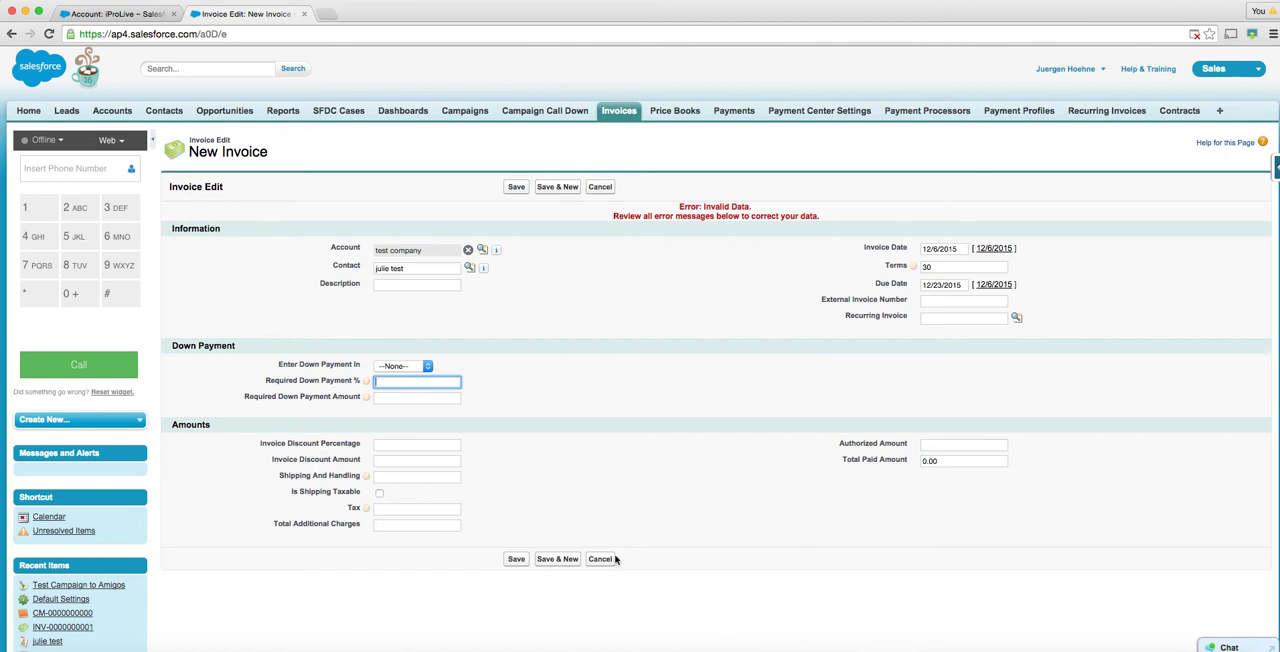
left_click(516, 560)
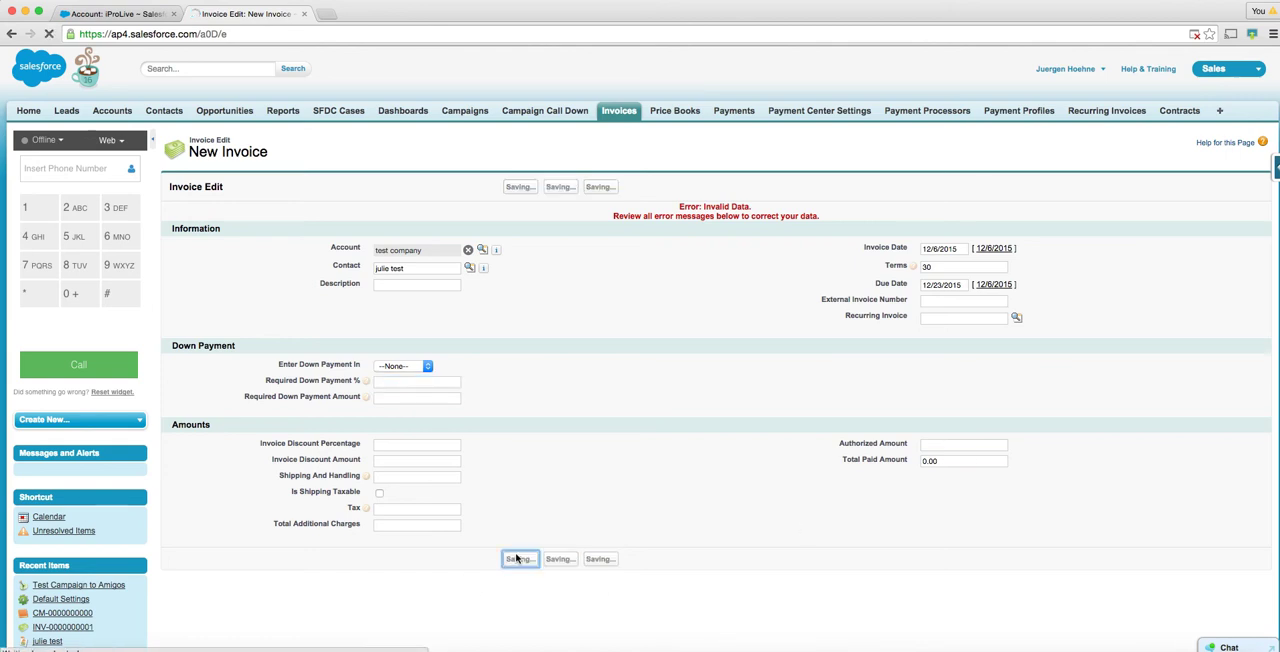
left_click(520, 558)
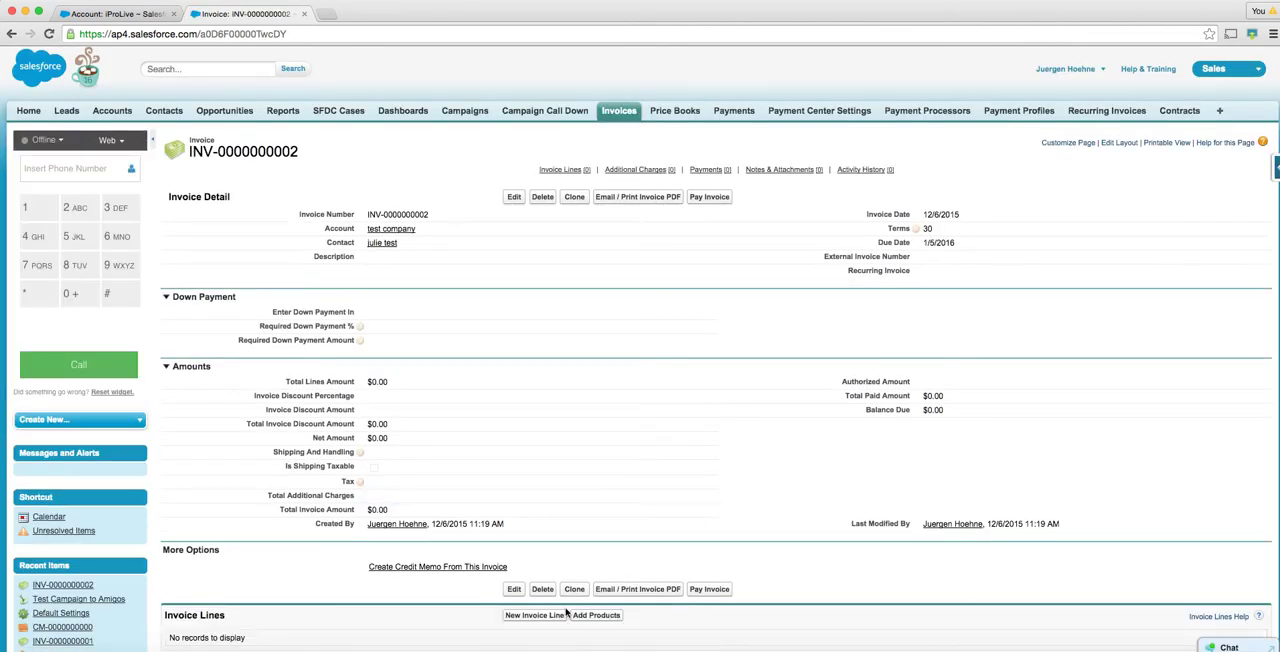
scroll("down", 3)
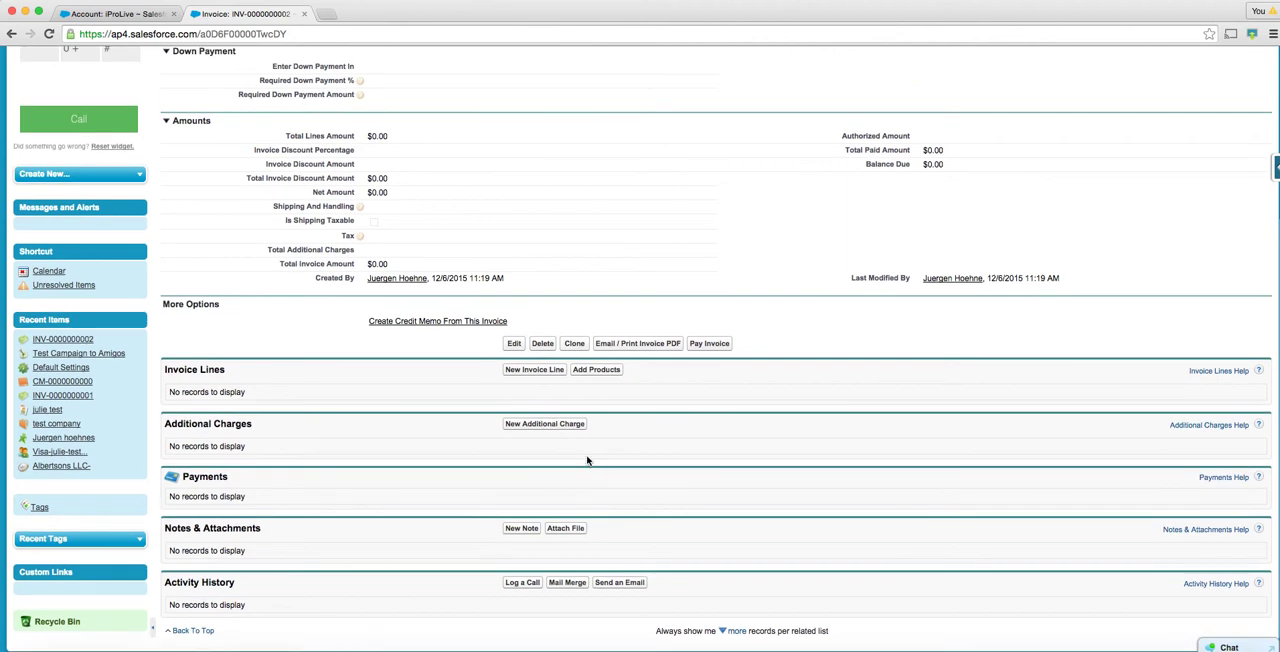
scroll("up", 3)
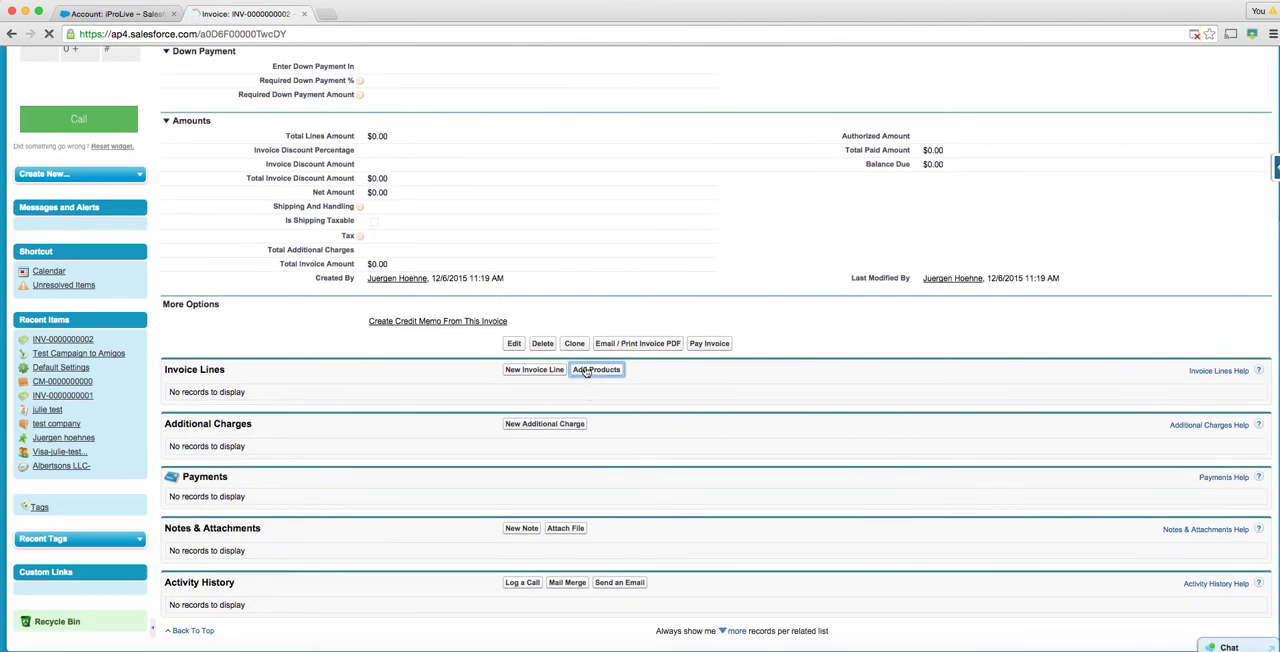
left_click(596, 368)
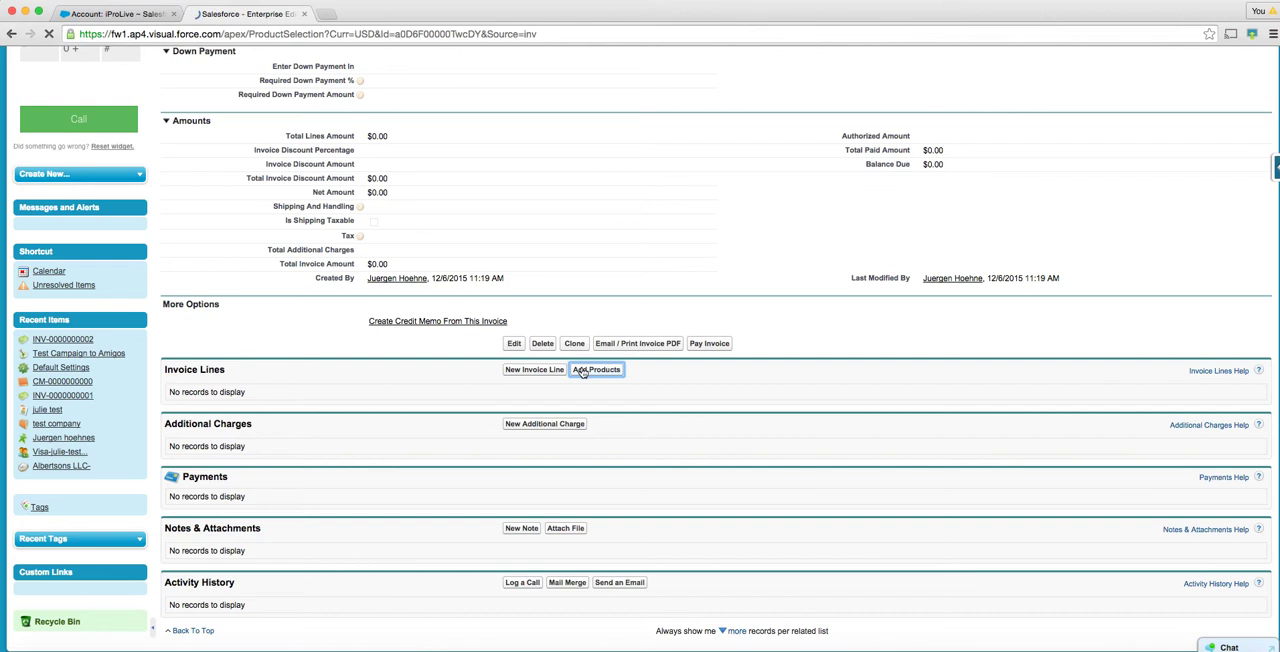
left_click(596, 368)
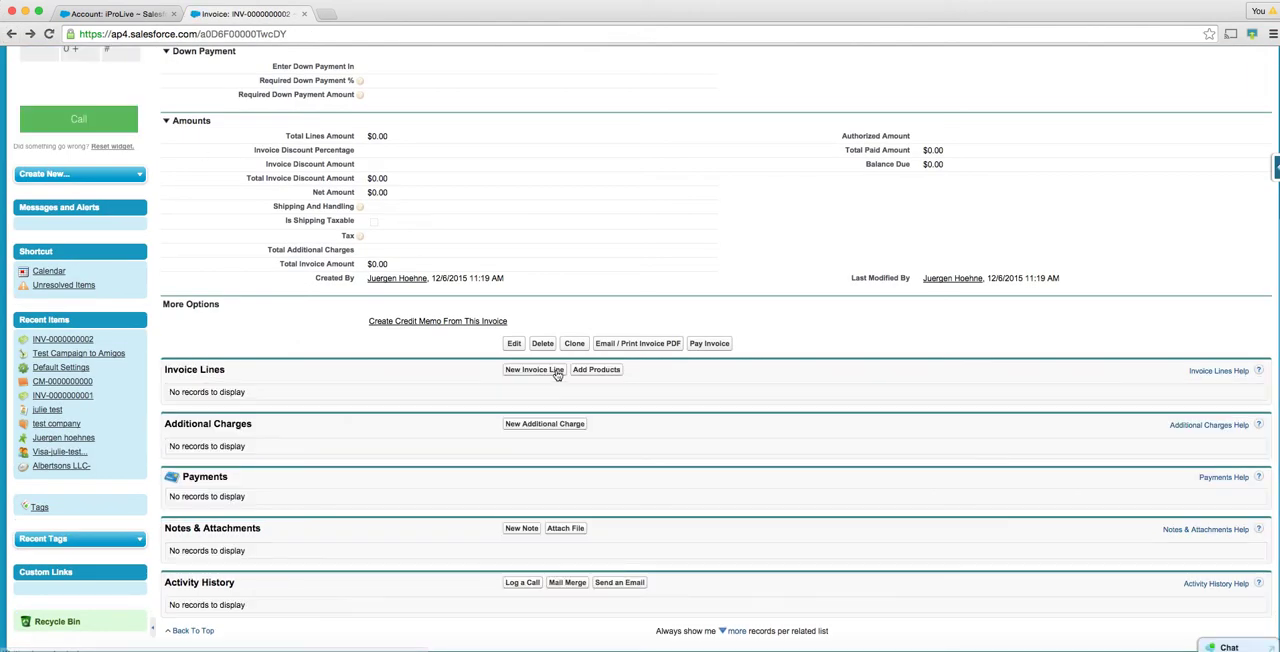
Add invoice line 1 with quantity 4 and unit price 3000.
left_click(534, 368)
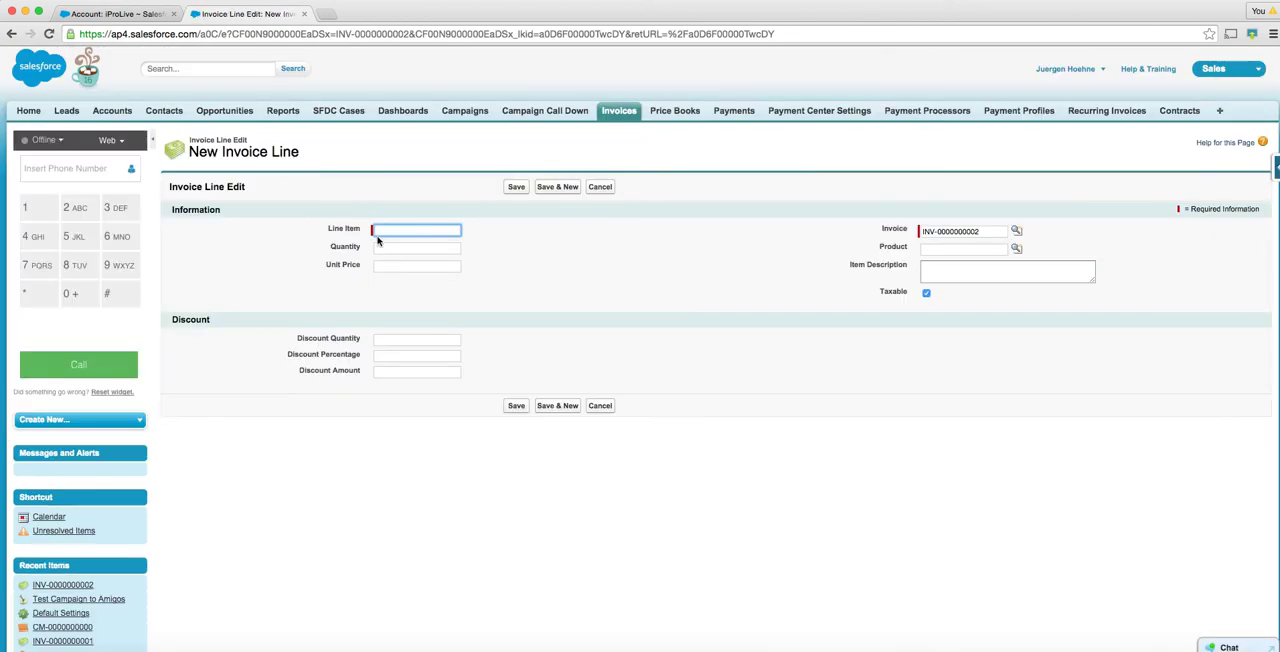
type("1")
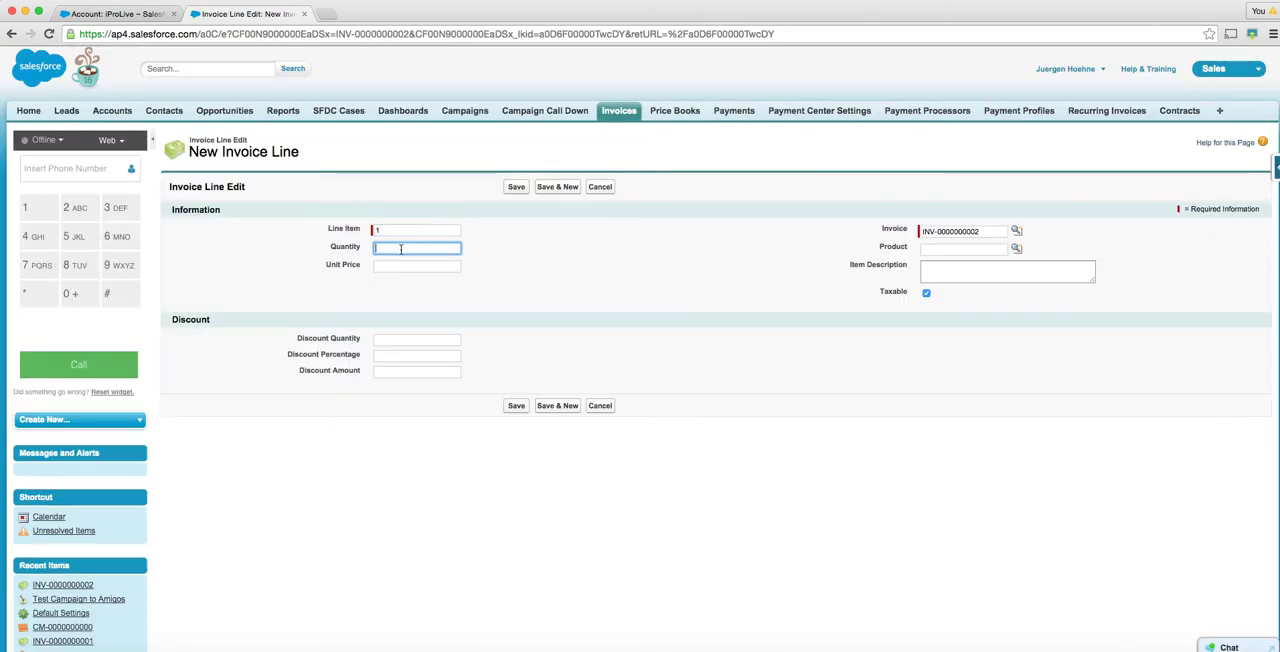
type("4")
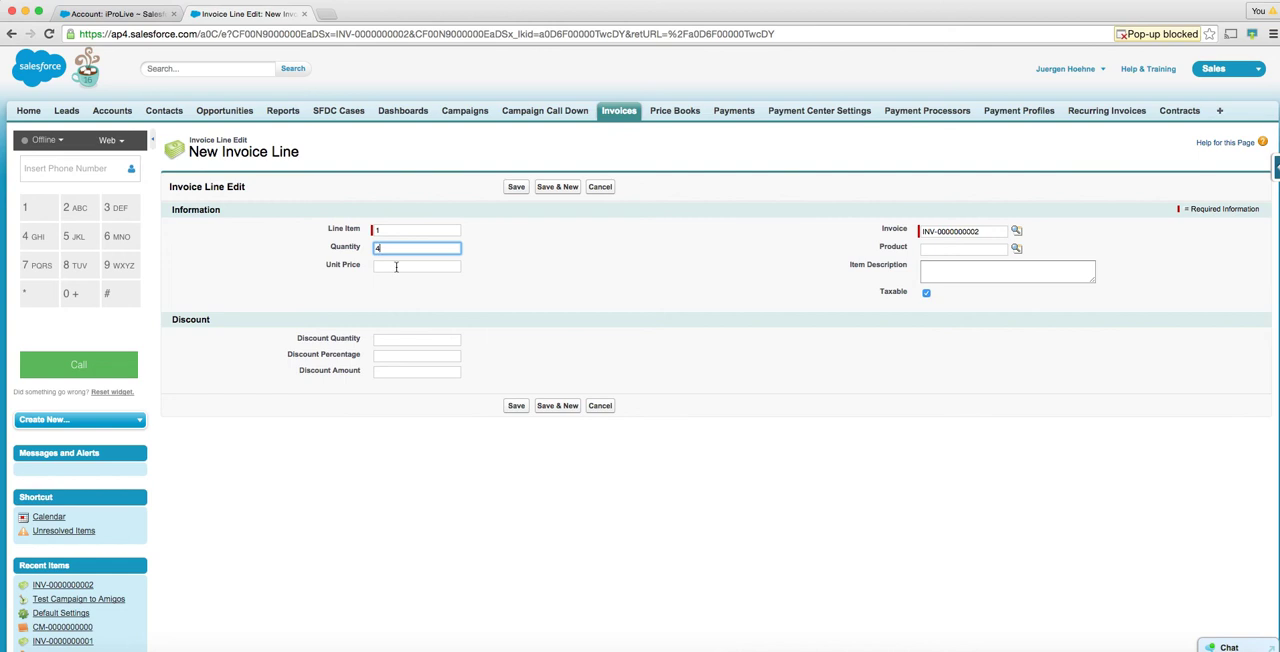
left_click(416, 264)
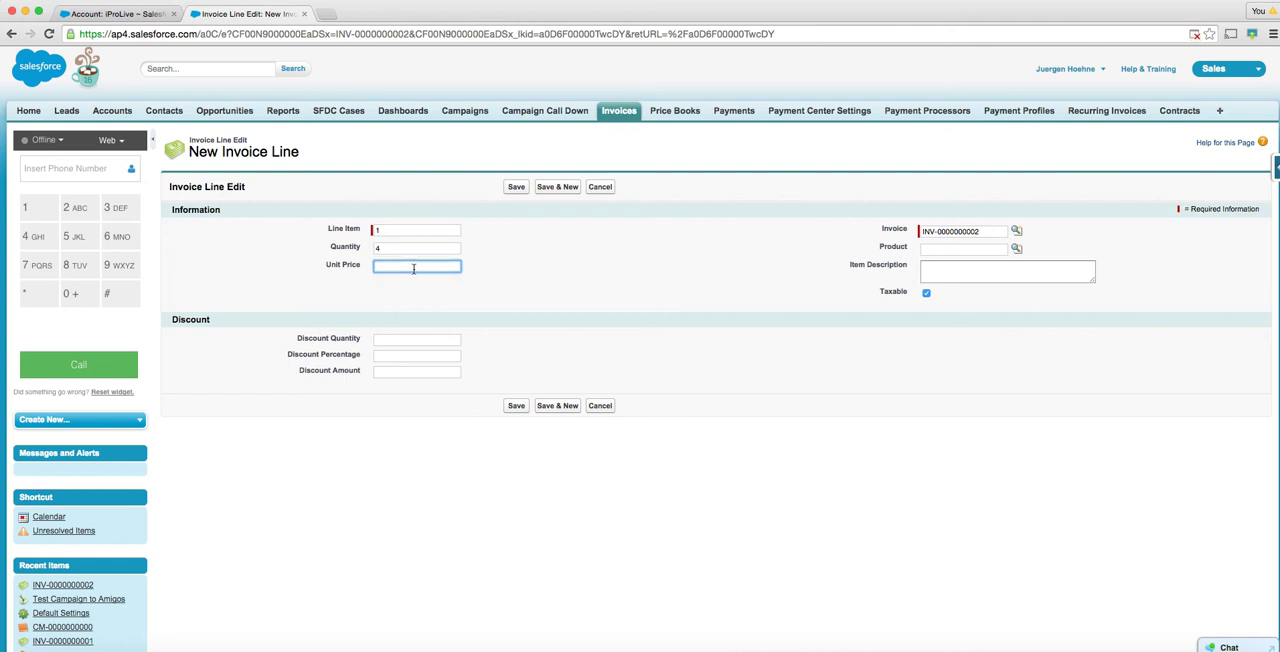
type("300")
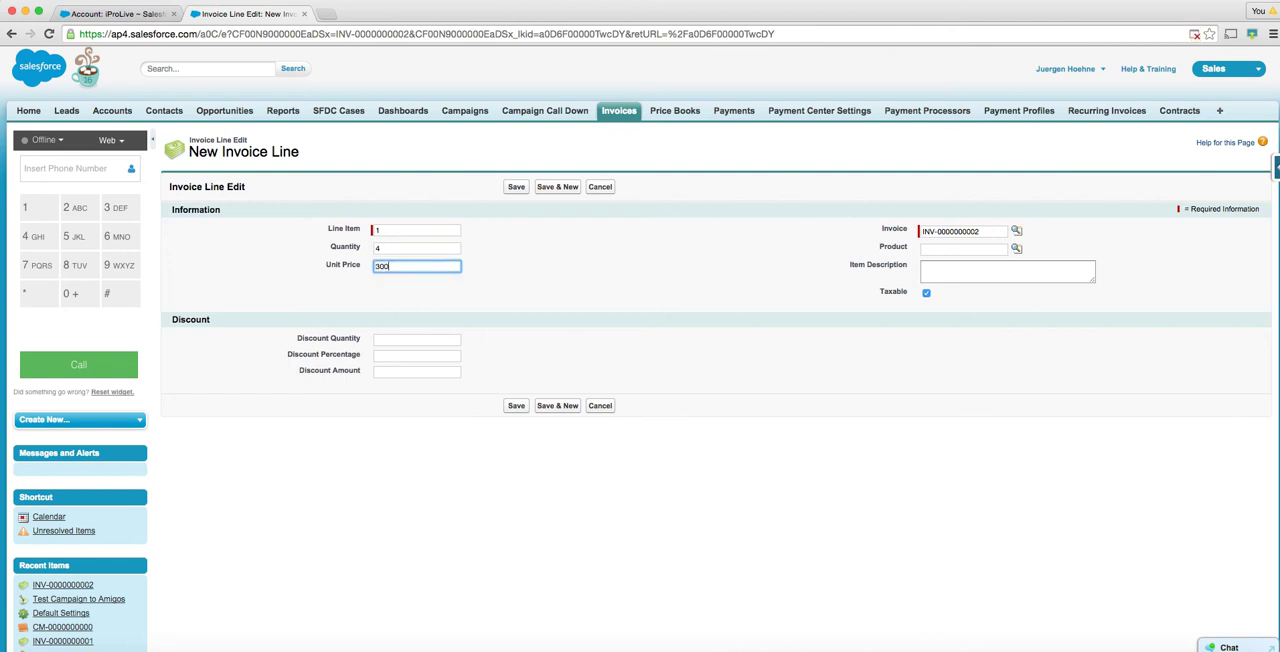
type("0")
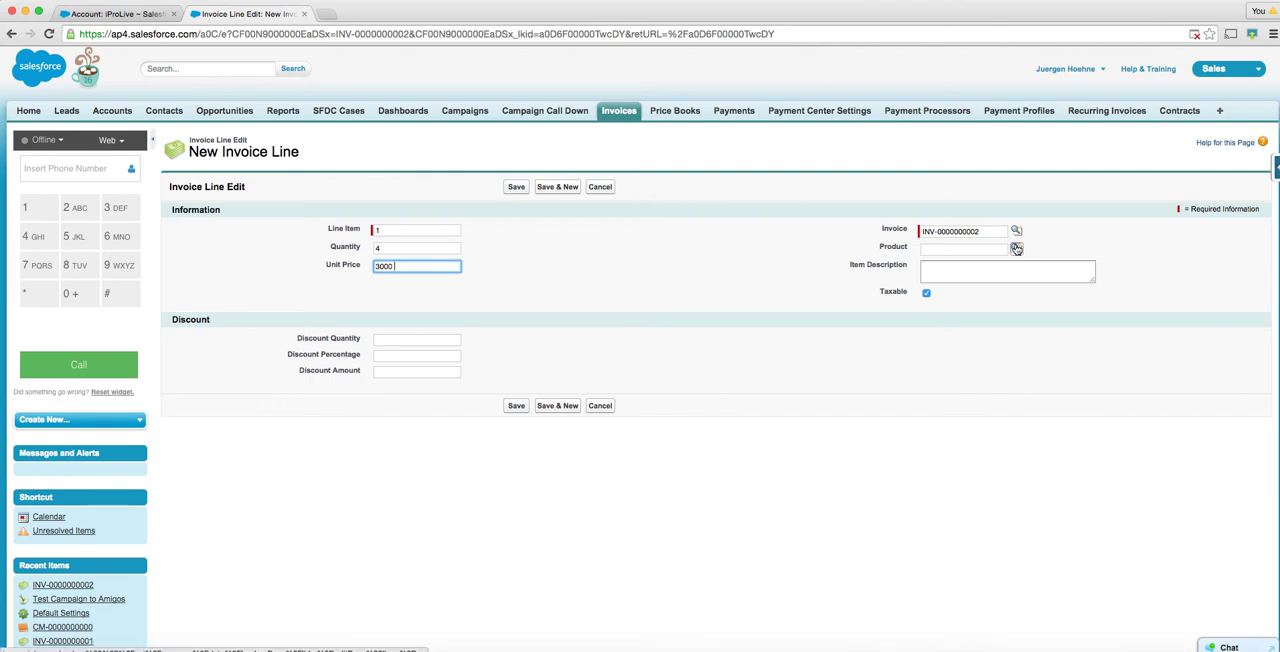
Set the line's product to Spec Meeting and save it, totalling $12,000.
left_click(1016, 248)
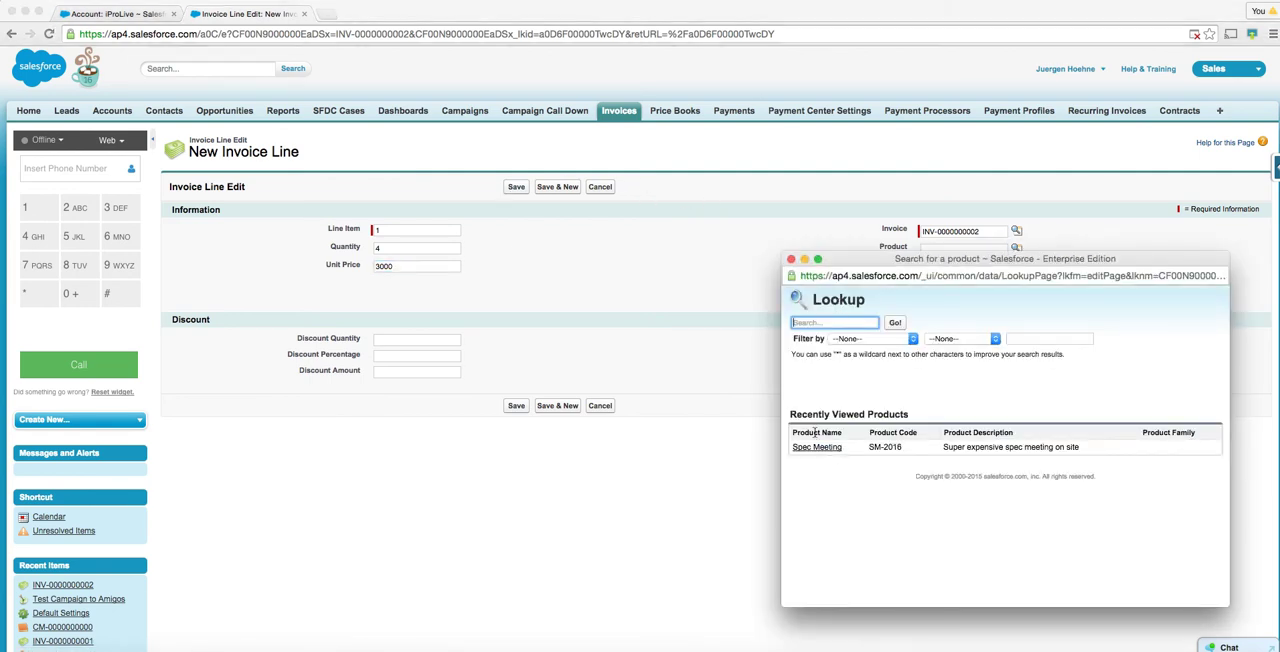
left_click(816, 448)
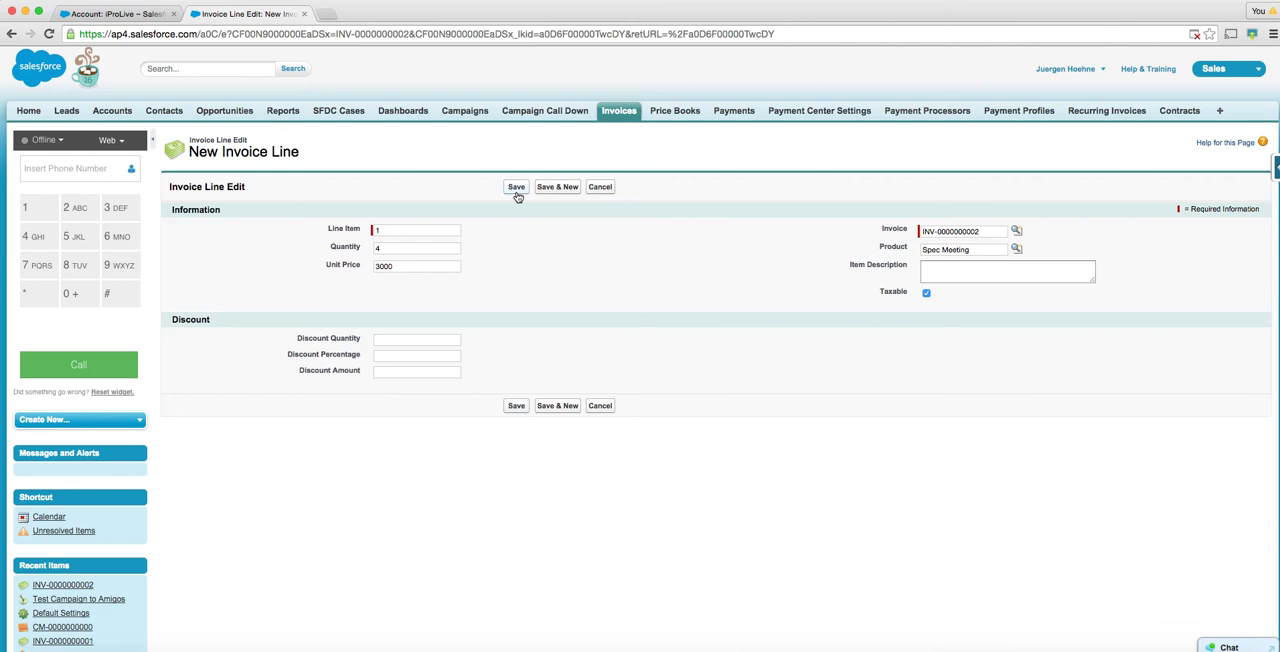
left_click(516, 188)
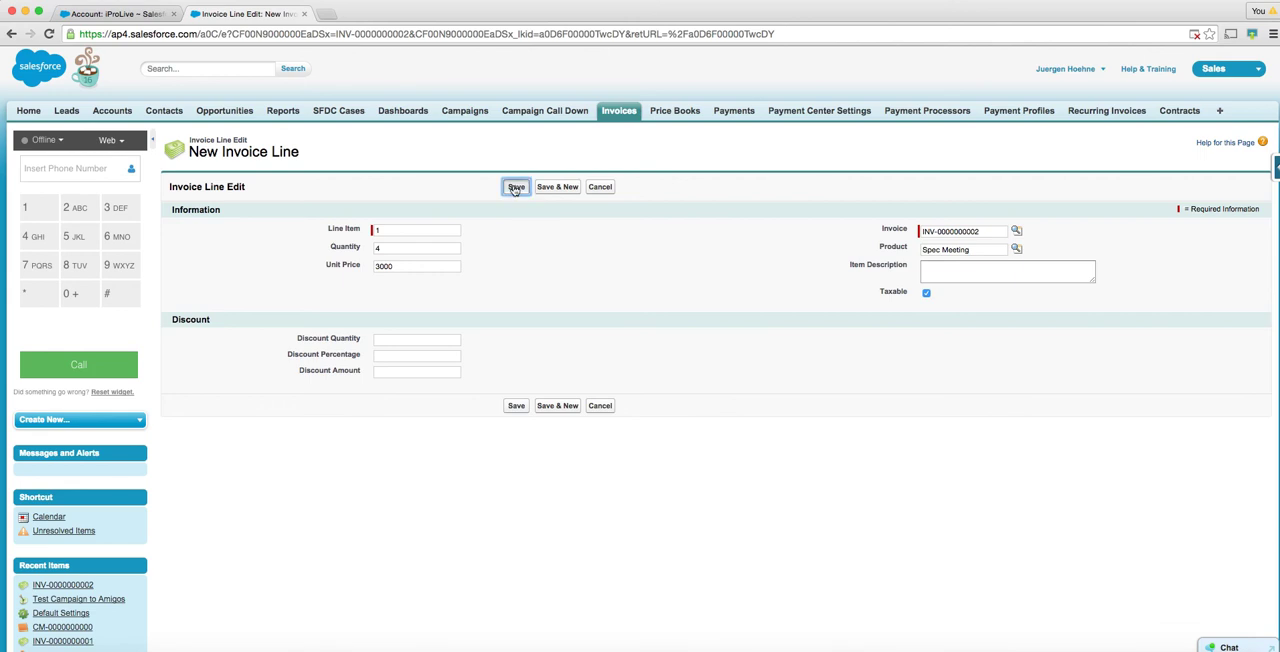
left_click(516, 188)
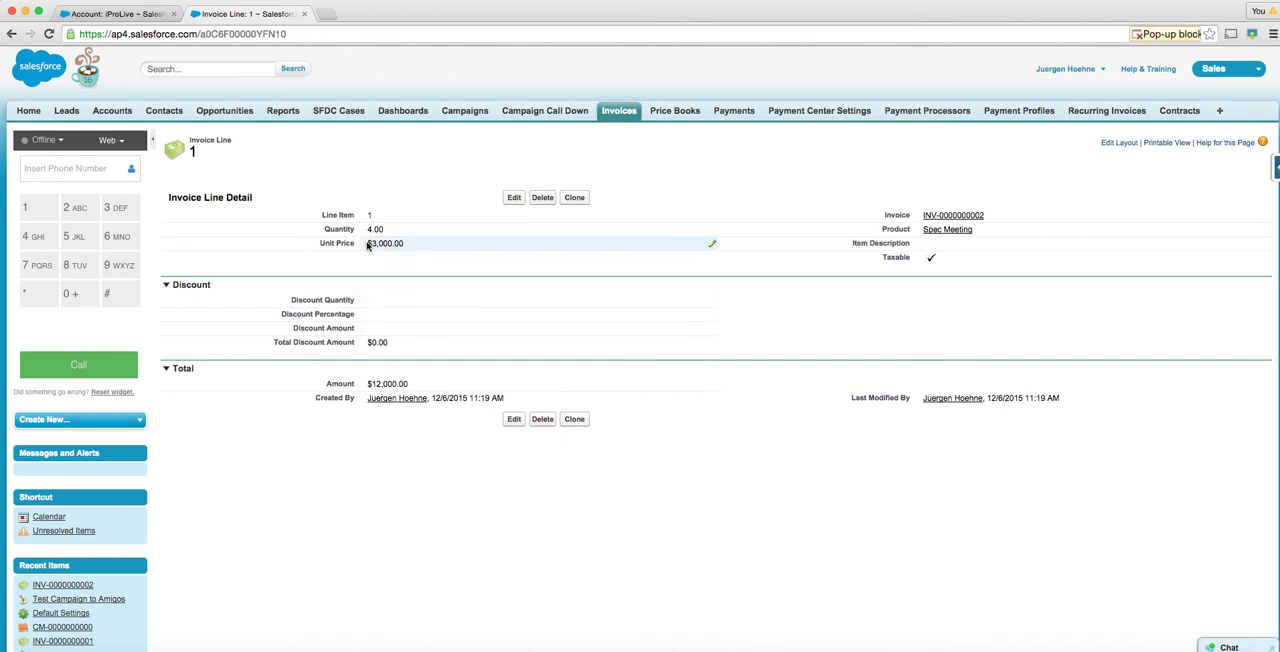
View Pricebook 2015 December and its Spec Meeting list price, then head back toward invoices.
left_click(676, 110)
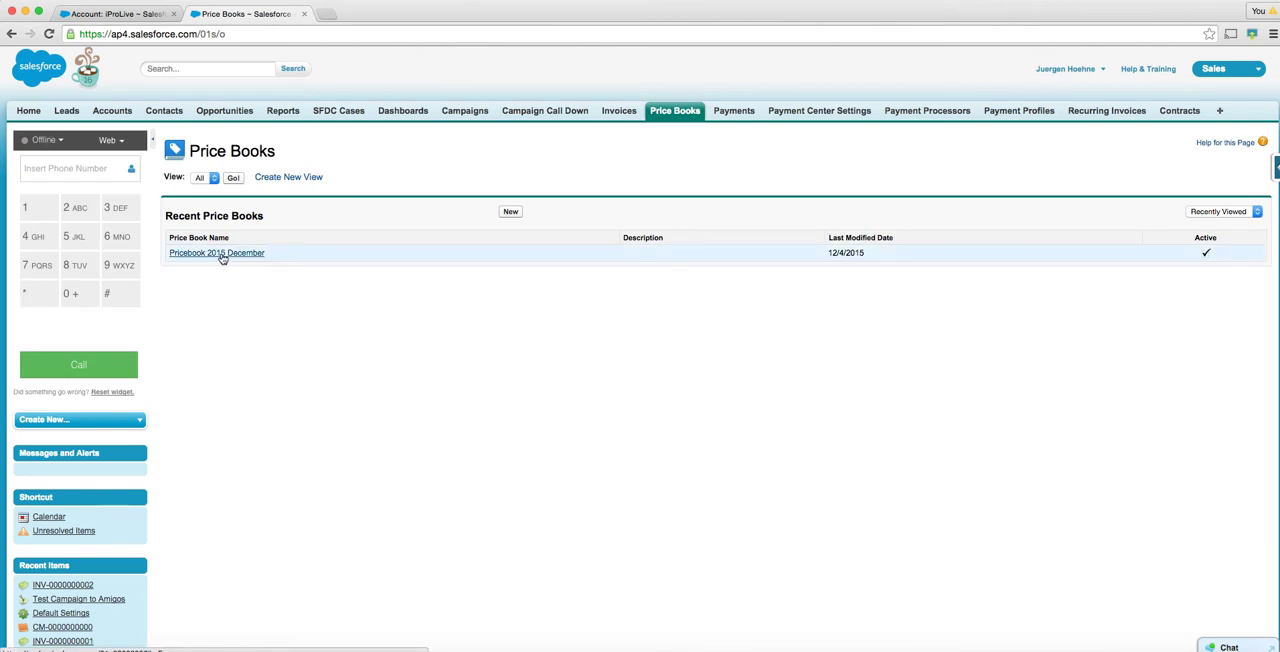
left_click(216, 252)
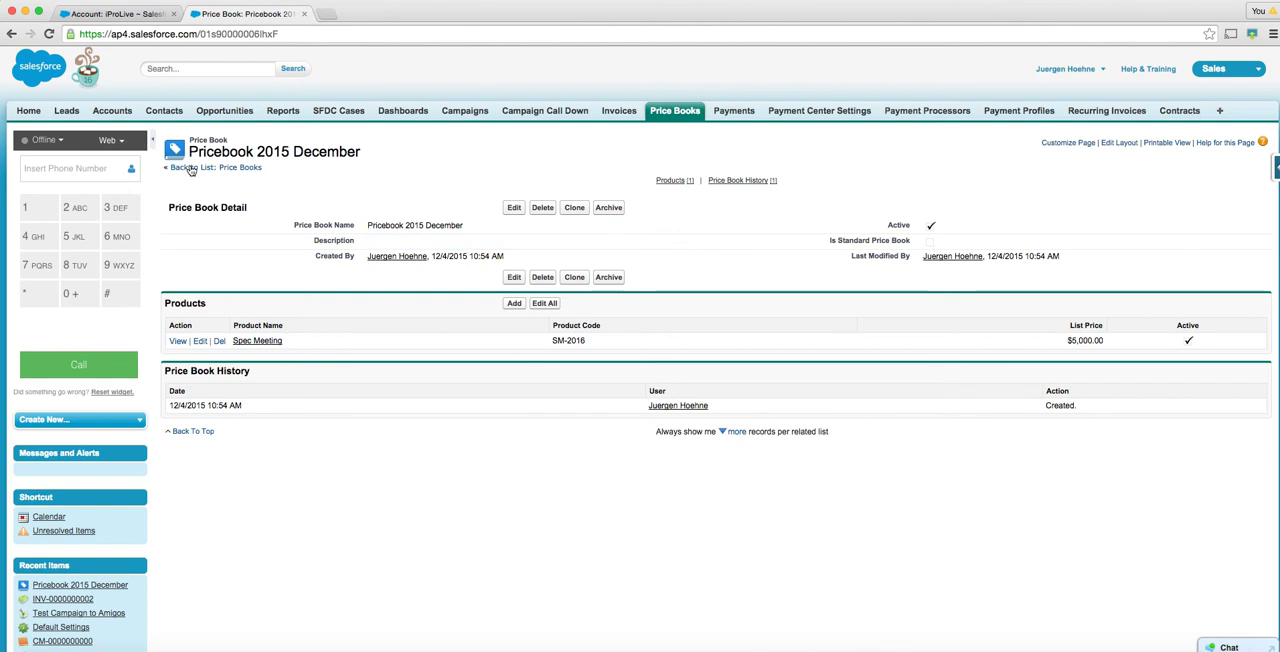
left_click(256, 340)
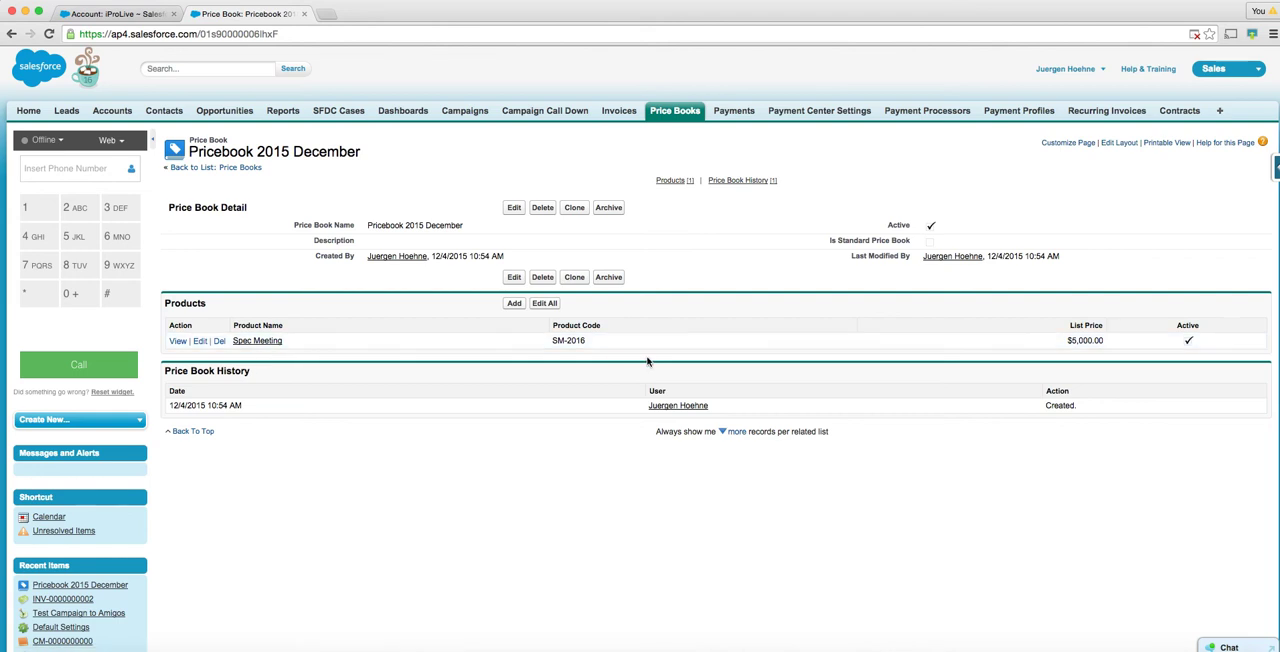
mouse_move(1176, 318)
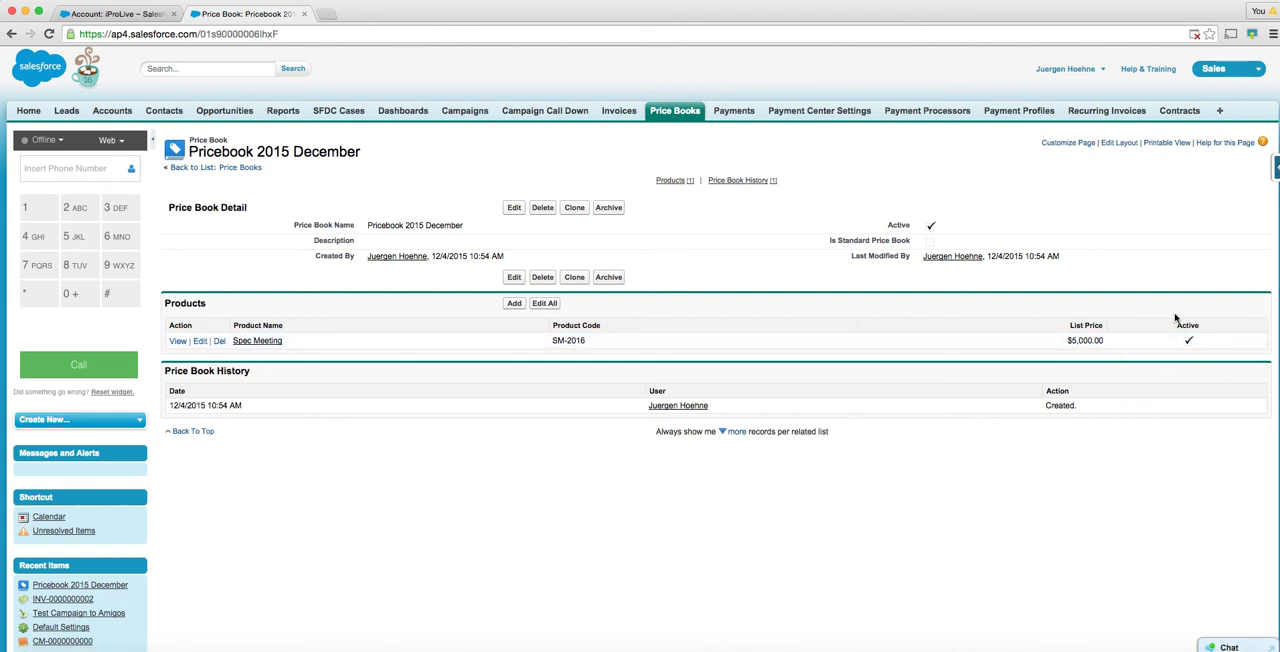
mouse_move(1212, 334)
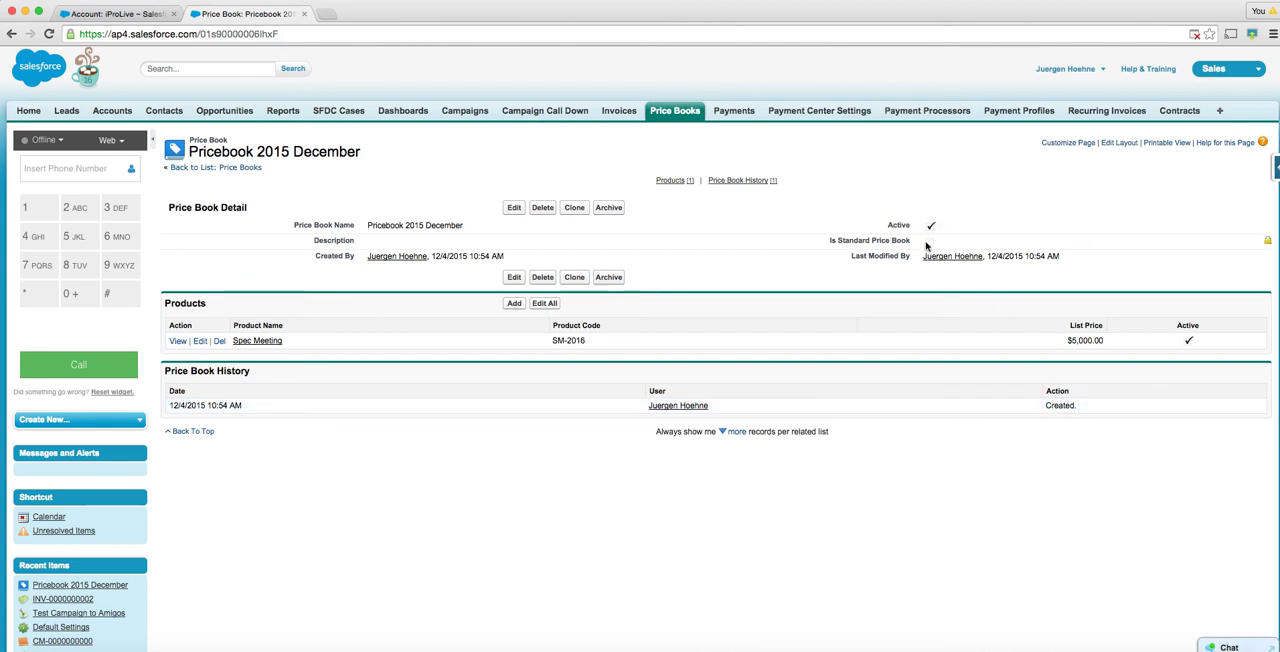
mouse_move(930, 248)
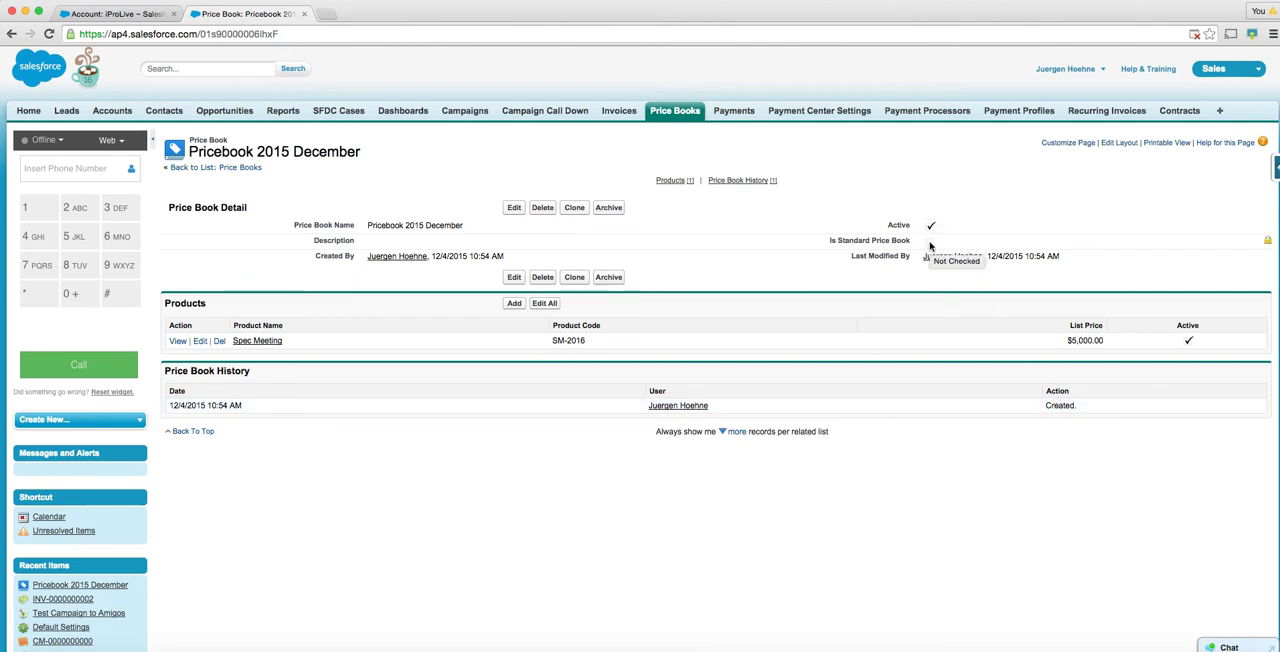
mouse_move(566, 216)
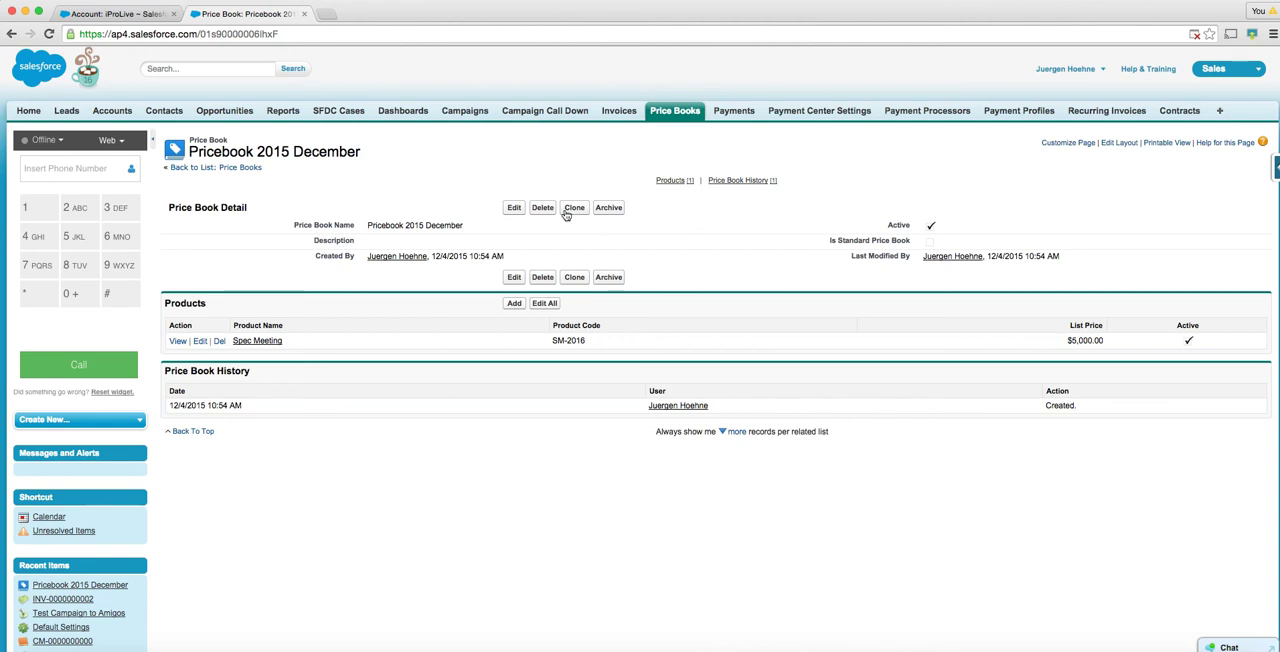
left_click(574, 208)
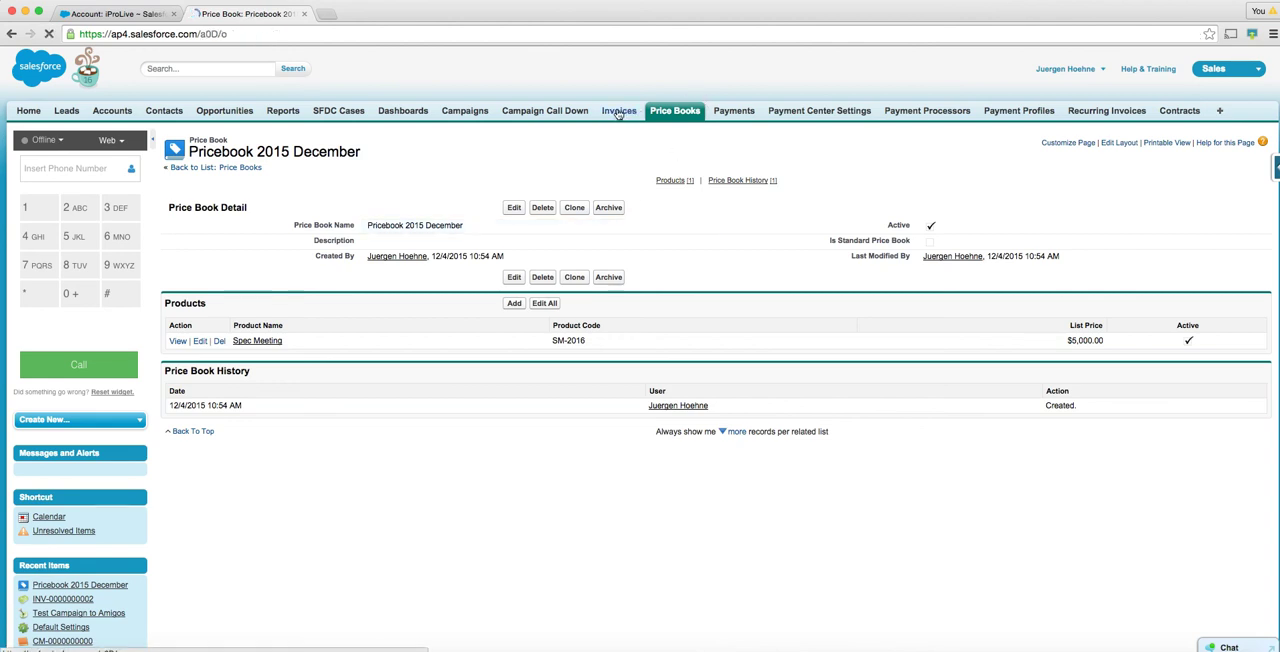
left_click(620, 110)
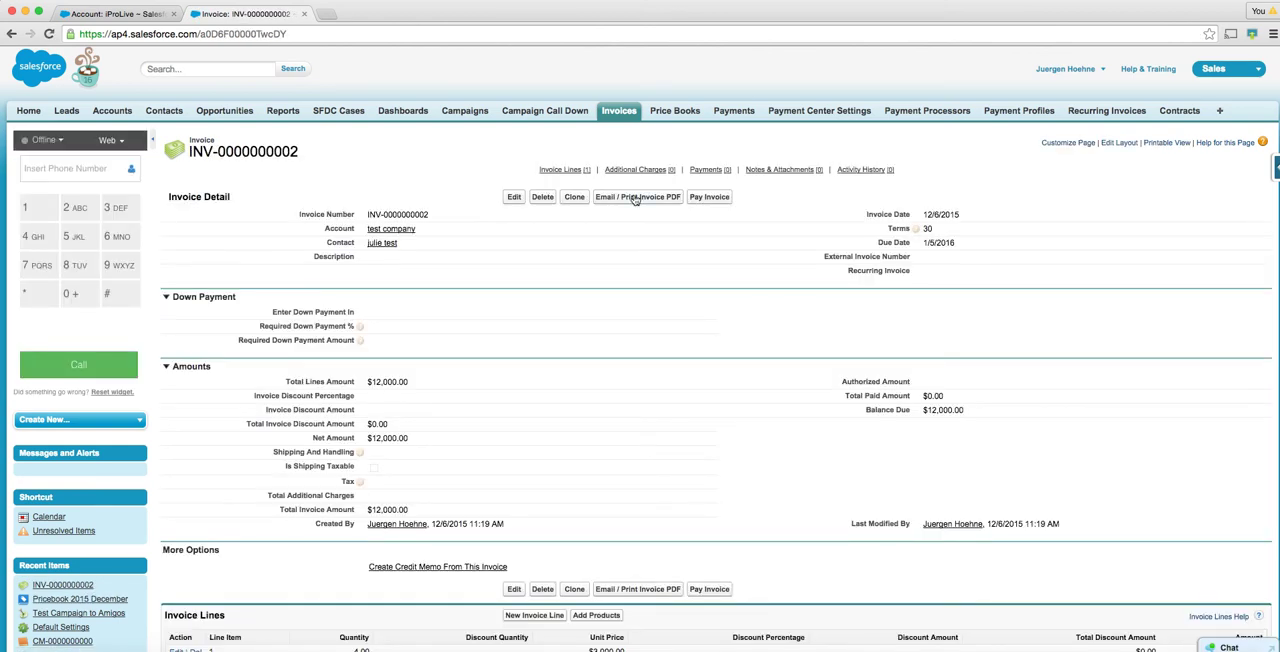
left_click(638, 196)
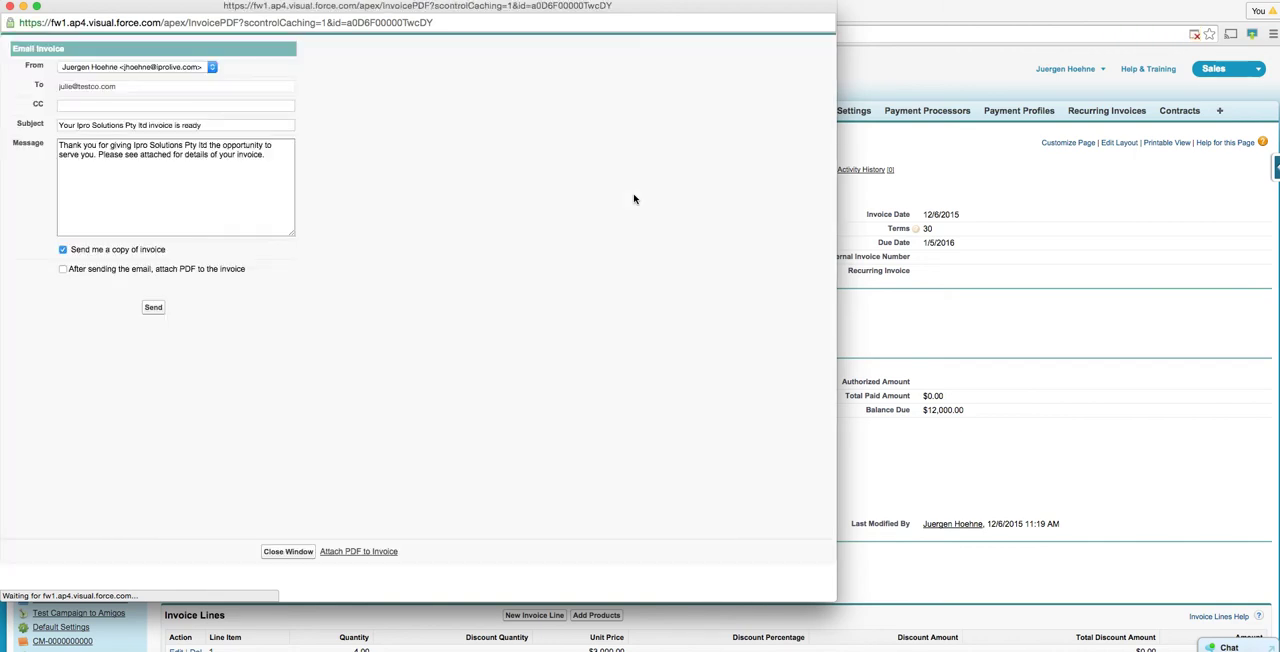
Add the juergen. CC address and have the PDF attached to the invoice after sending.
left_click(358, 552)
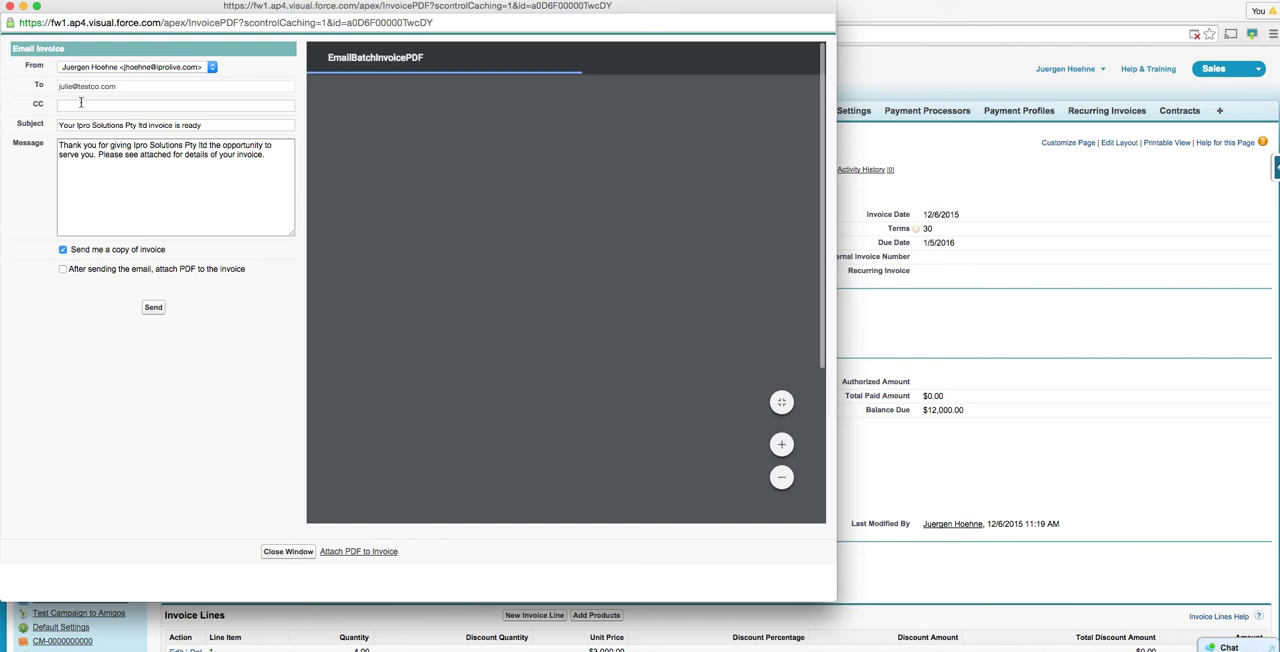
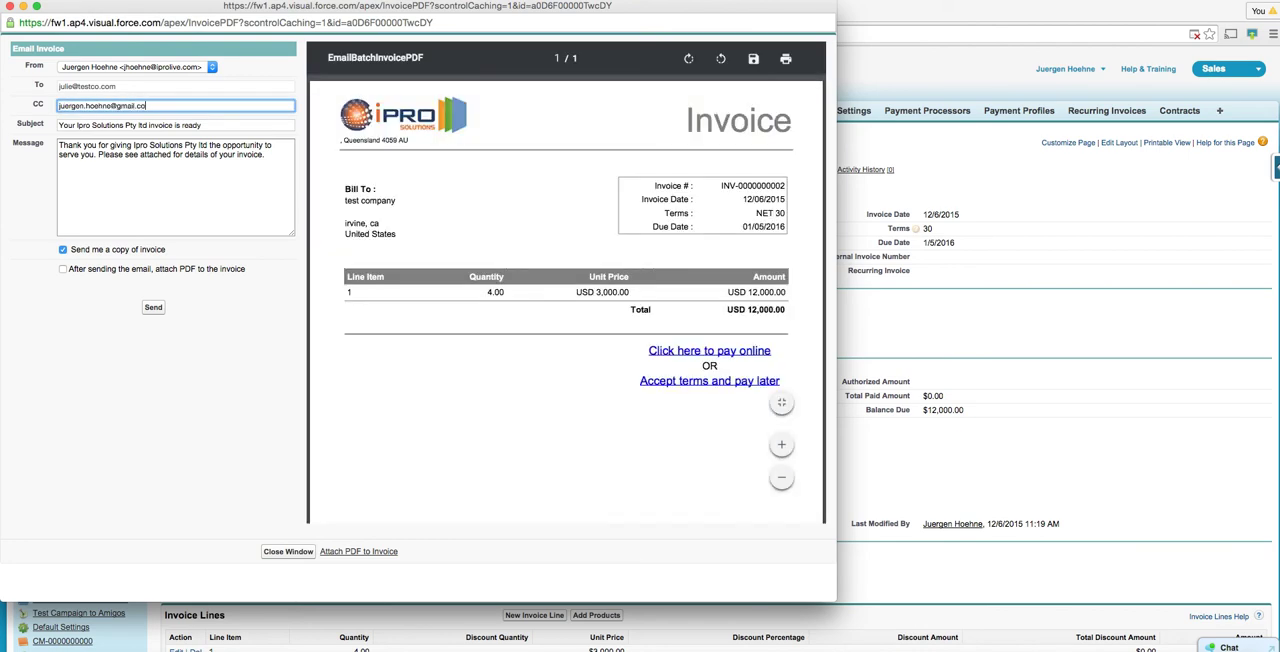
left_click(176, 186)
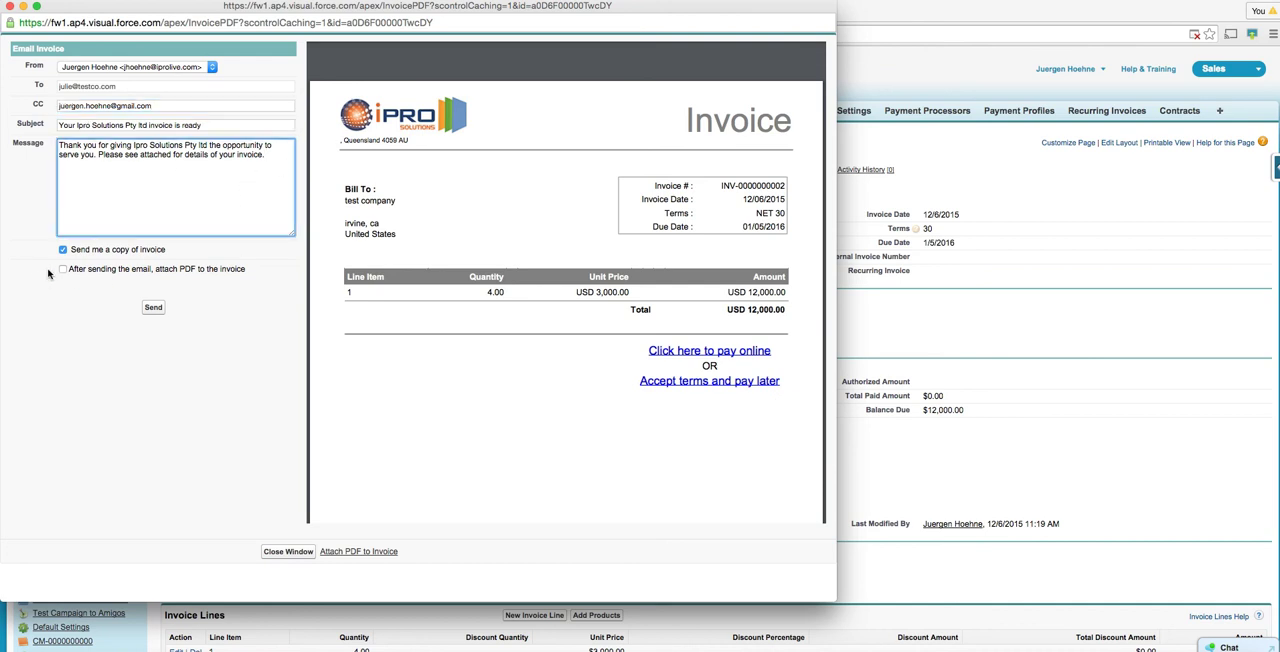
left_click(64, 268)
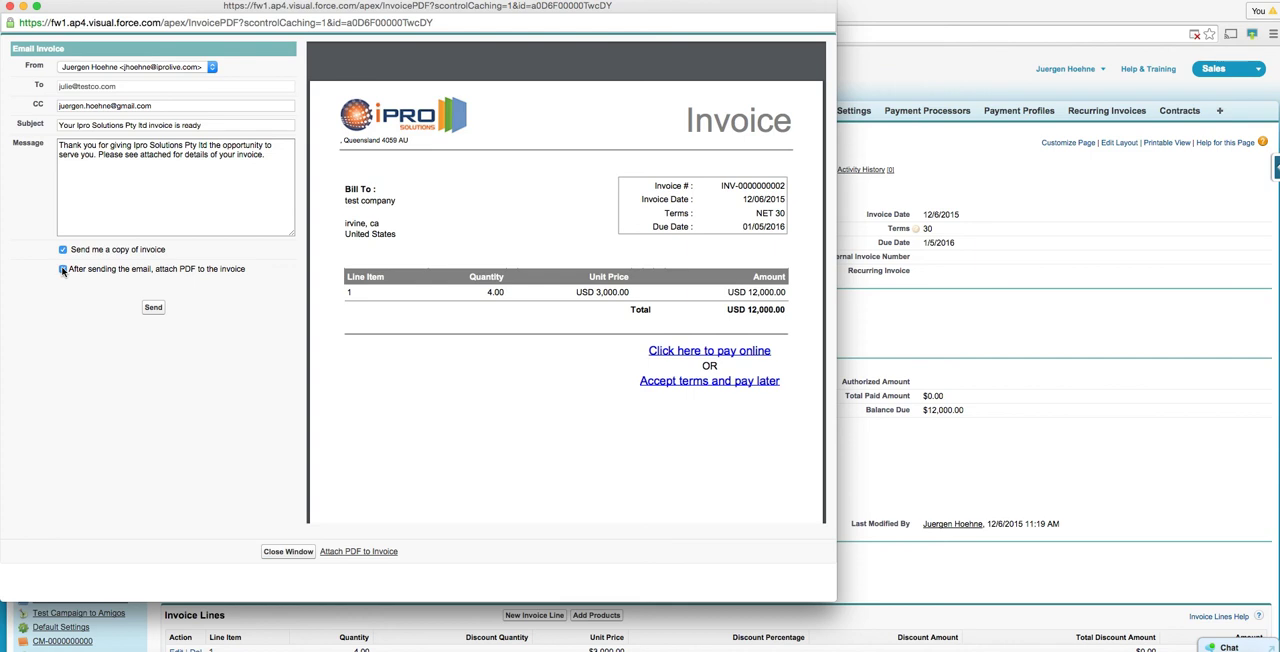
Send the invoice email and close the form back to the invoice detail page.
left_click(64, 268)
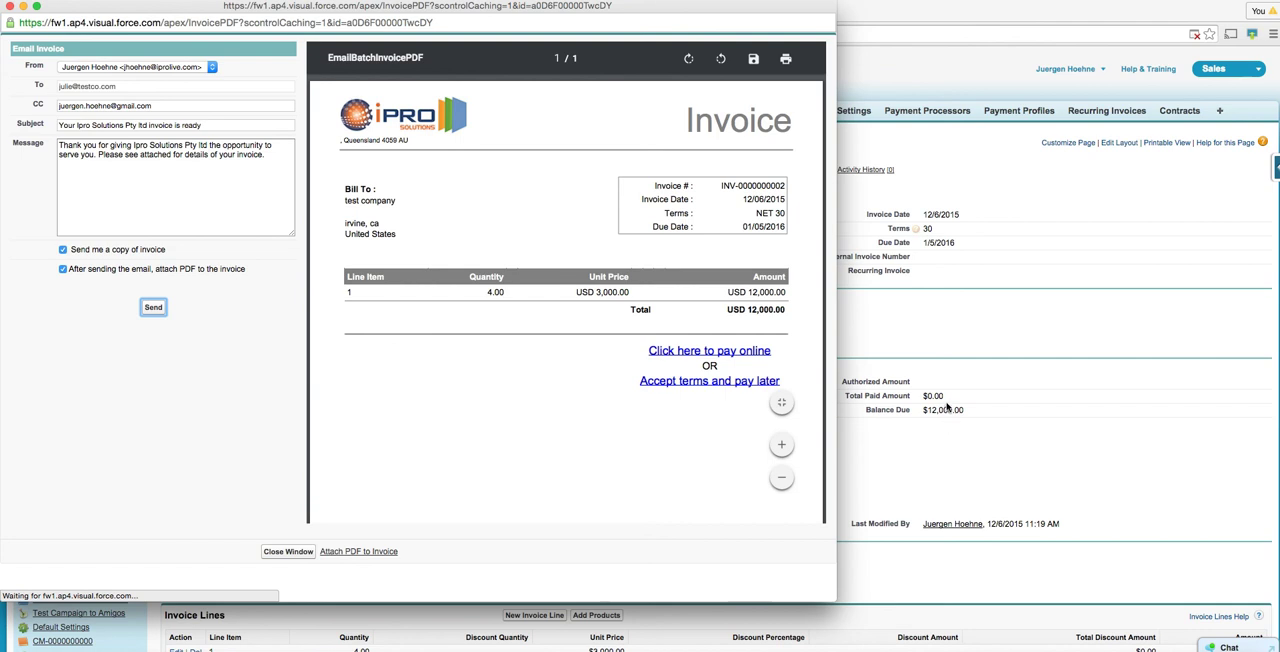
left_click(152, 308)
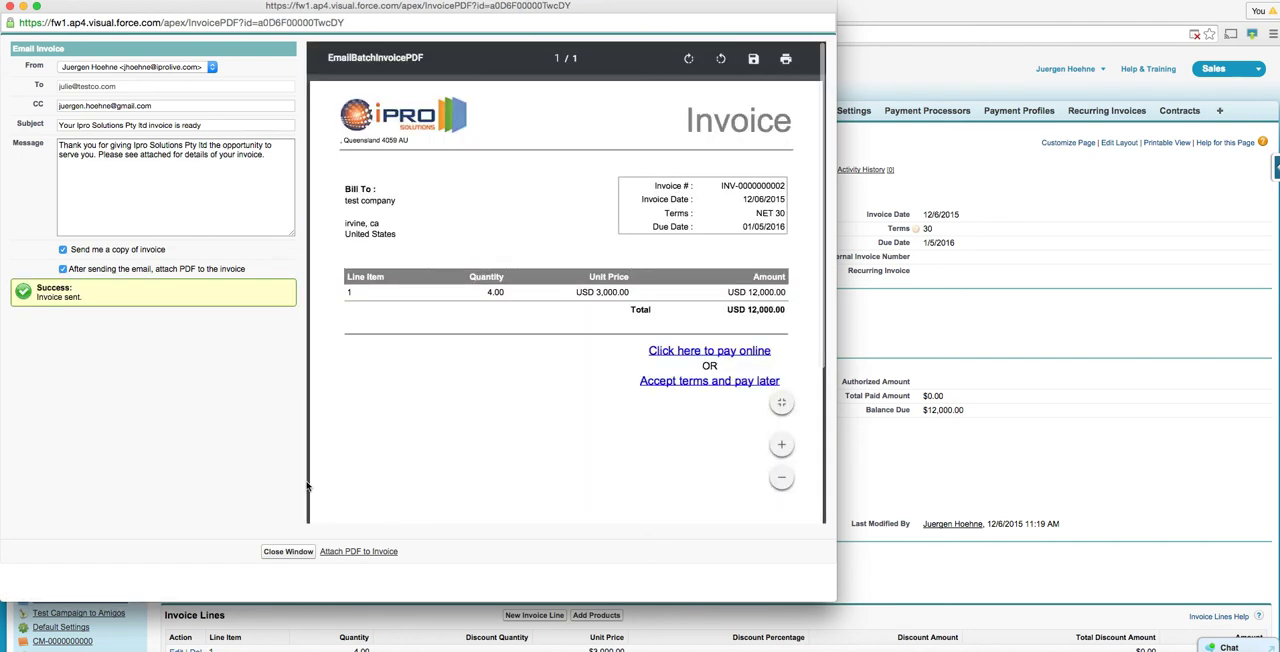
left_click(288, 552)
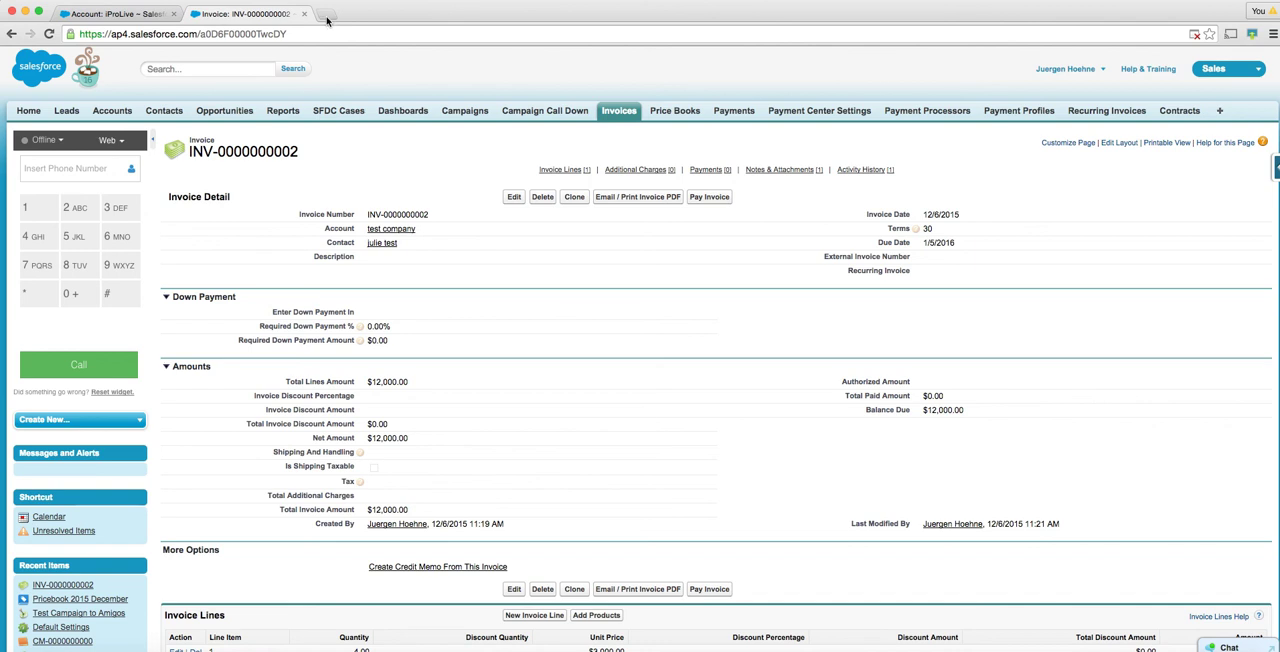
Enter 'gmail' in the new tab's address bar to reach mail.google.com.
type("gmai")
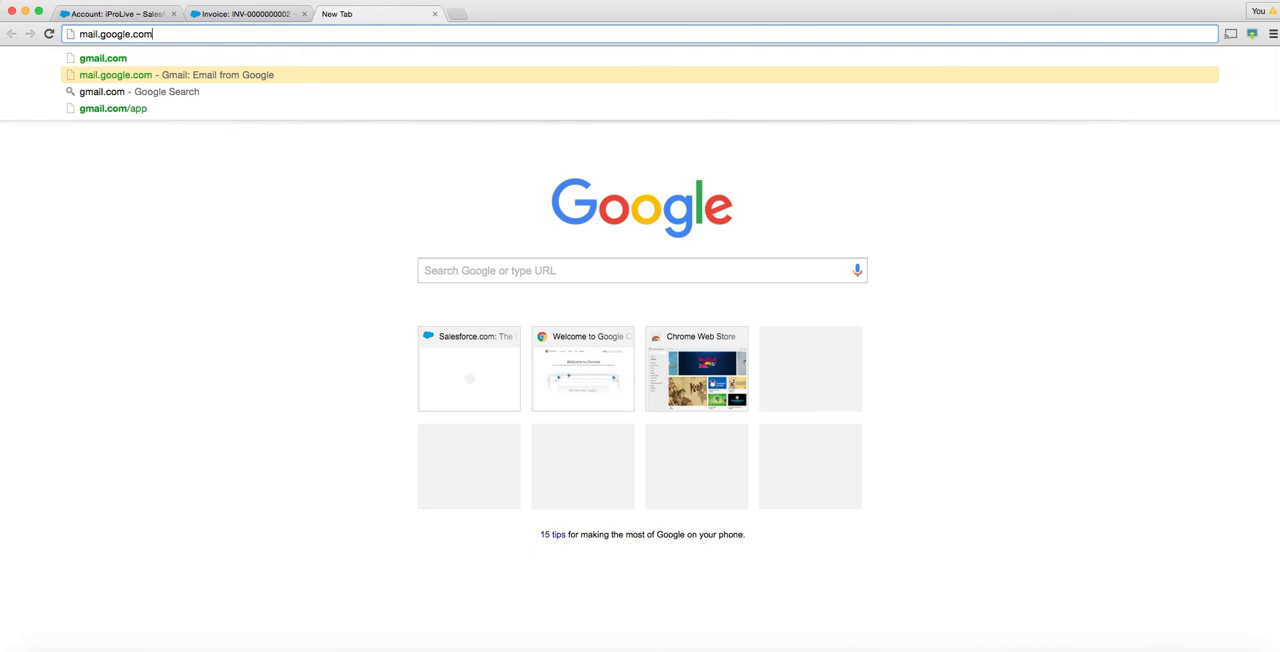
mouse_move(104, 58)
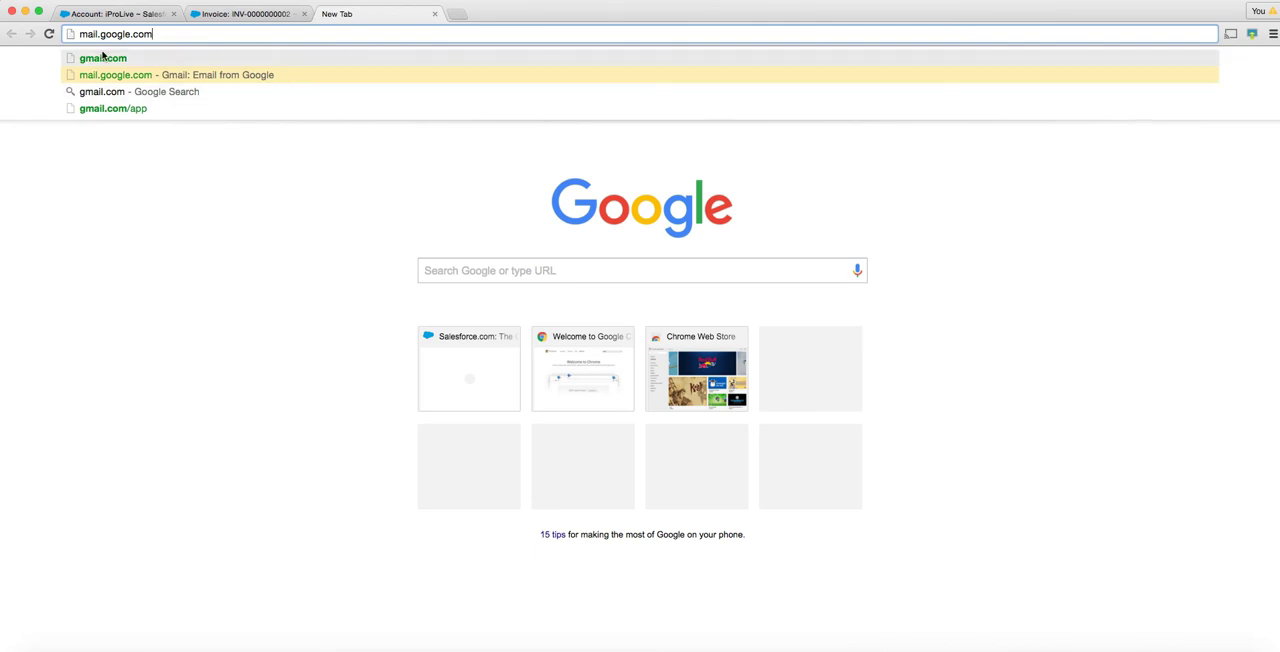